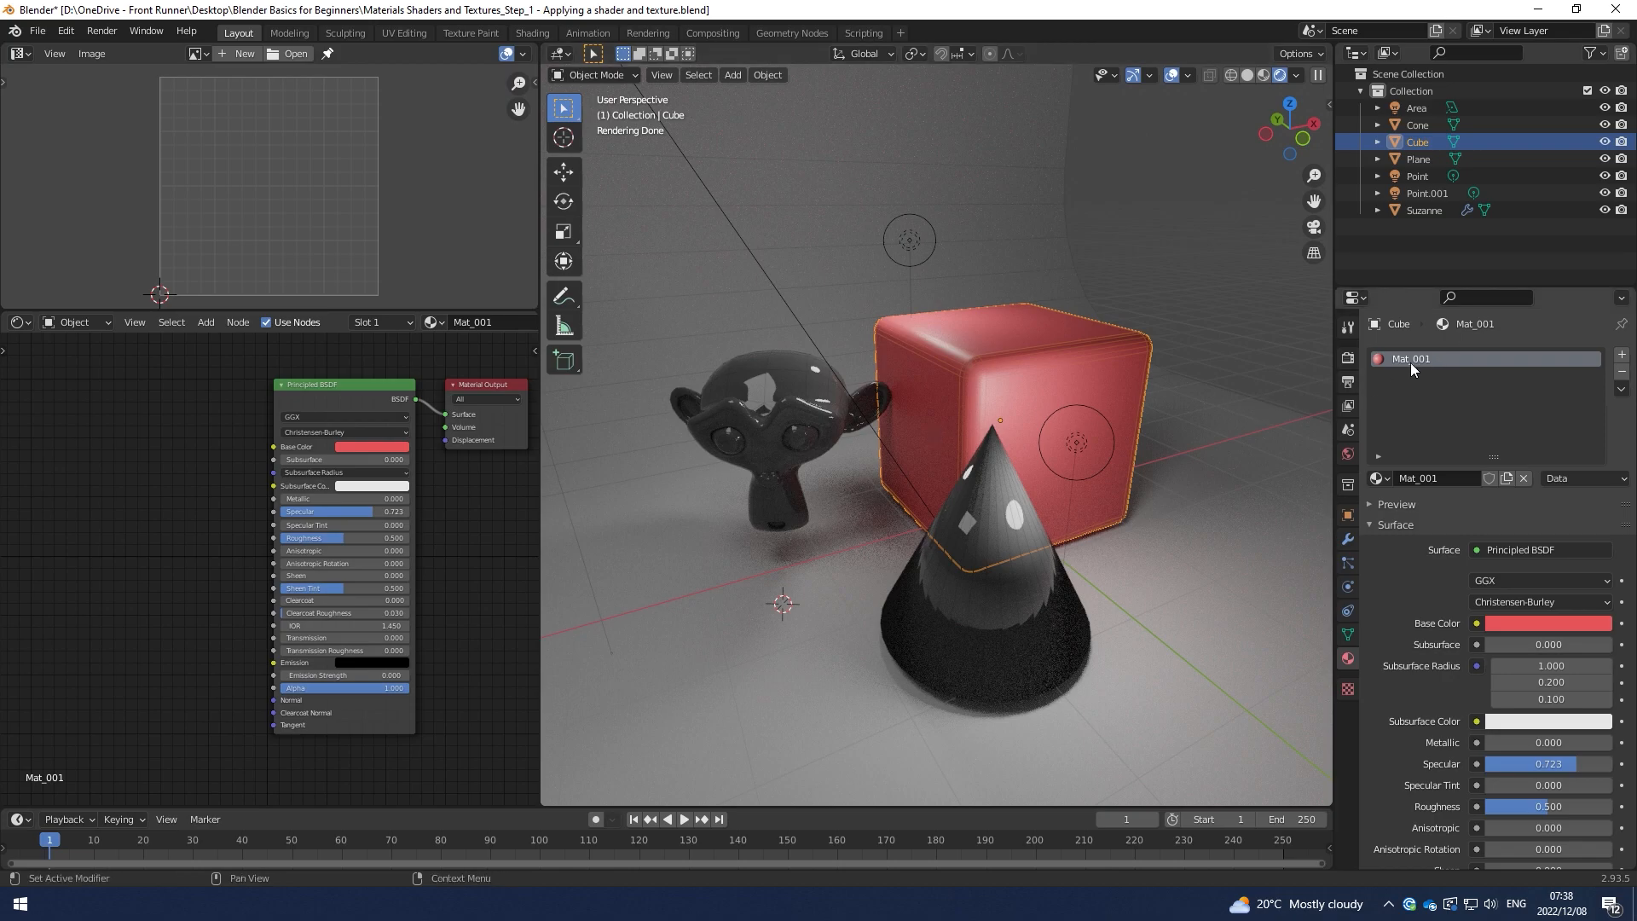
Rename the material Cement and add an Image Texture node feeding its Base Color
{"action": "double_click", "coordinate": [1408, 358]}
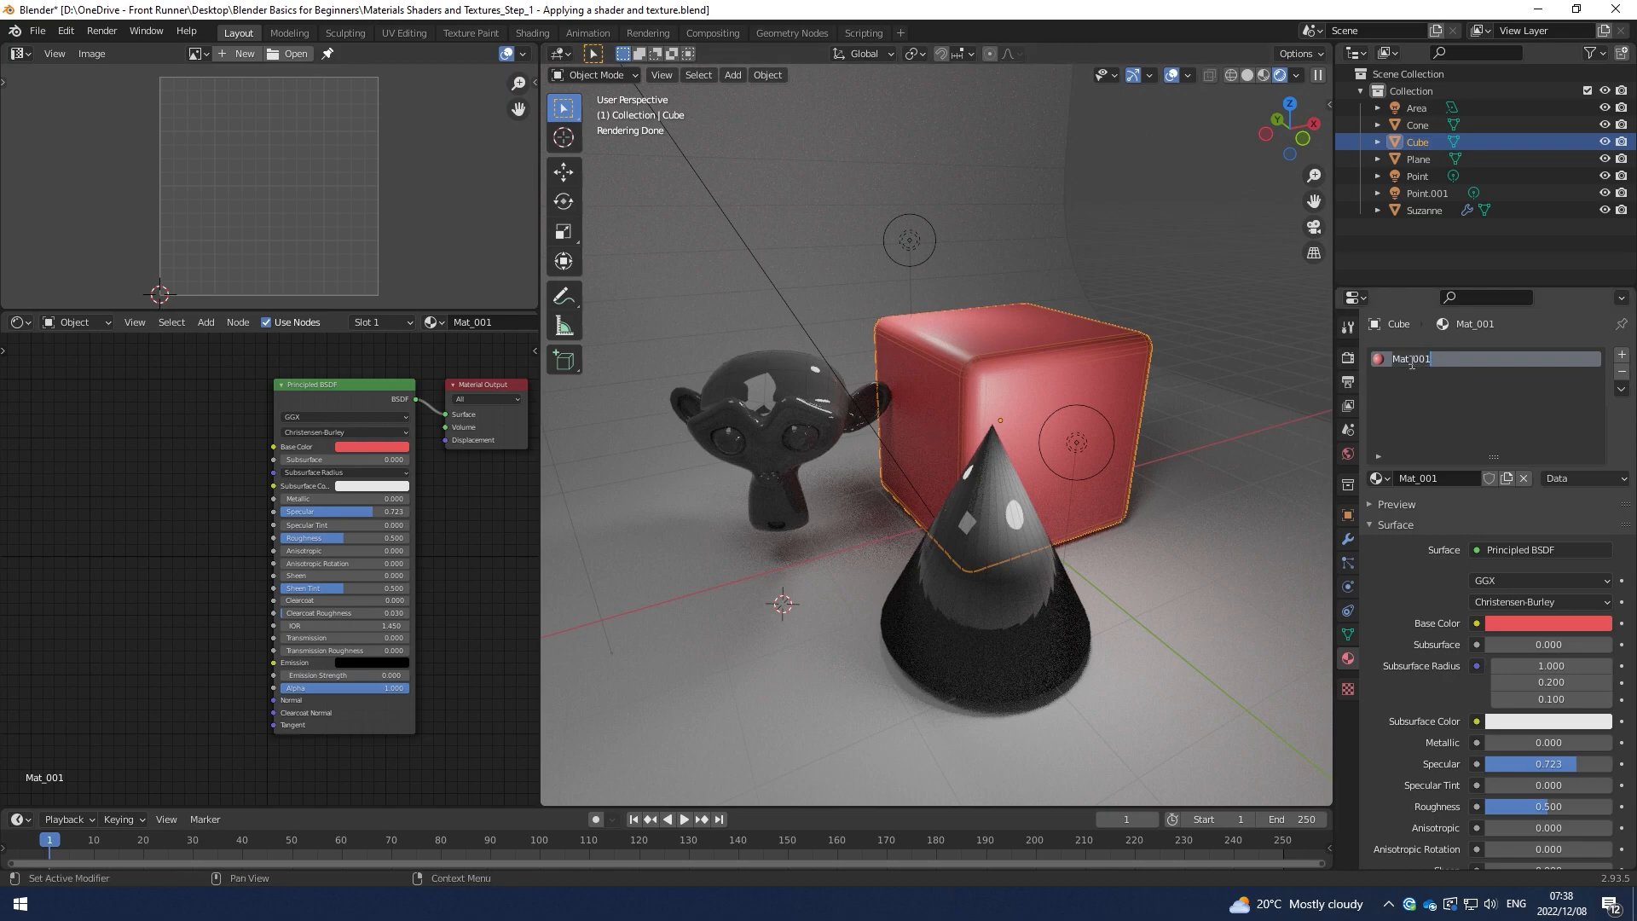
{"action": "type", "text": "Cement"}
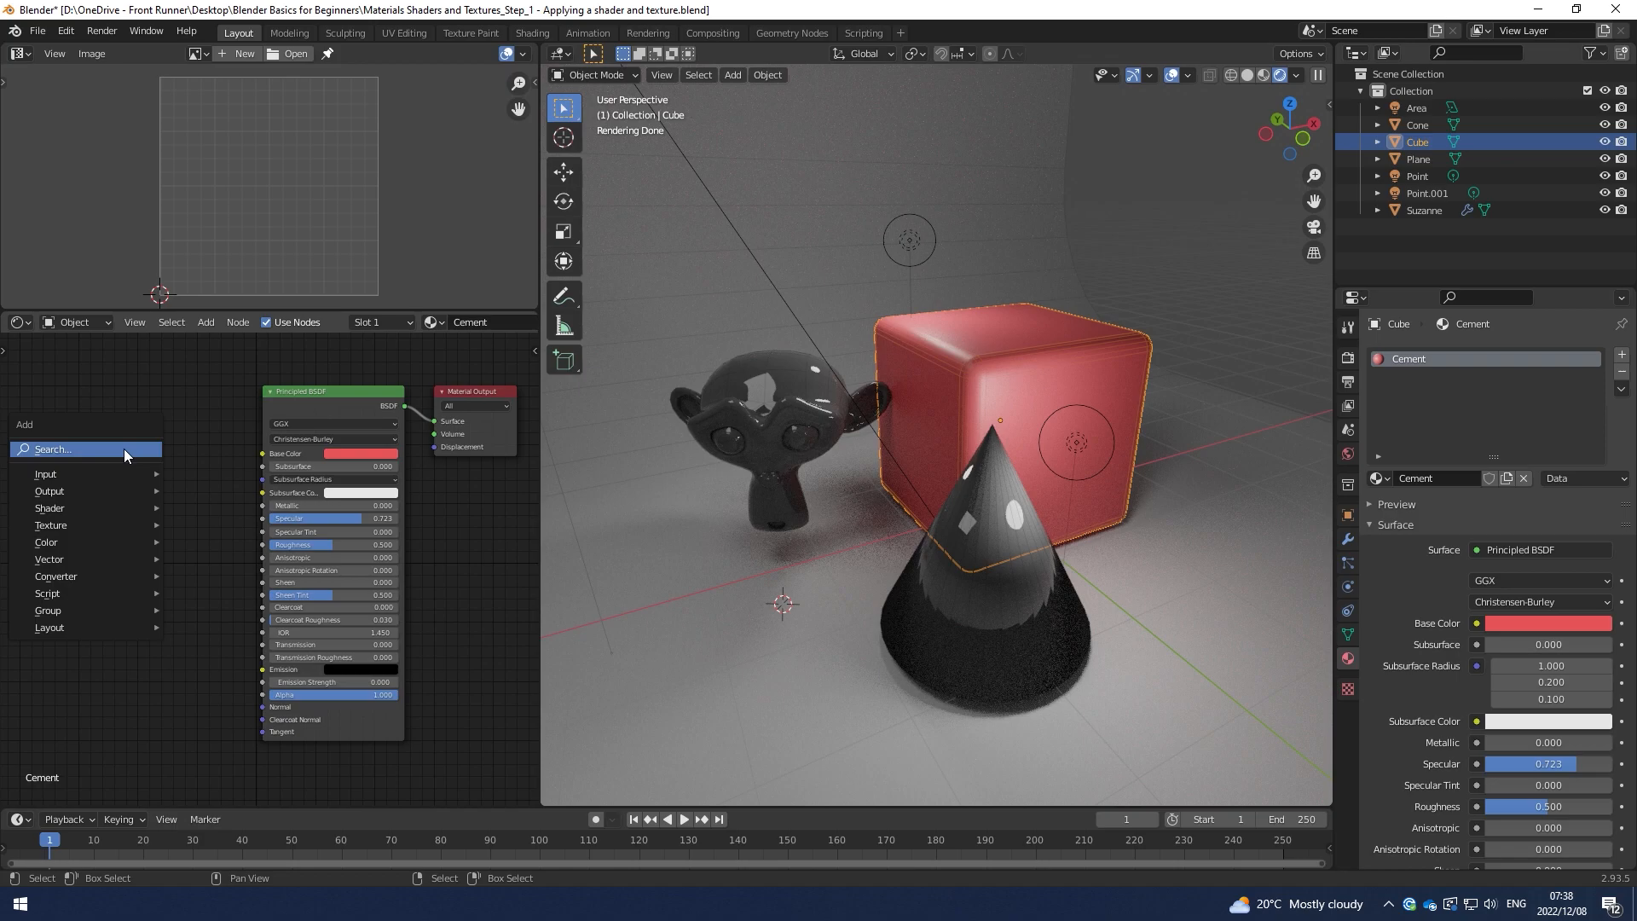
{"action": "left_click", "coordinate": [52, 526]}
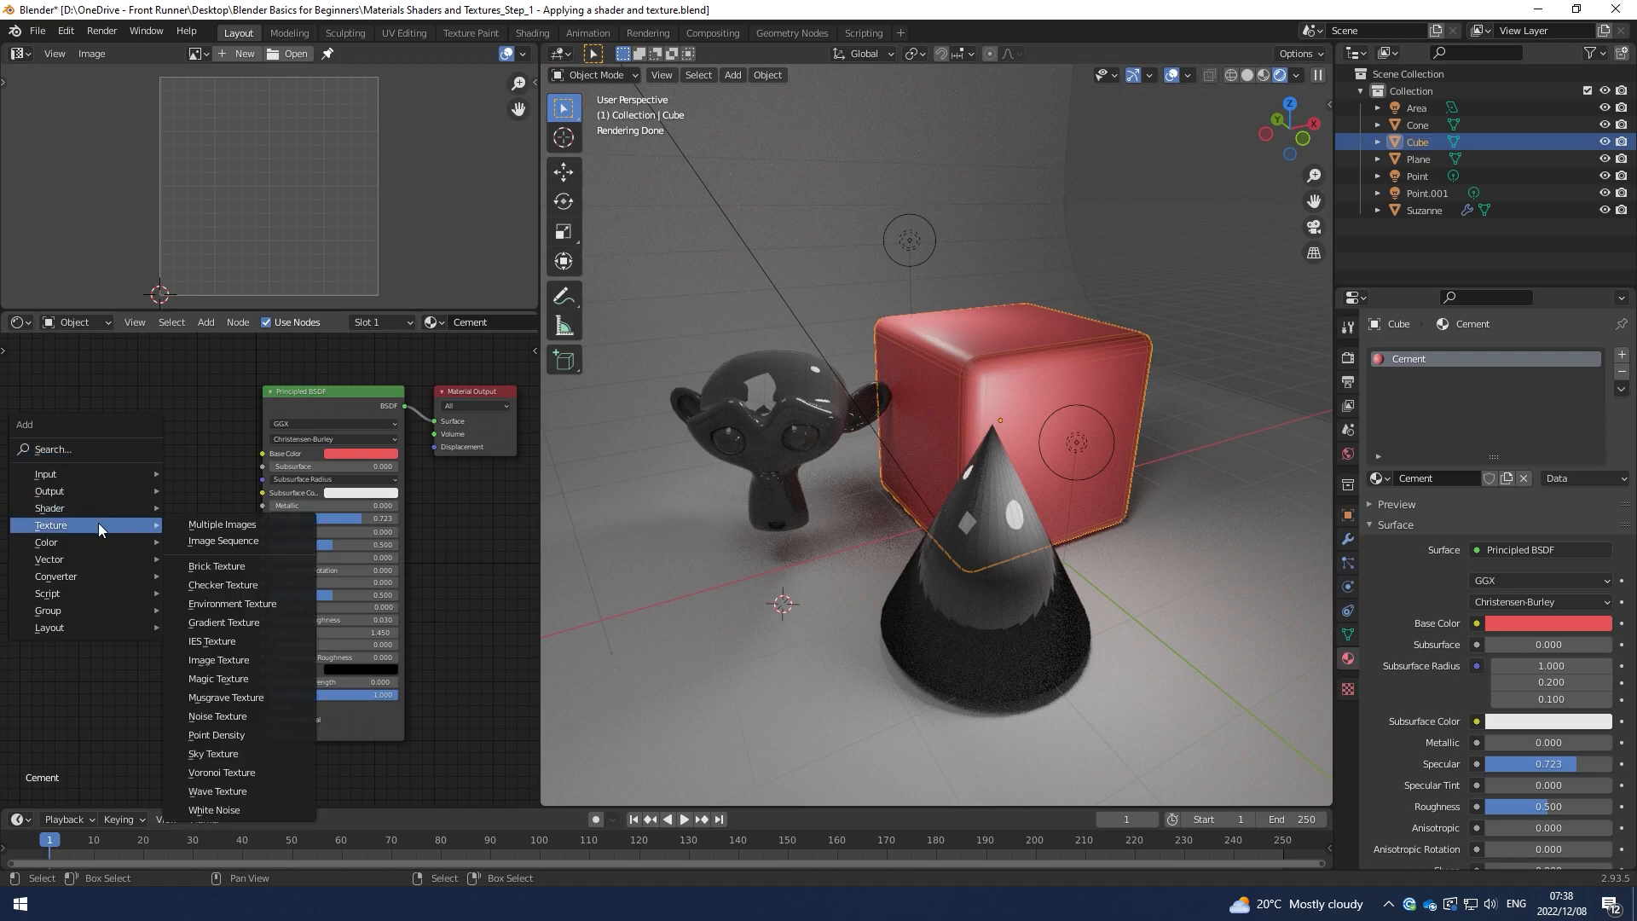
{"action": "mouse_move", "coordinate": [237, 603]}
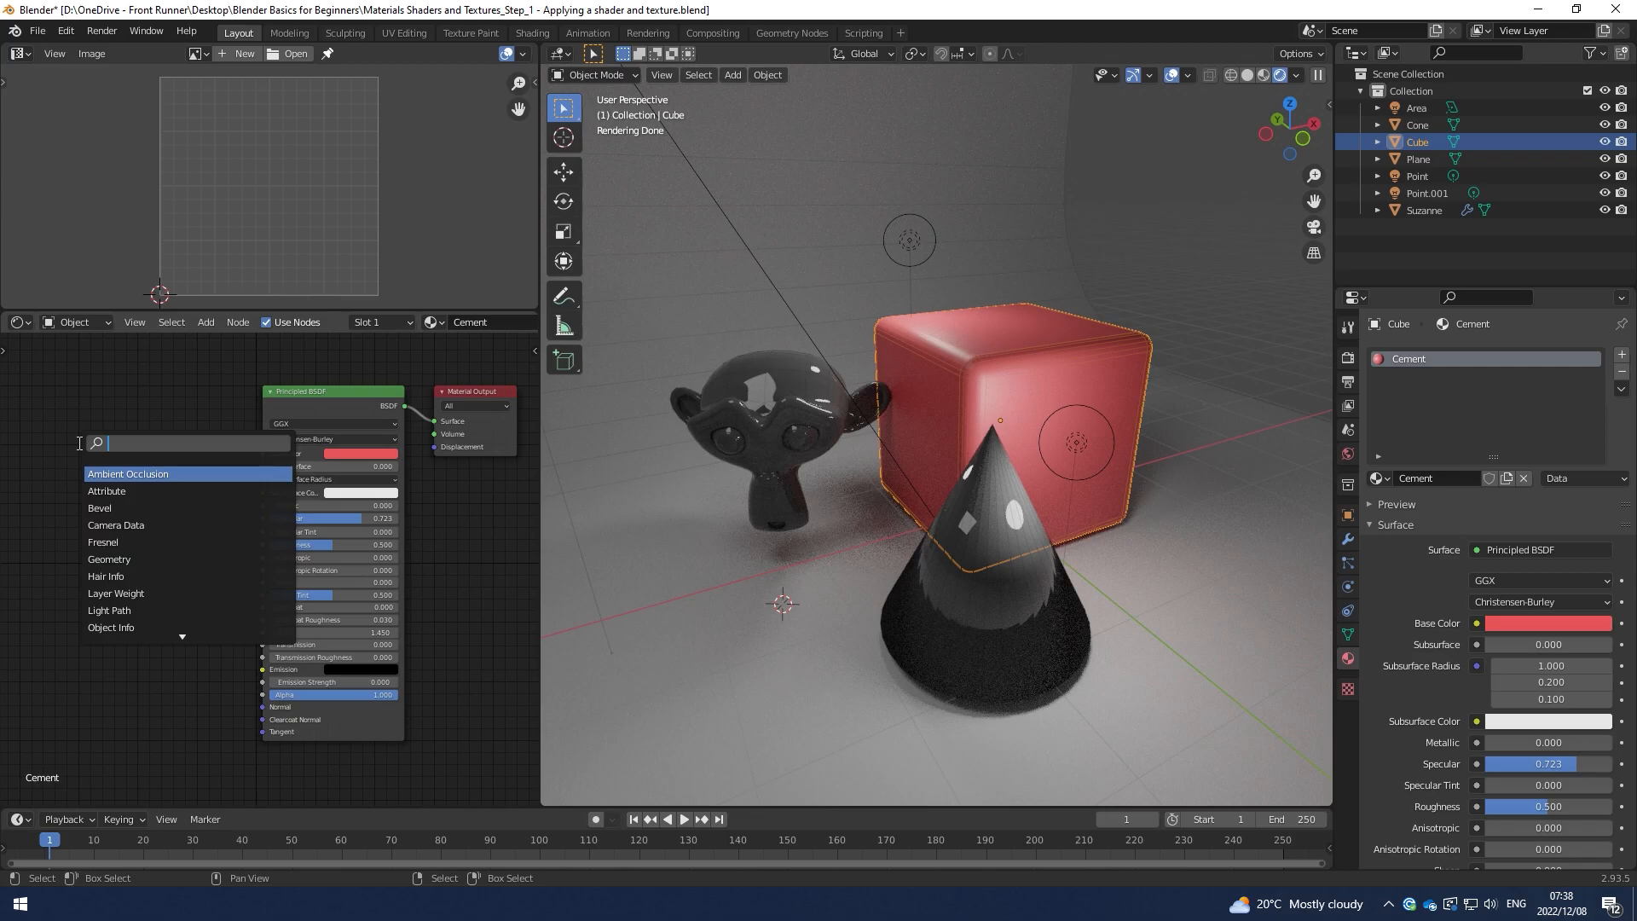
{"action": "type", "text": "image"}
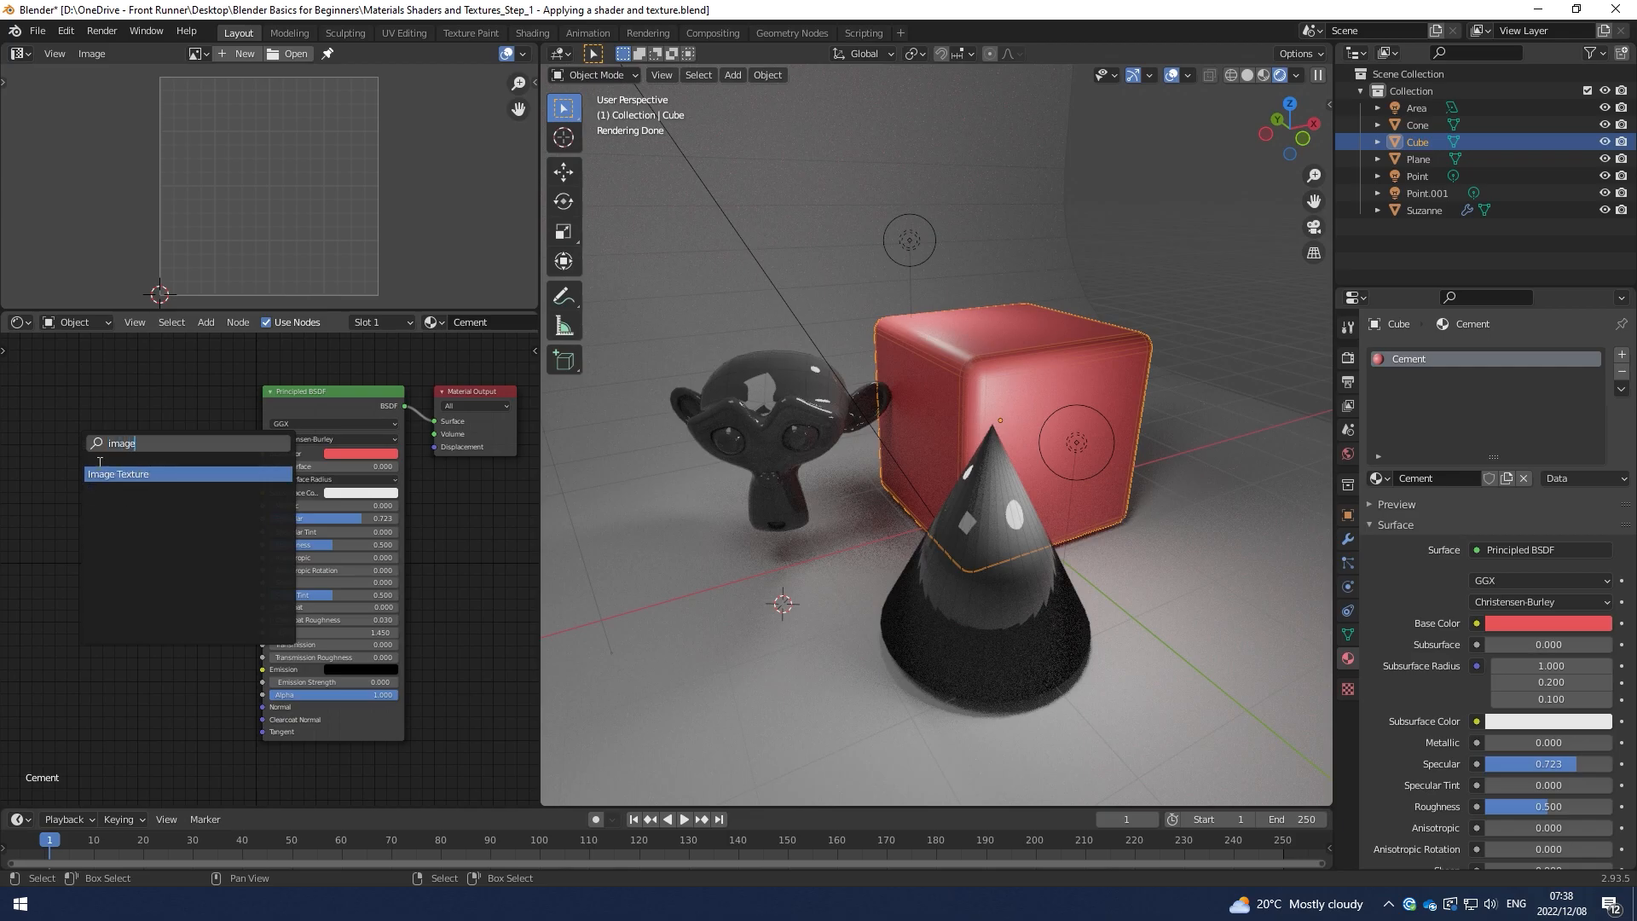
{"action": "left_click", "coordinate": [117, 474]}
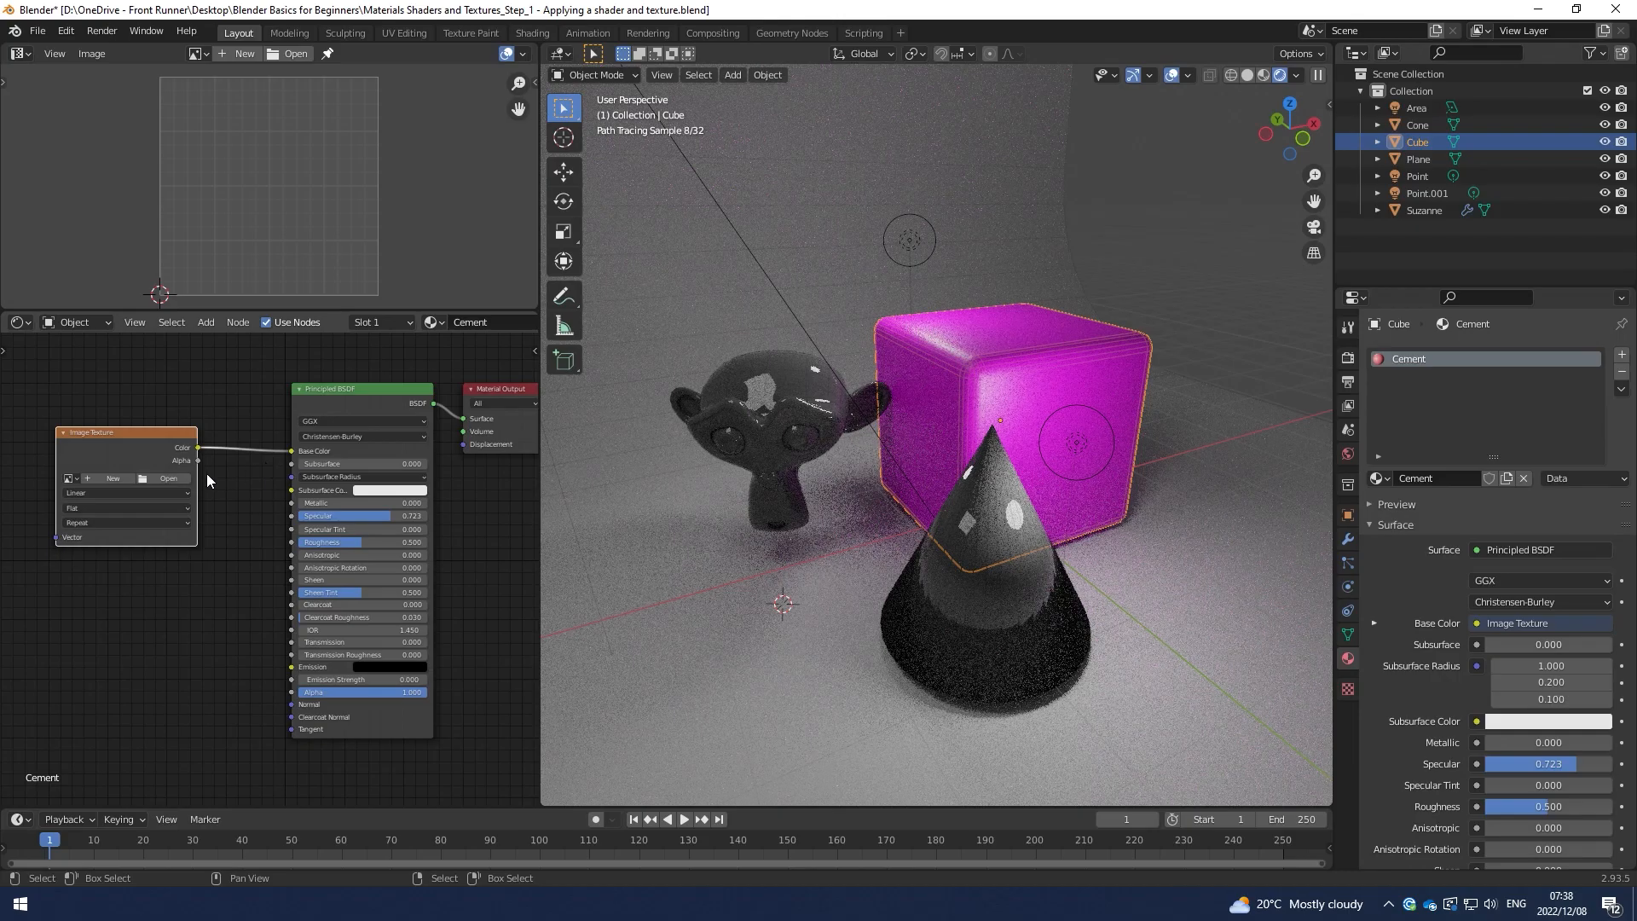
Load TexturesCom_Concrete_Damaged_1K_albedo.tif into the base colour texture node
{"action": "left_click", "coordinate": [167, 478]}
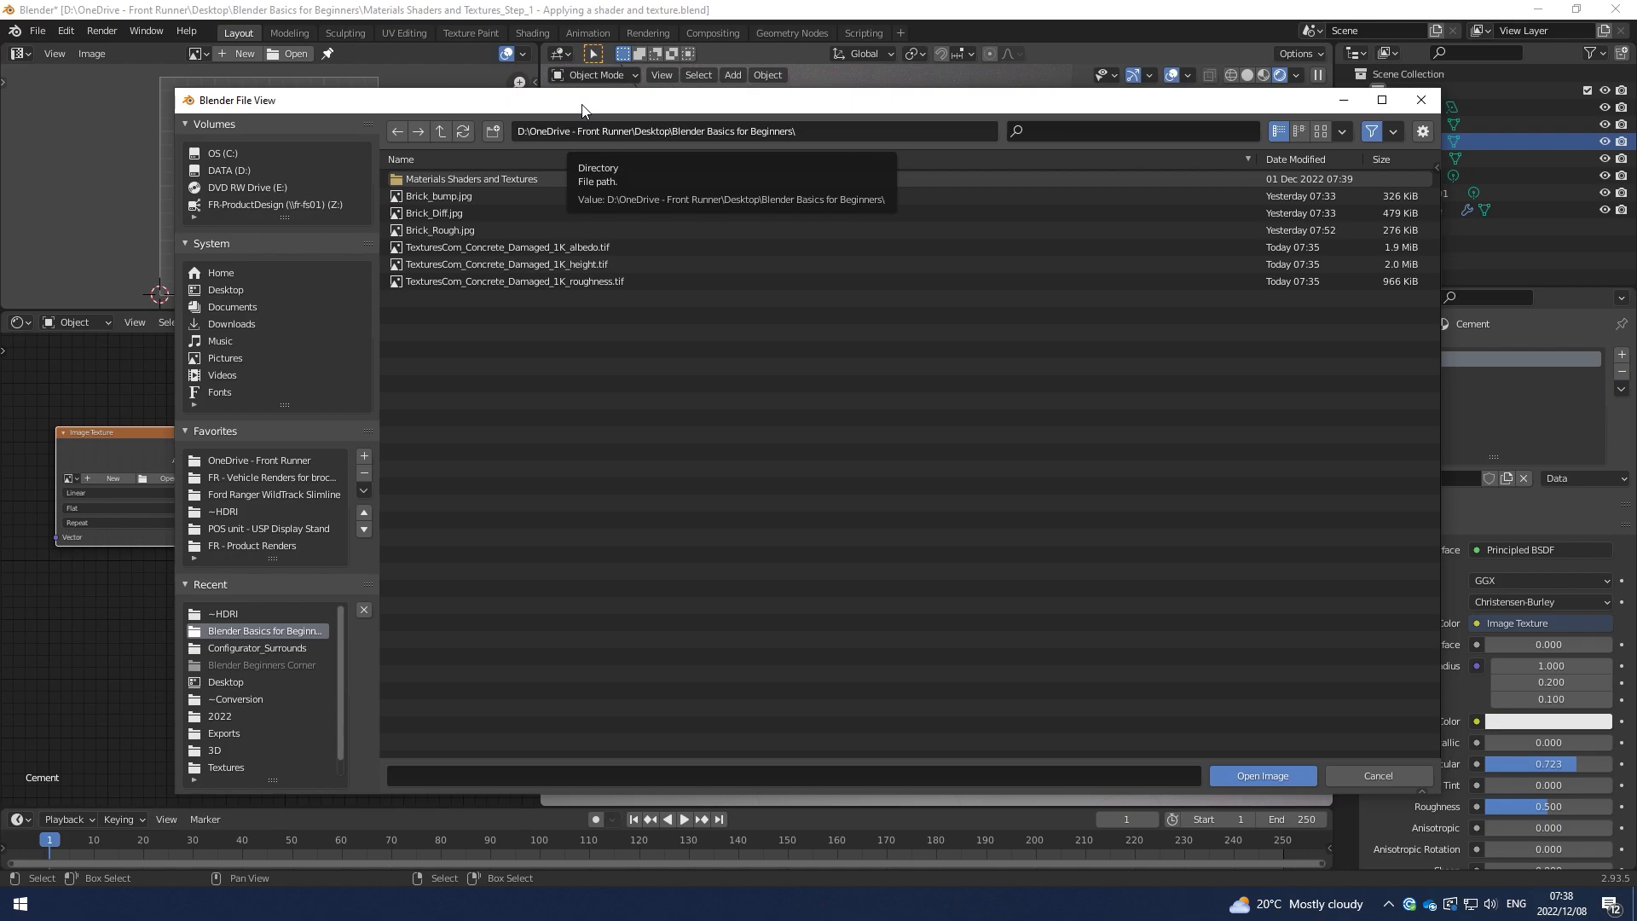
{"action": "mouse_move", "coordinate": [626, 140]}
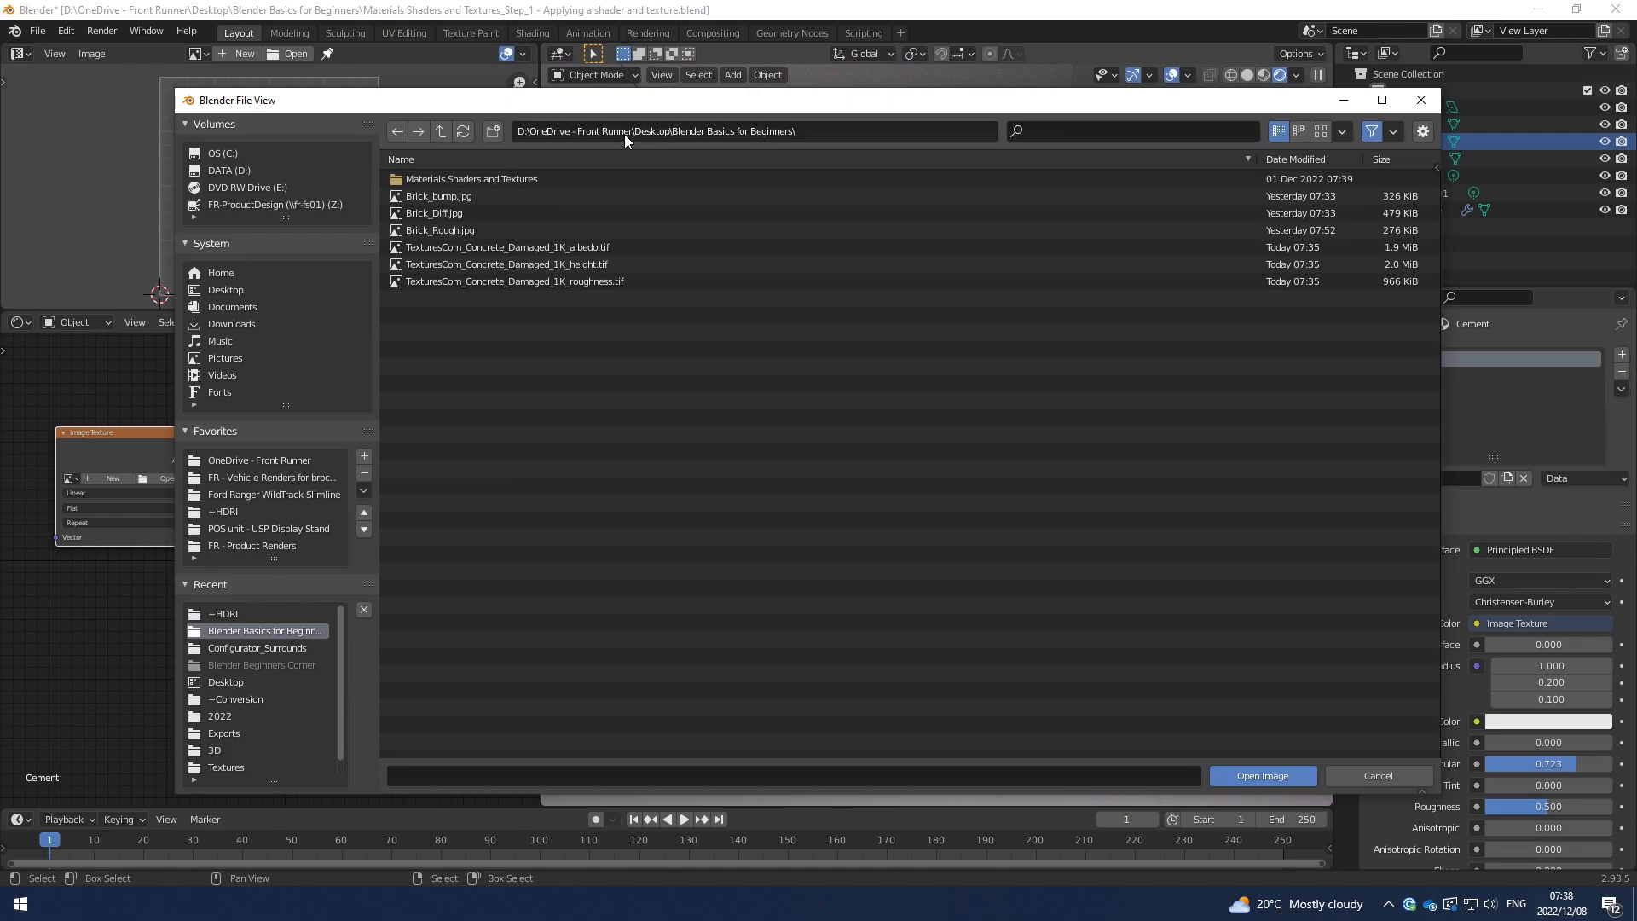
{"action": "mouse_move", "coordinate": [628, 136]}
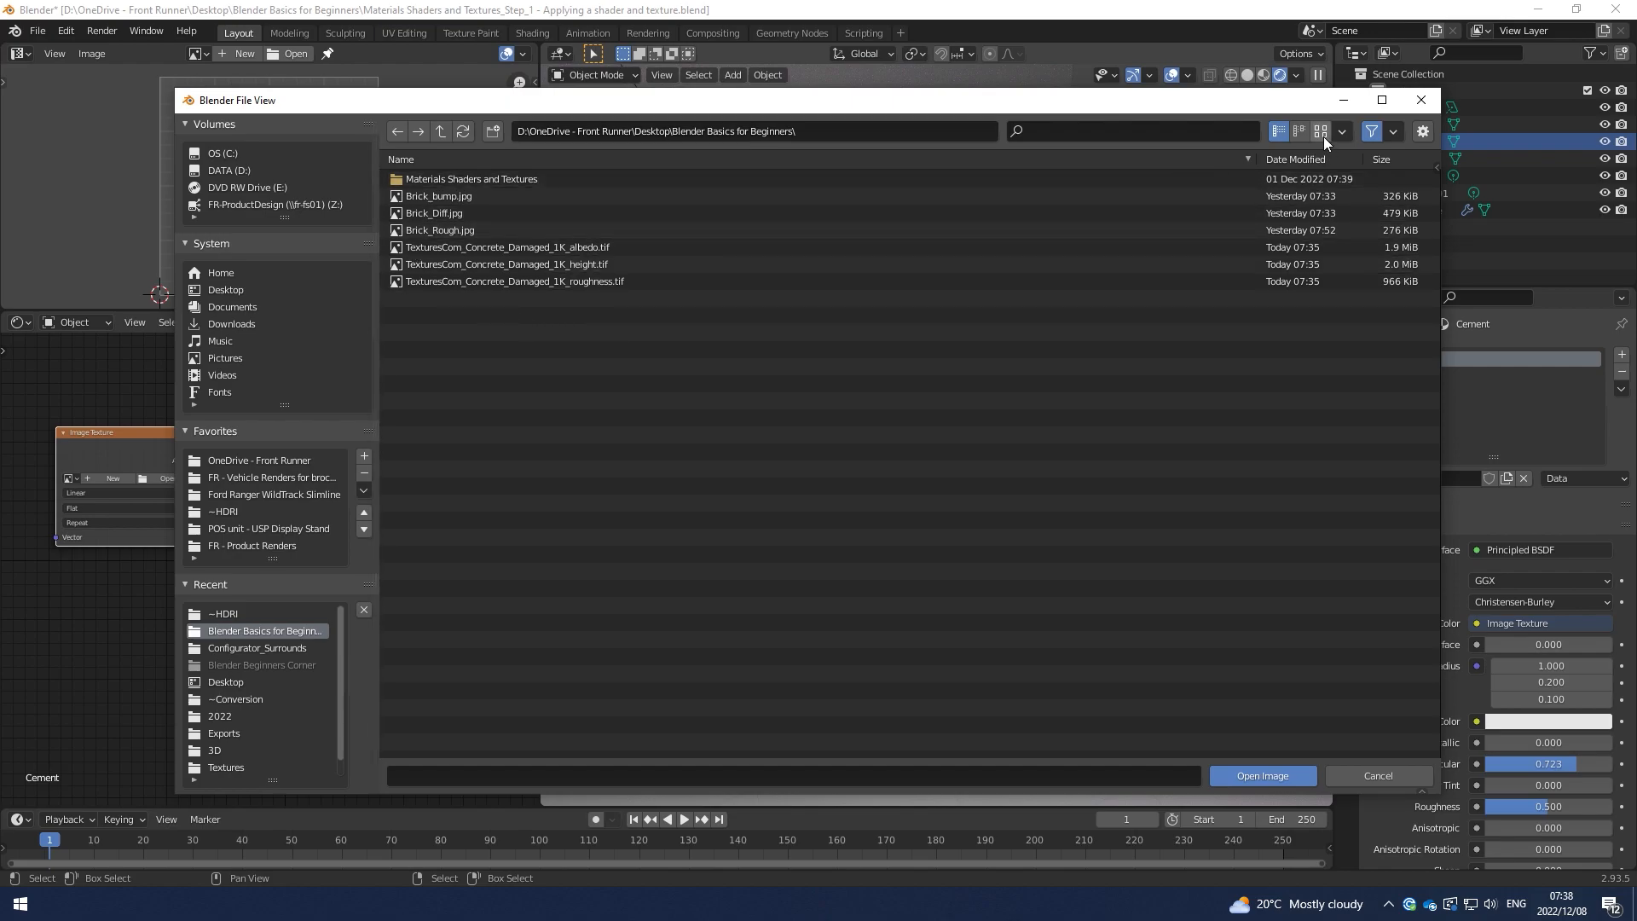
{"action": "left_click", "coordinate": [1320, 131]}
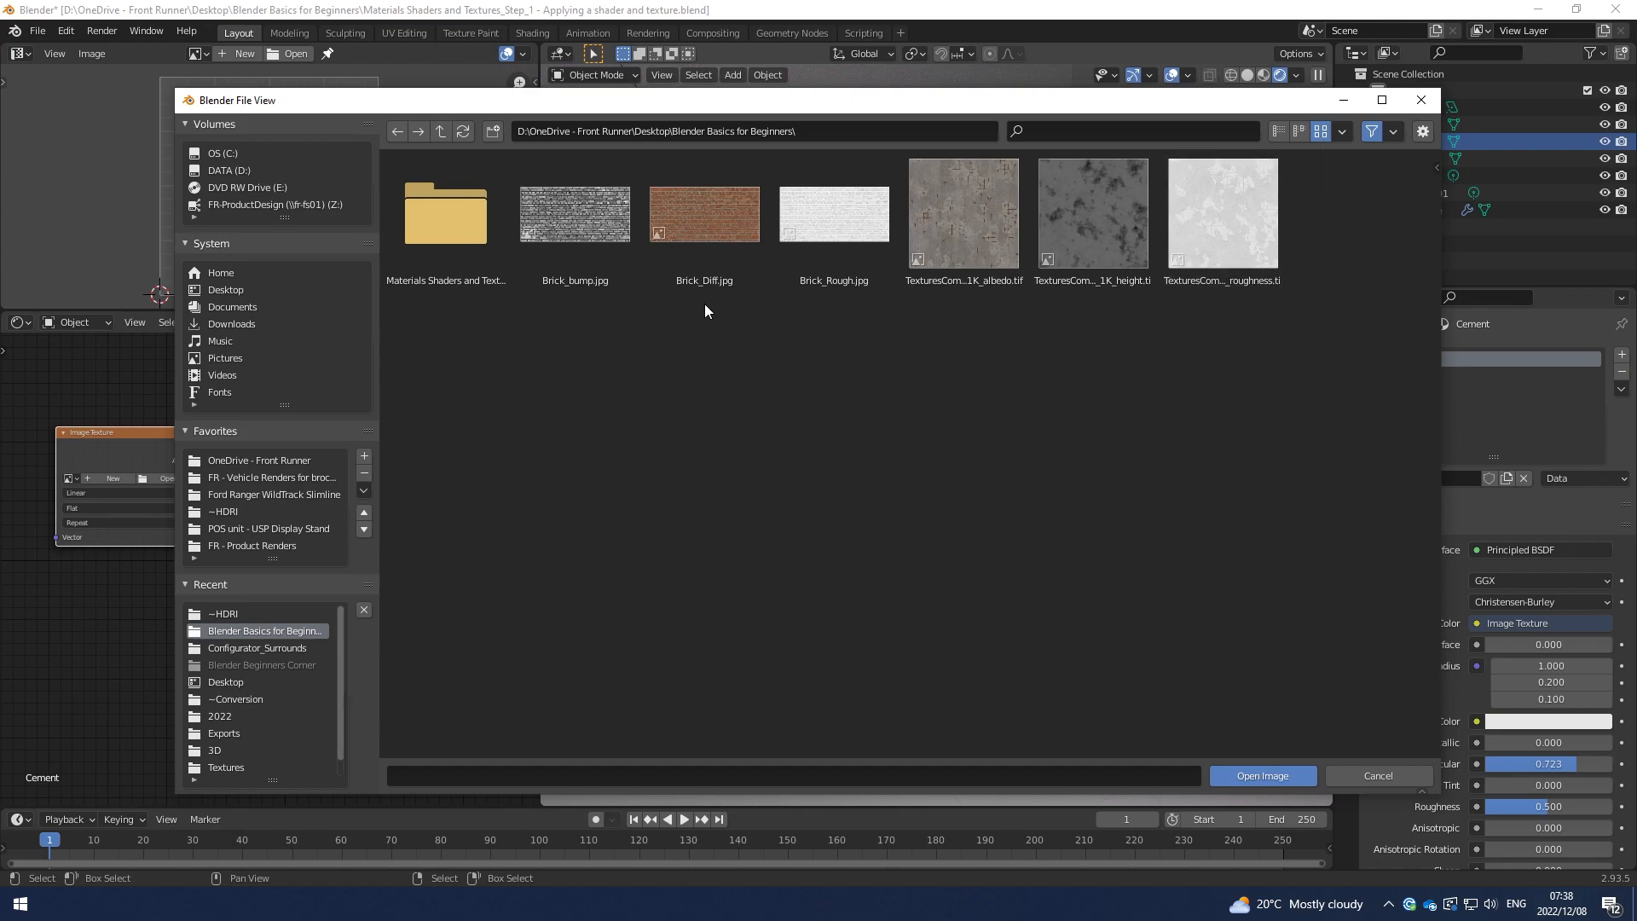
{"action": "mouse_move", "coordinate": [936, 297]}
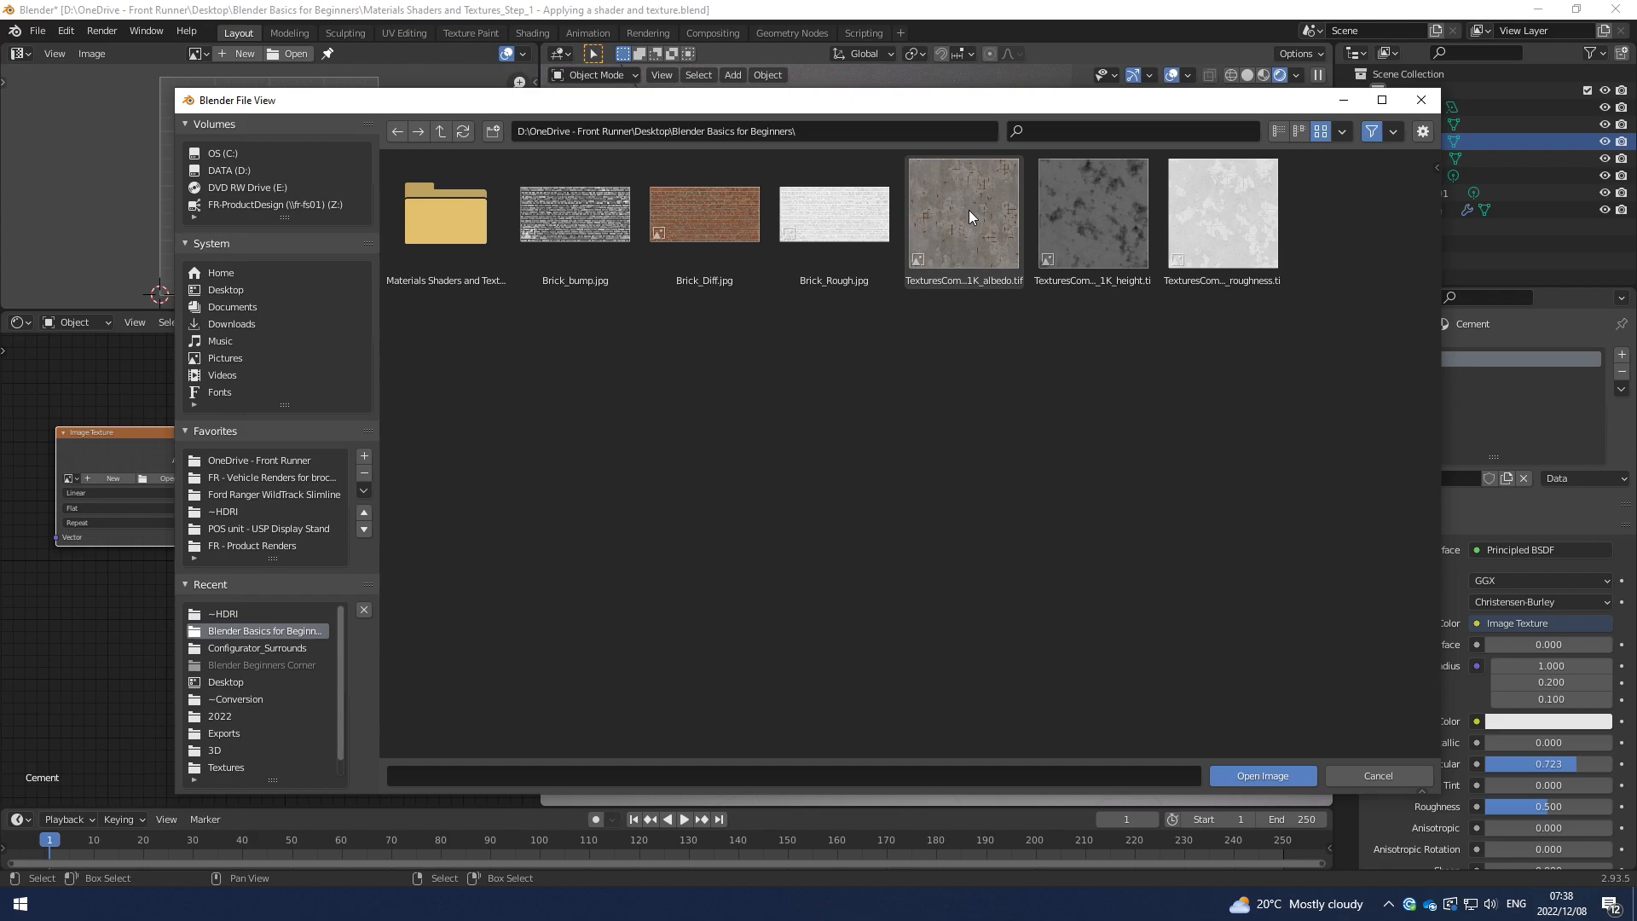
{"action": "left_click", "coordinate": [969, 215]}
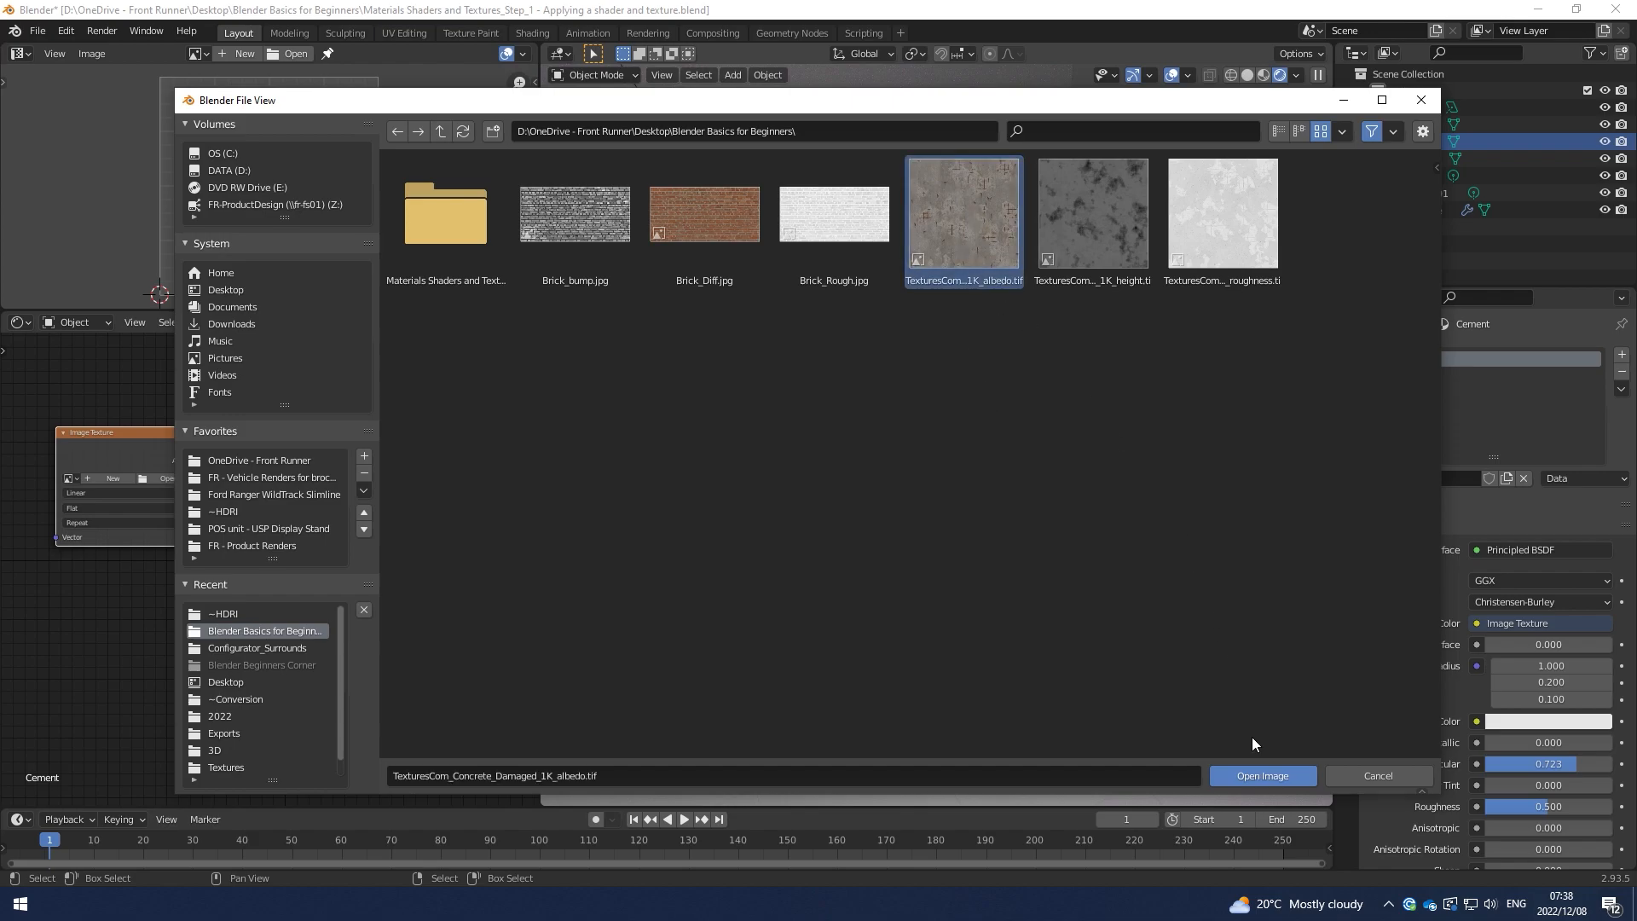
{"action": "left_click", "coordinate": [1262, 774]}
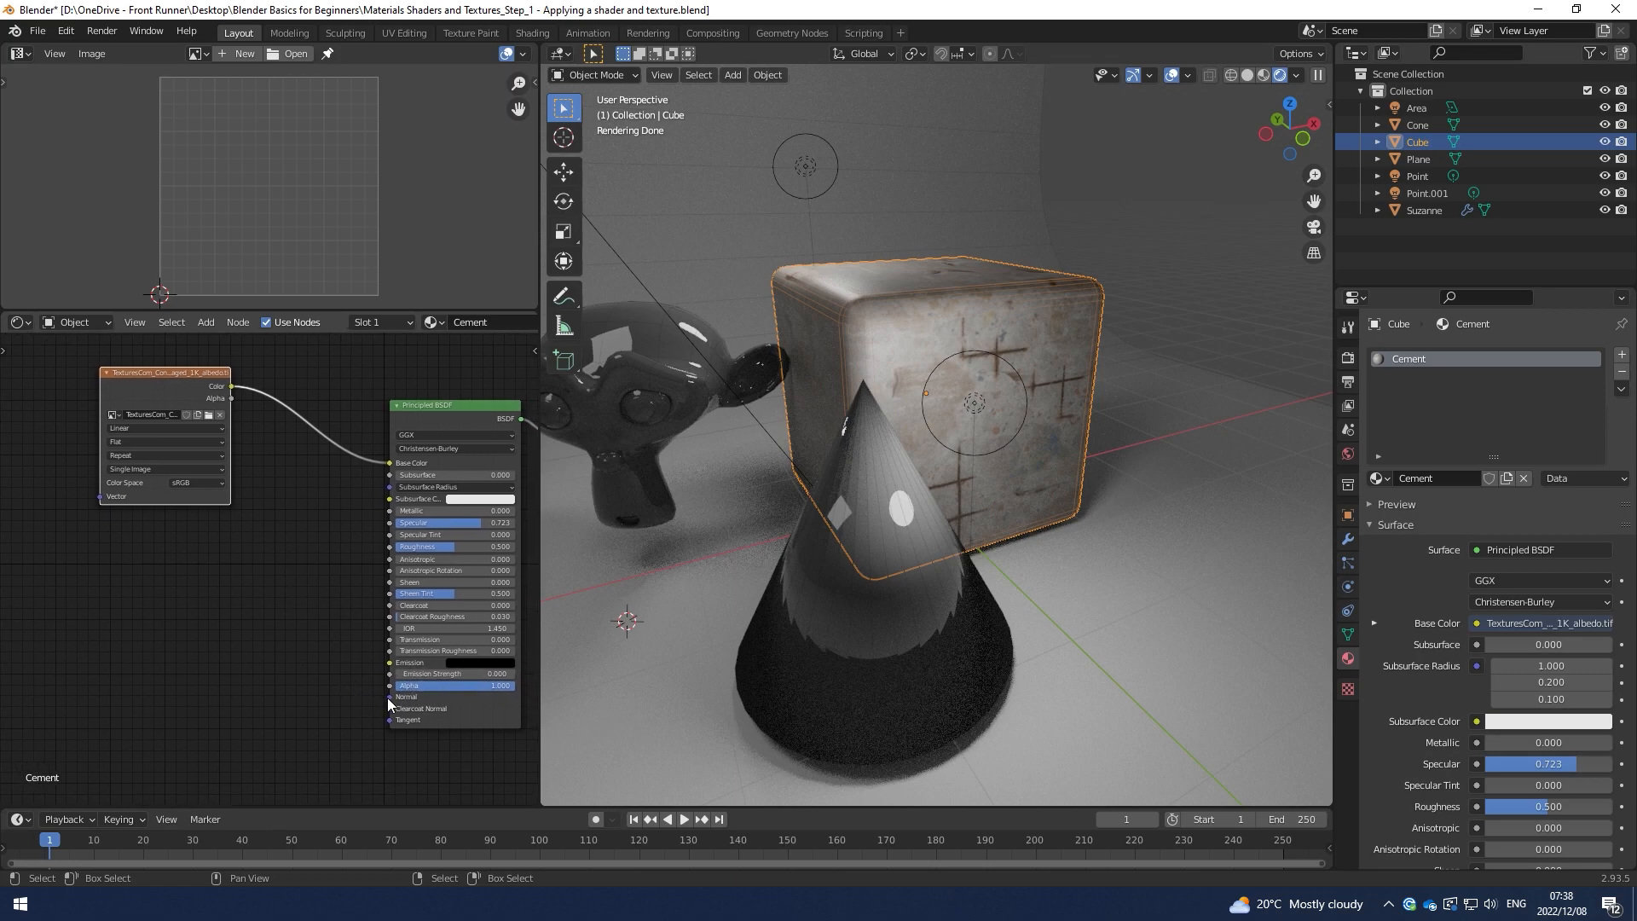
{"action": "mouse_move", "coordinate": [385, 701]}
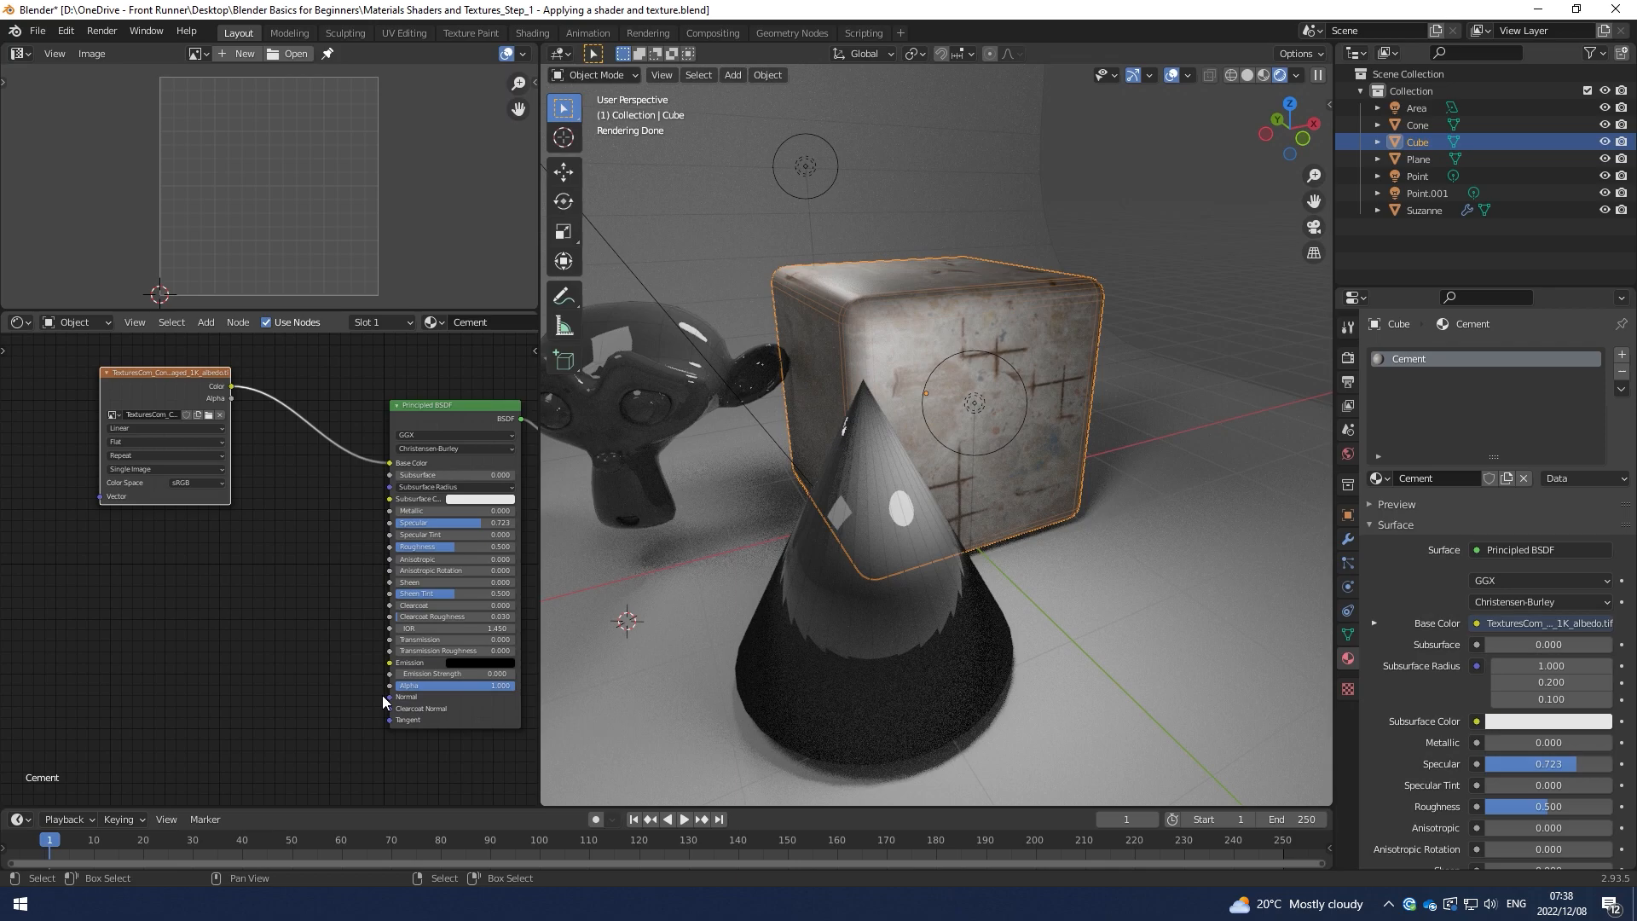
{"action": "mouse_move", "coordinate": [307, 699]}
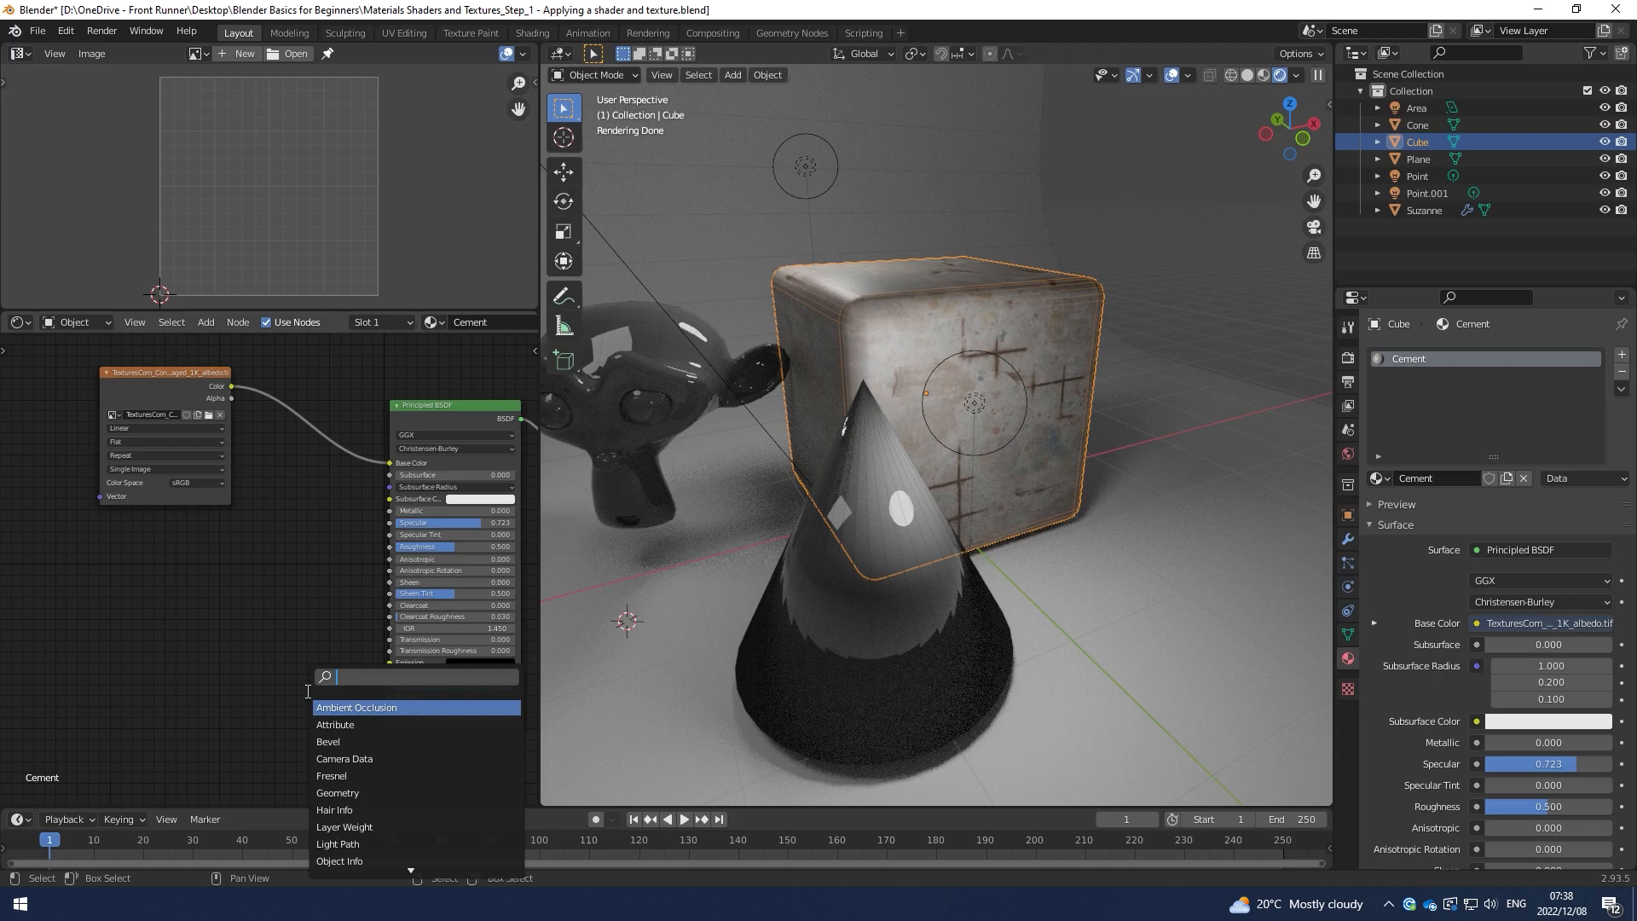
Add a Bump node on the Normal input with an Image Texture feeding its Height
{"action": "type", "text": "bum"}
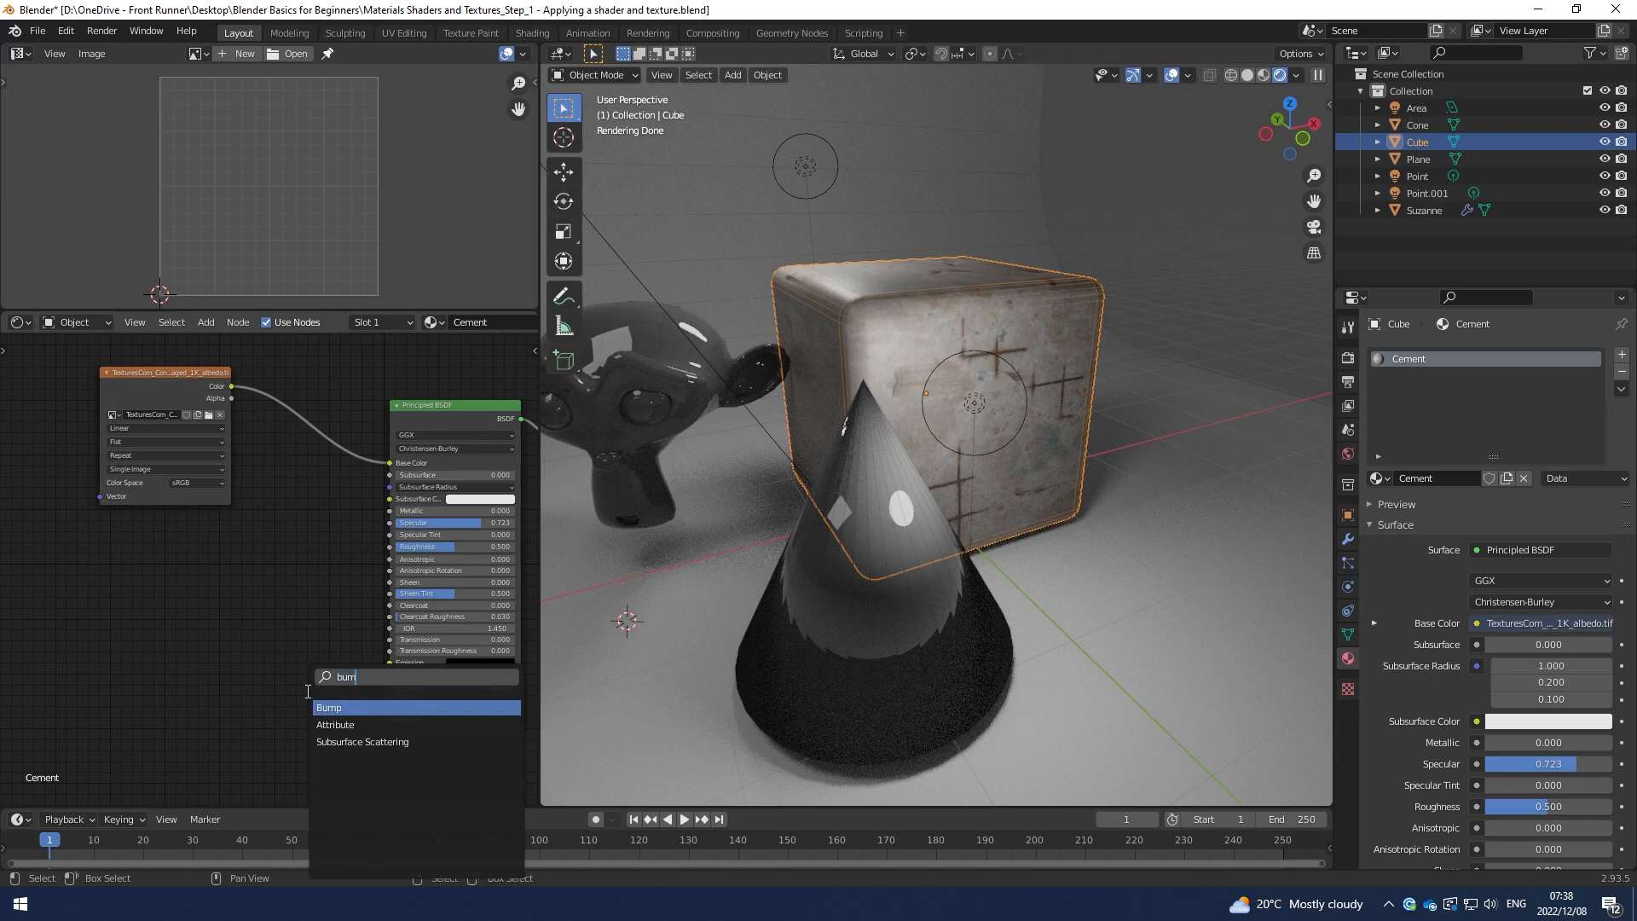
{"action": "left_click", "coordinate": [328, 706]}
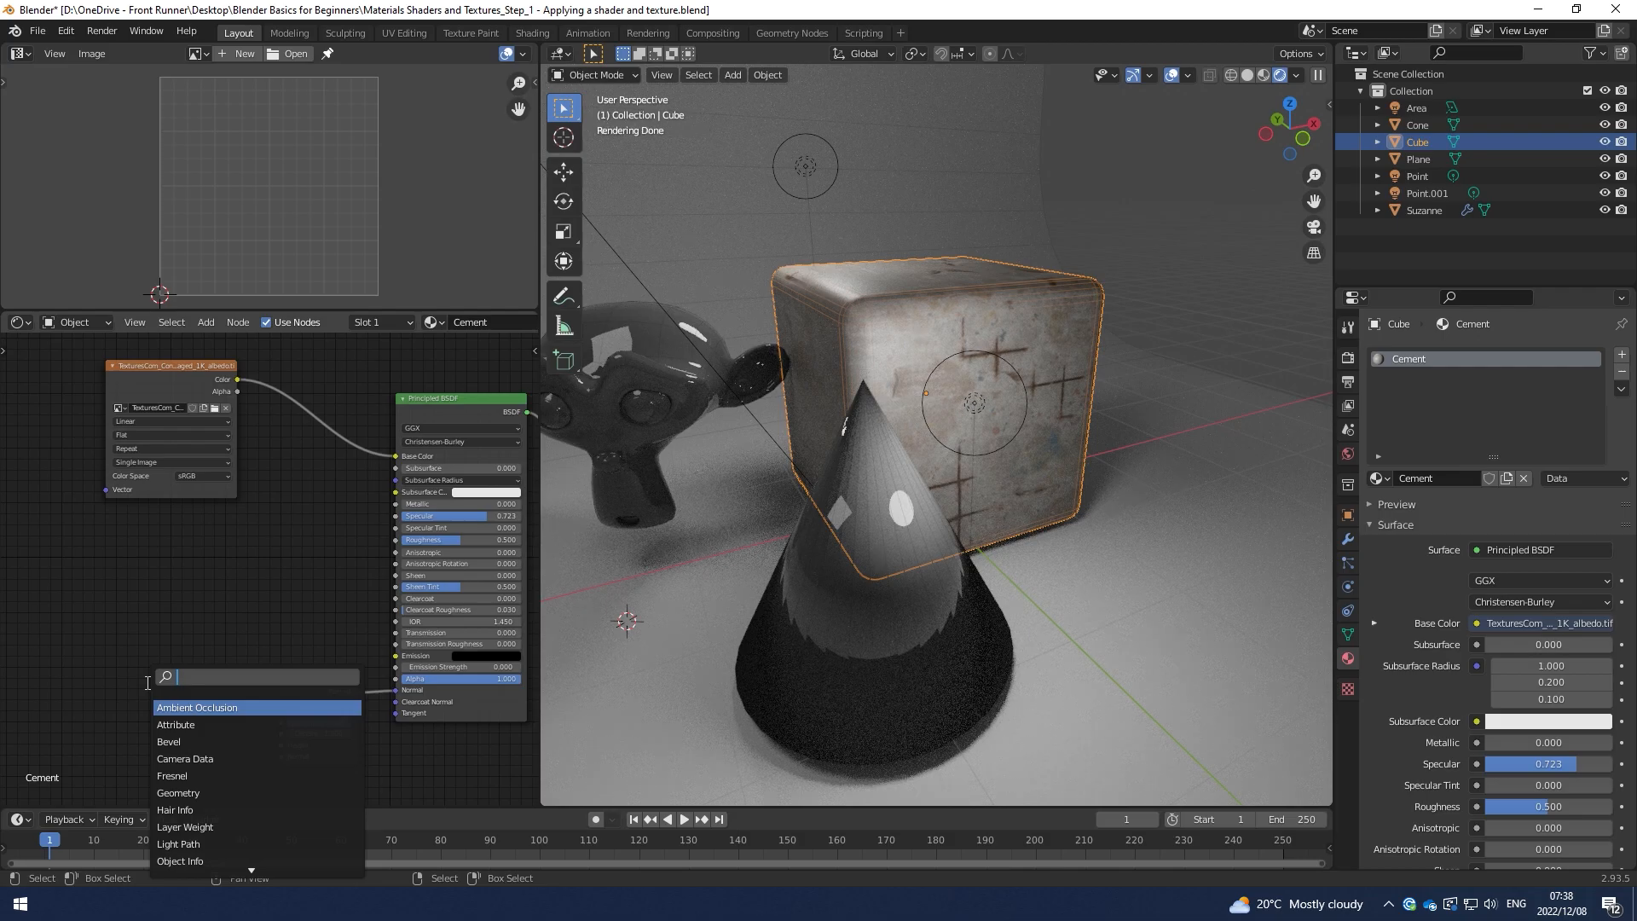
{"action": "type", "text": "image"}
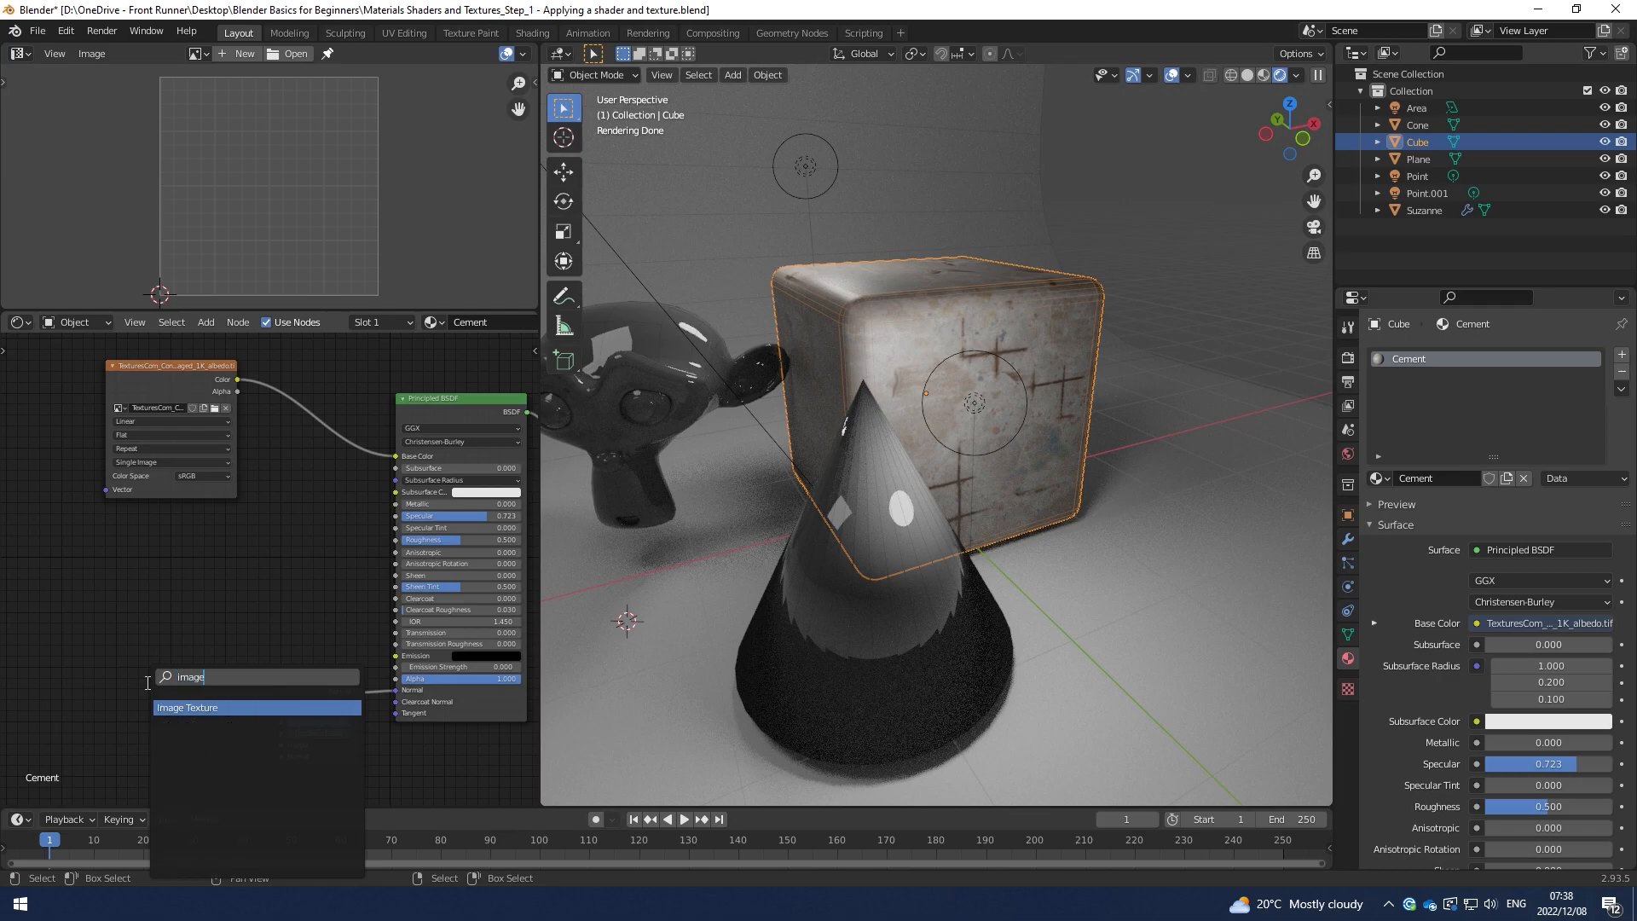
{"action": "left_click", "coordinate": [188, 706]}
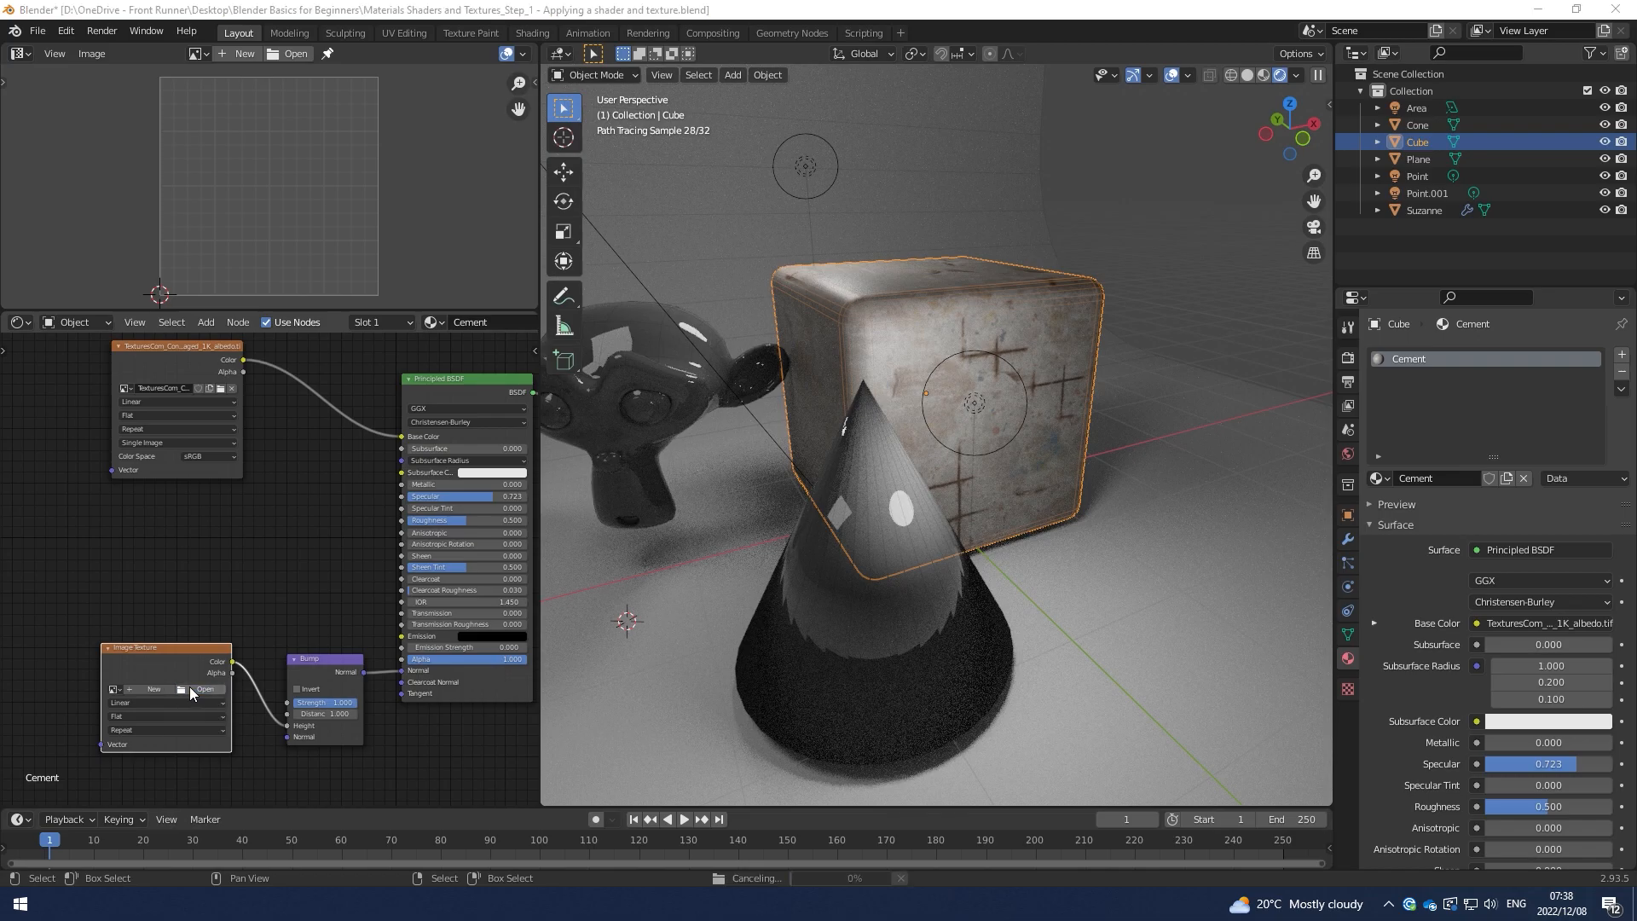
Load the concrete height .tif image into the bump's texture node
{"action": "left_click", "coordinate": [205, 689]}
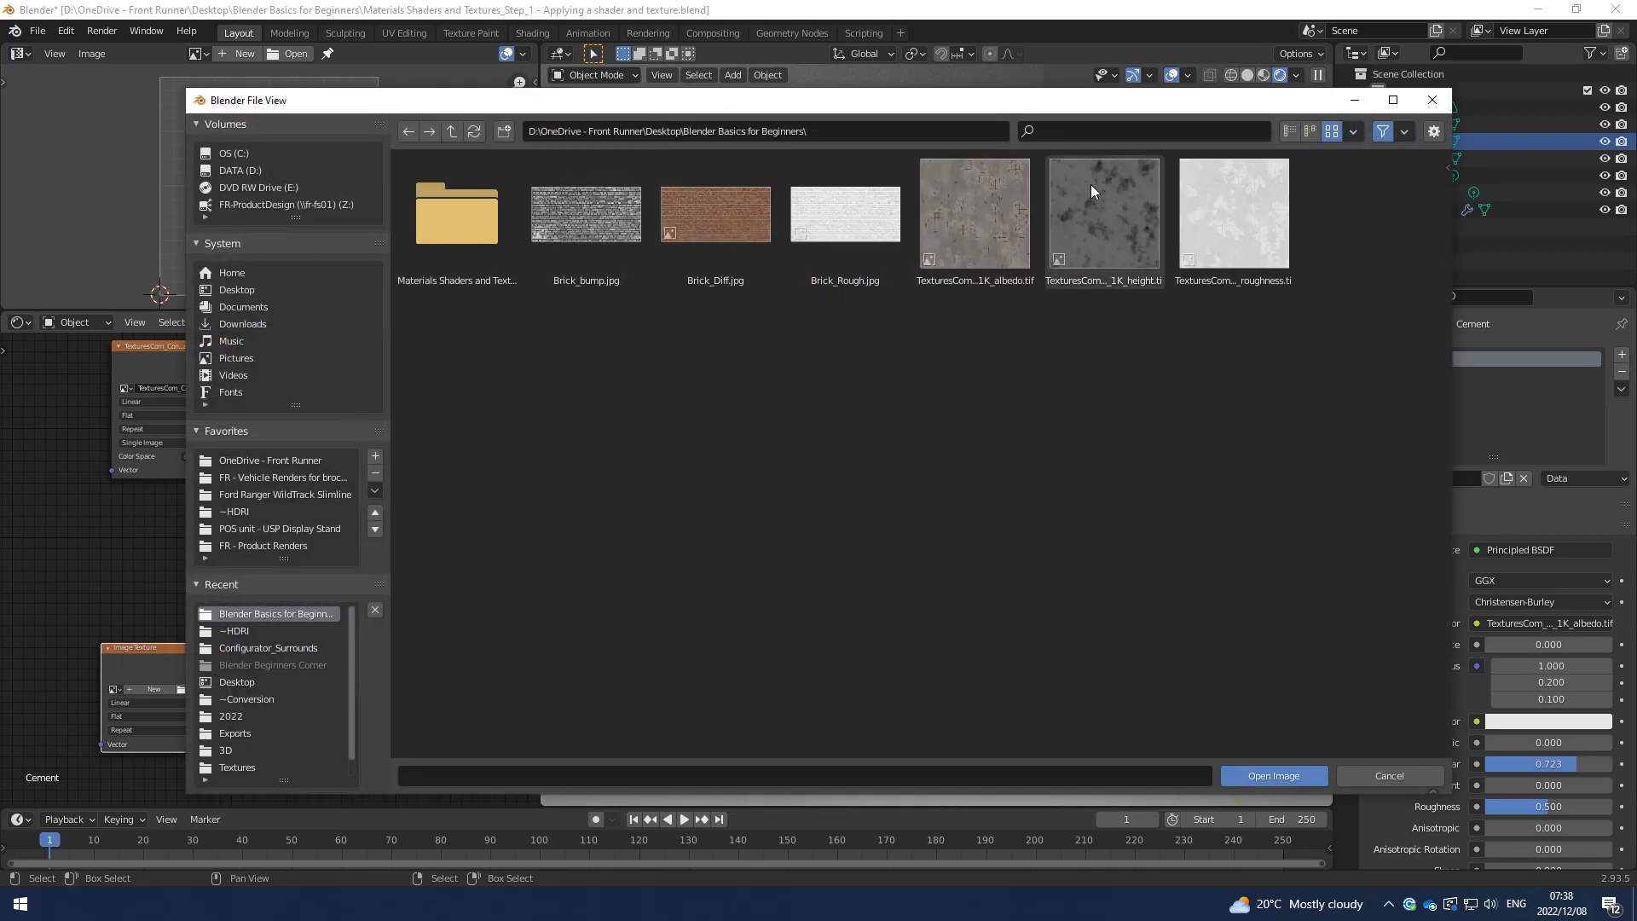
{"action": "left_click", "coordinate": [1103, 213]}
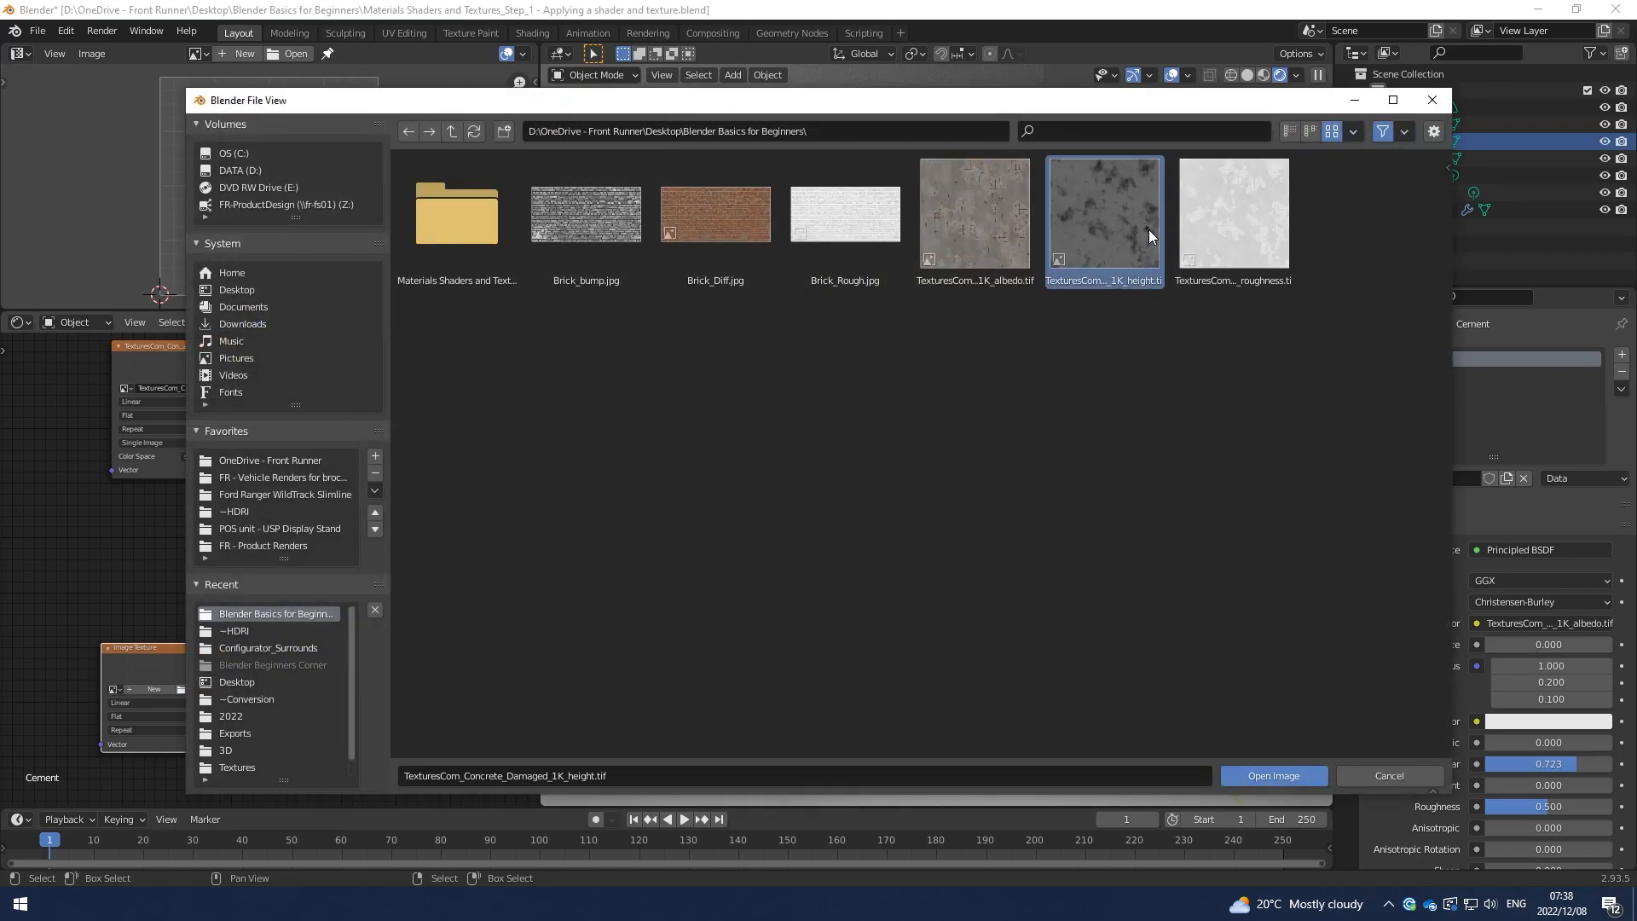
{"action": "mouse_move", "coordinate": [1105, 201]}
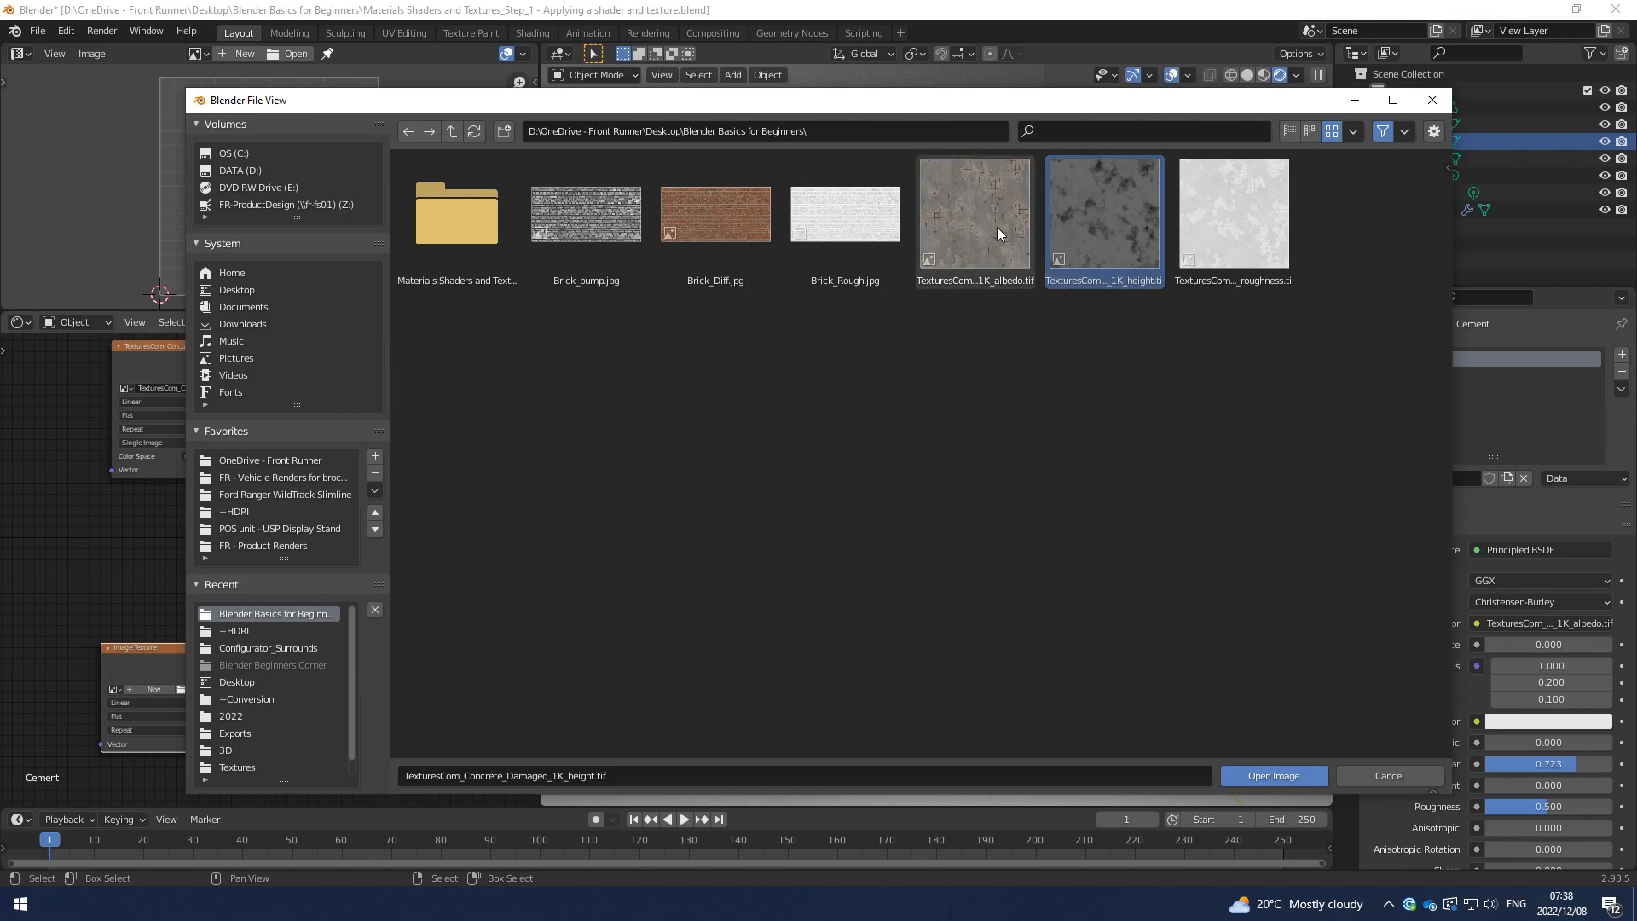
{"action": "left_click", "coordinate": [1272, 774]}
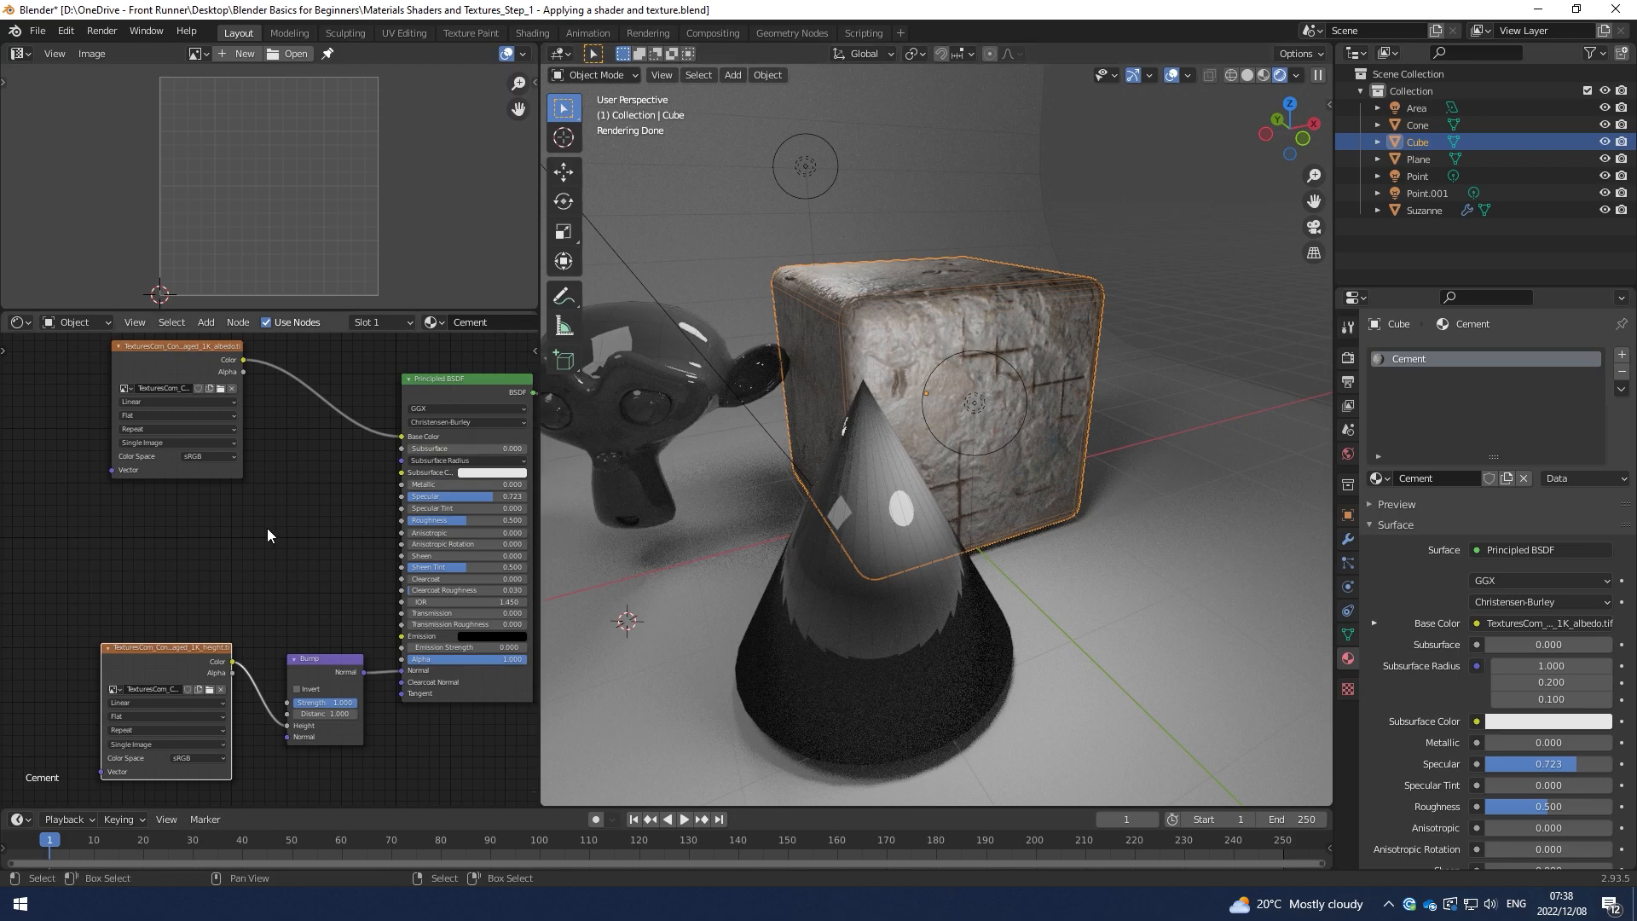
{"action": "mouse_move", "coordinate": [395, 522]}
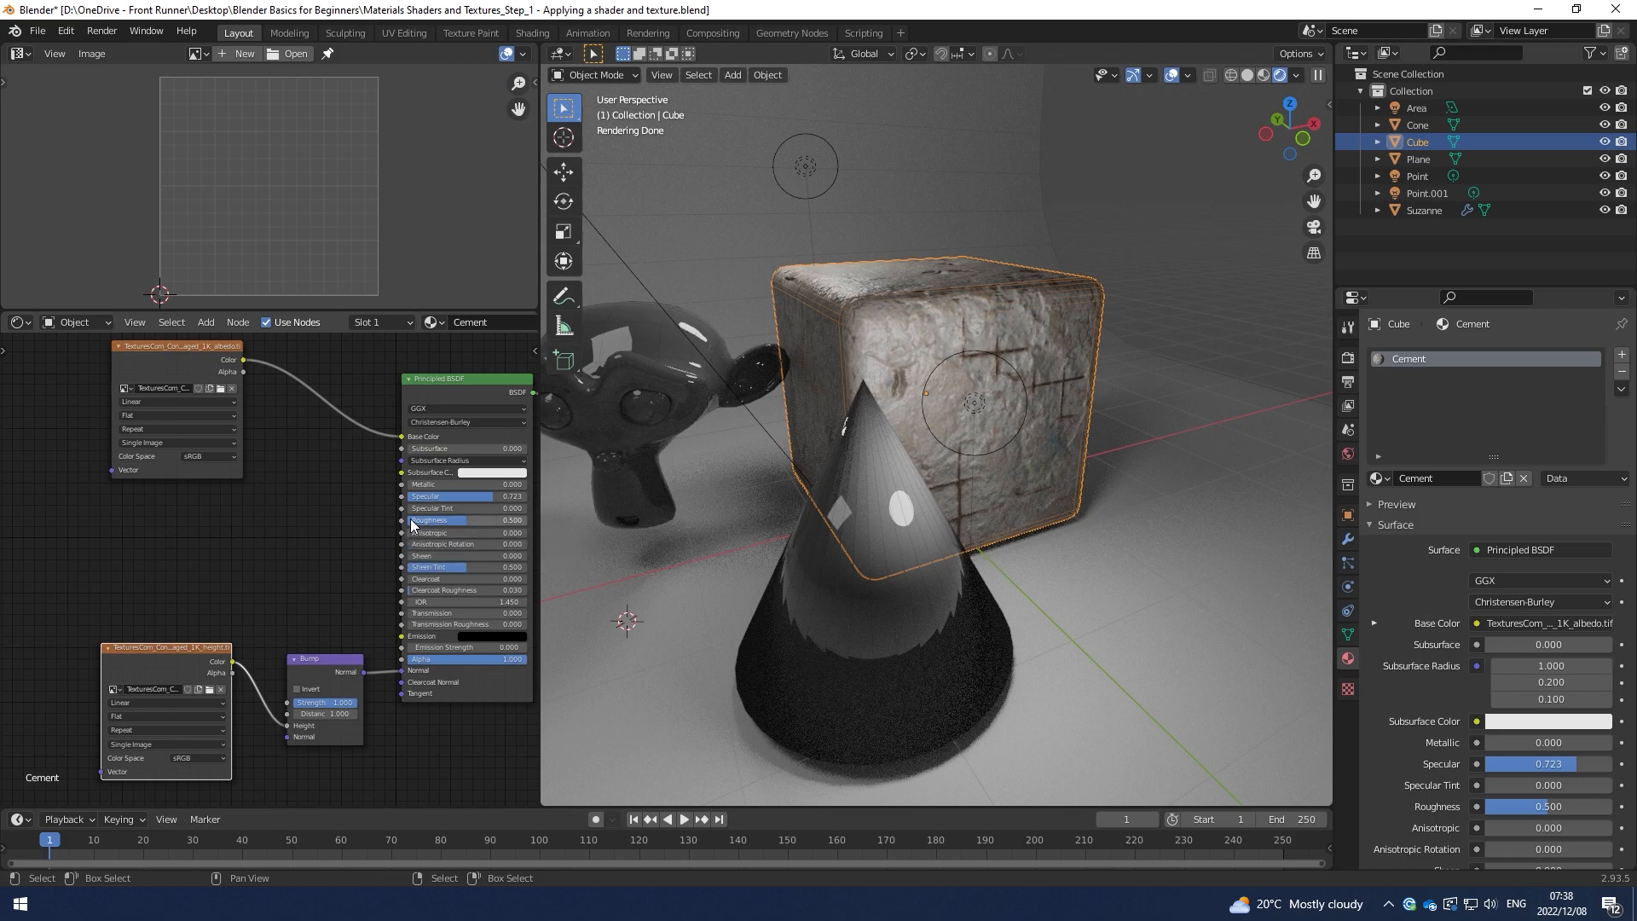
Add a third Image Texture with the cement roughness .tif feeding the BSDF Roughness
{"action": "left_click", "coordinate": [205, 323]}
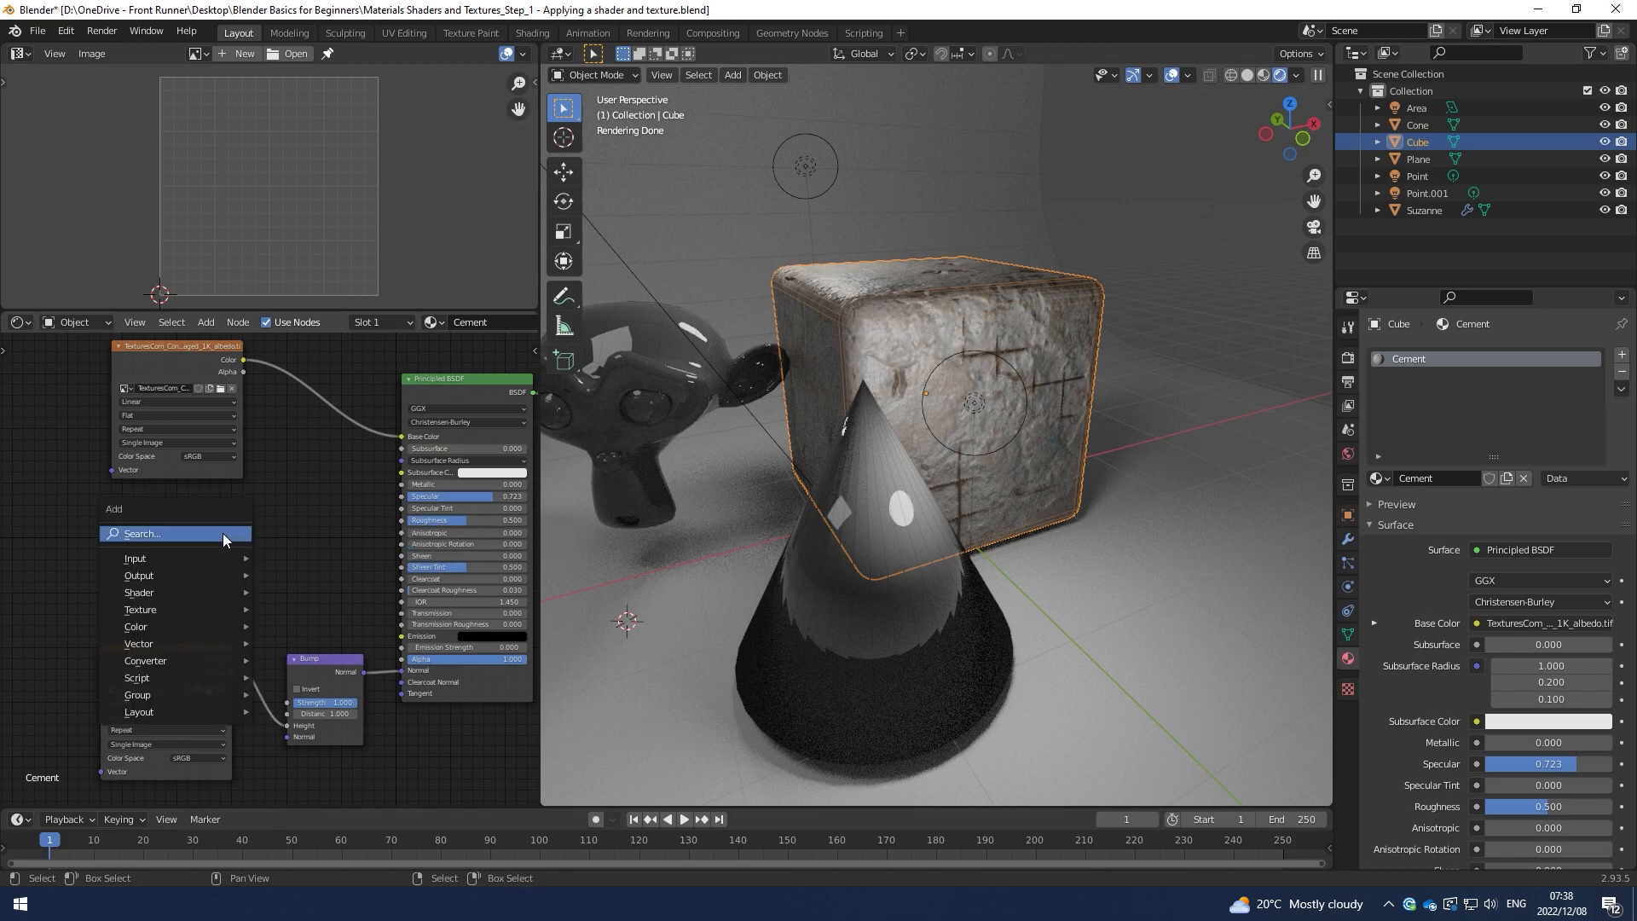
{"action": "type", "text": "image"}
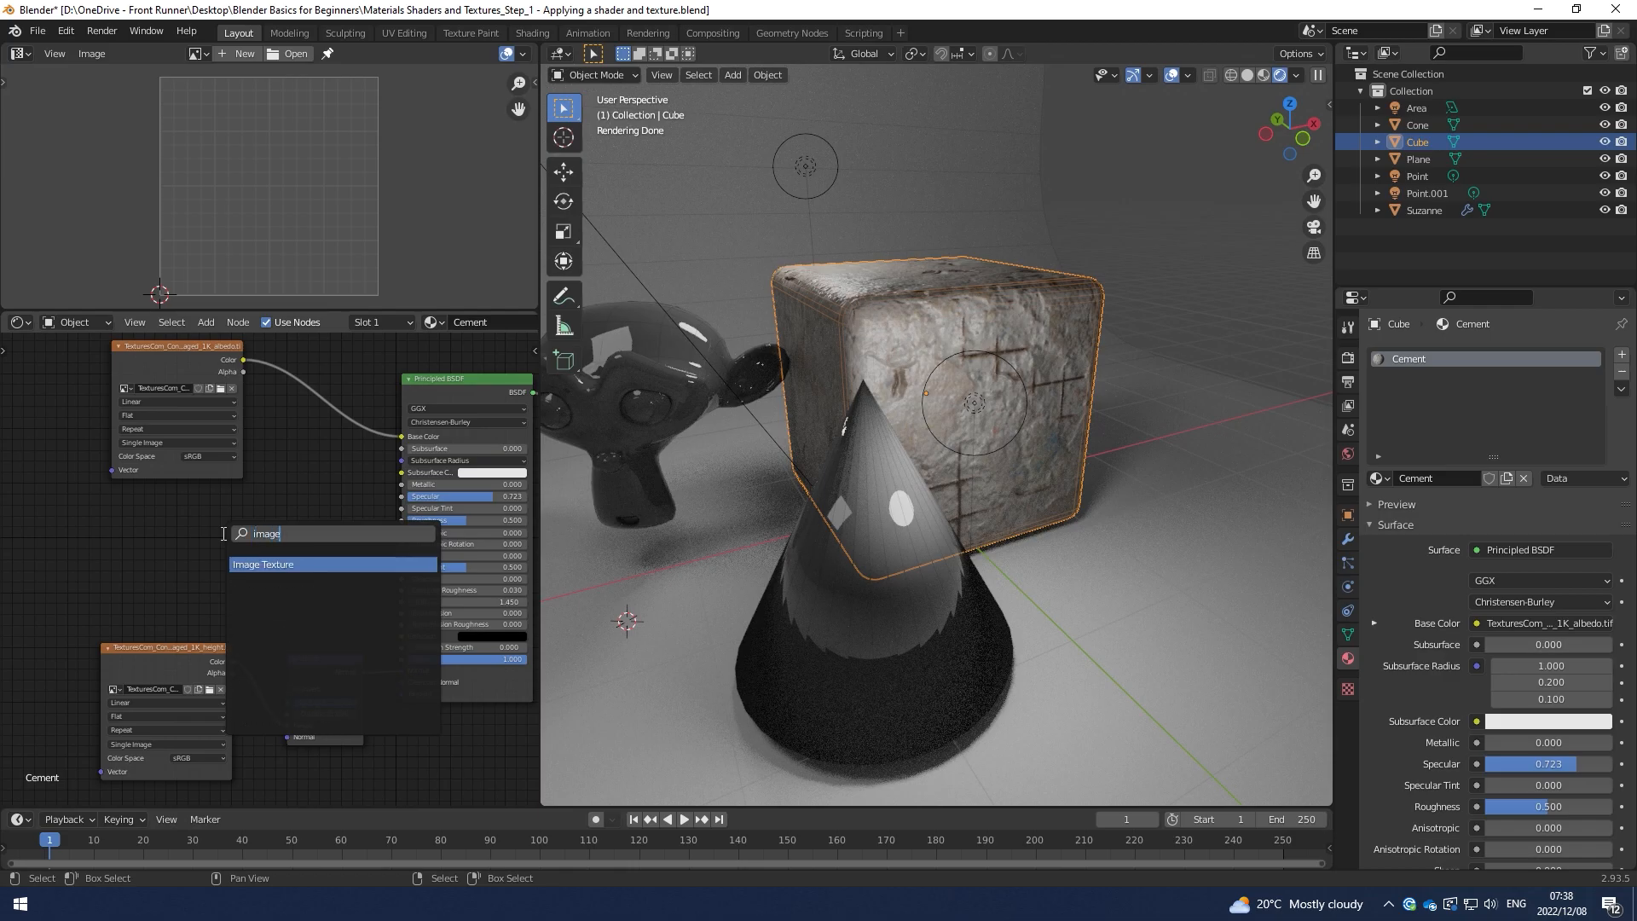
{"action": "left_click", "coordinate": [262, 563]}
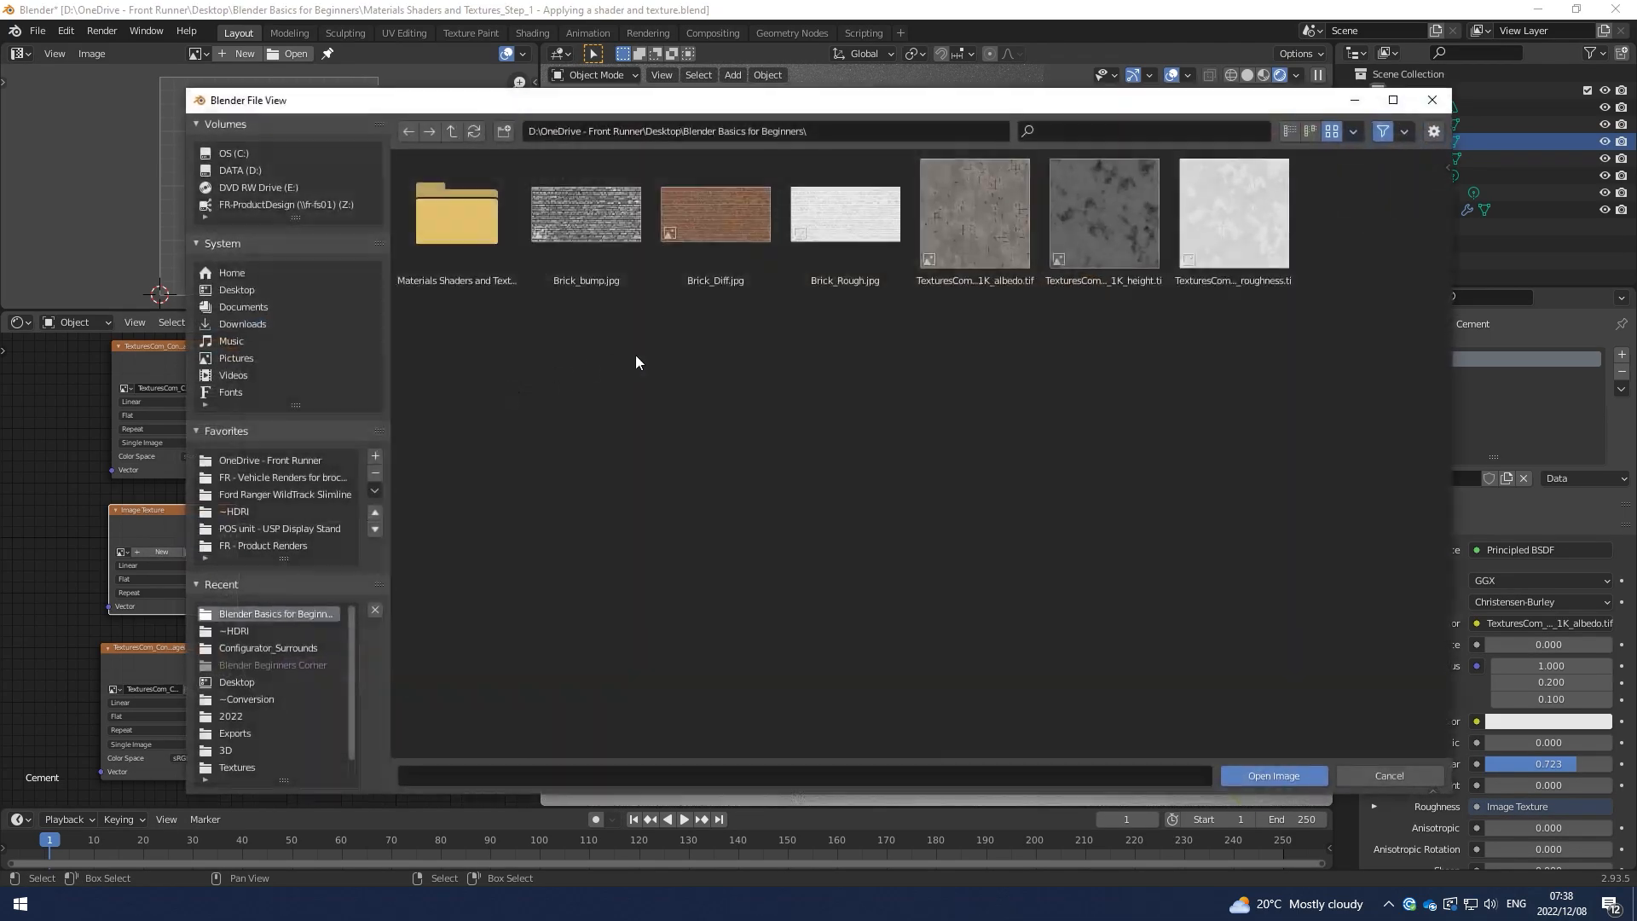
{"action": "mouse_move", "coordinate": [1200, 505]}
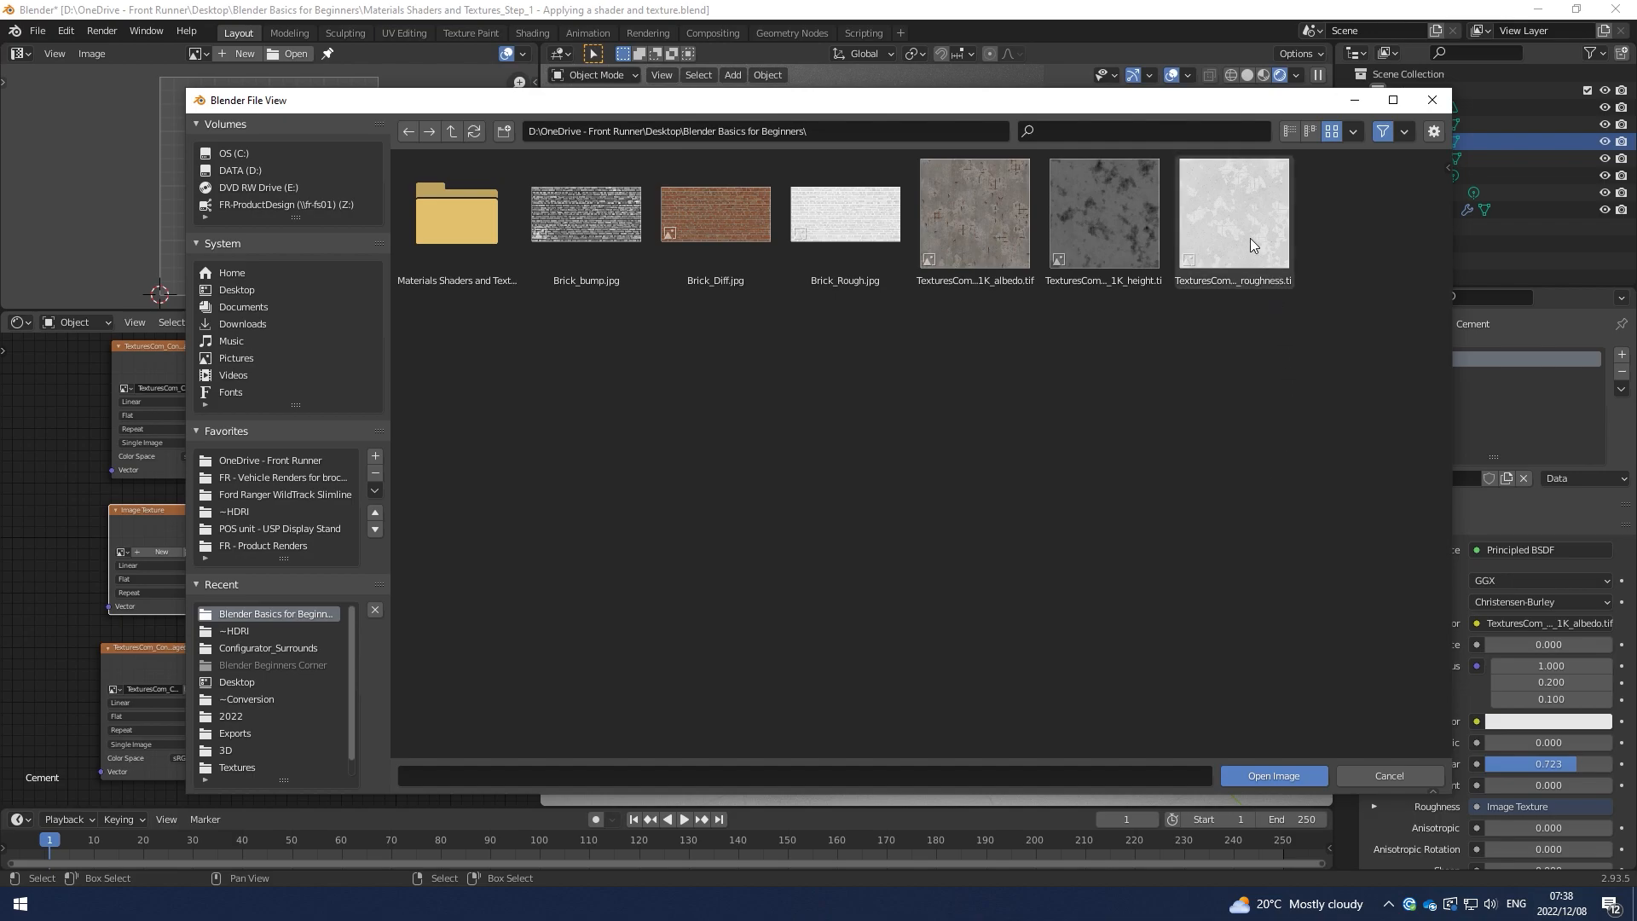
{"action": "left_click", "coordinate": [1274, 774]}
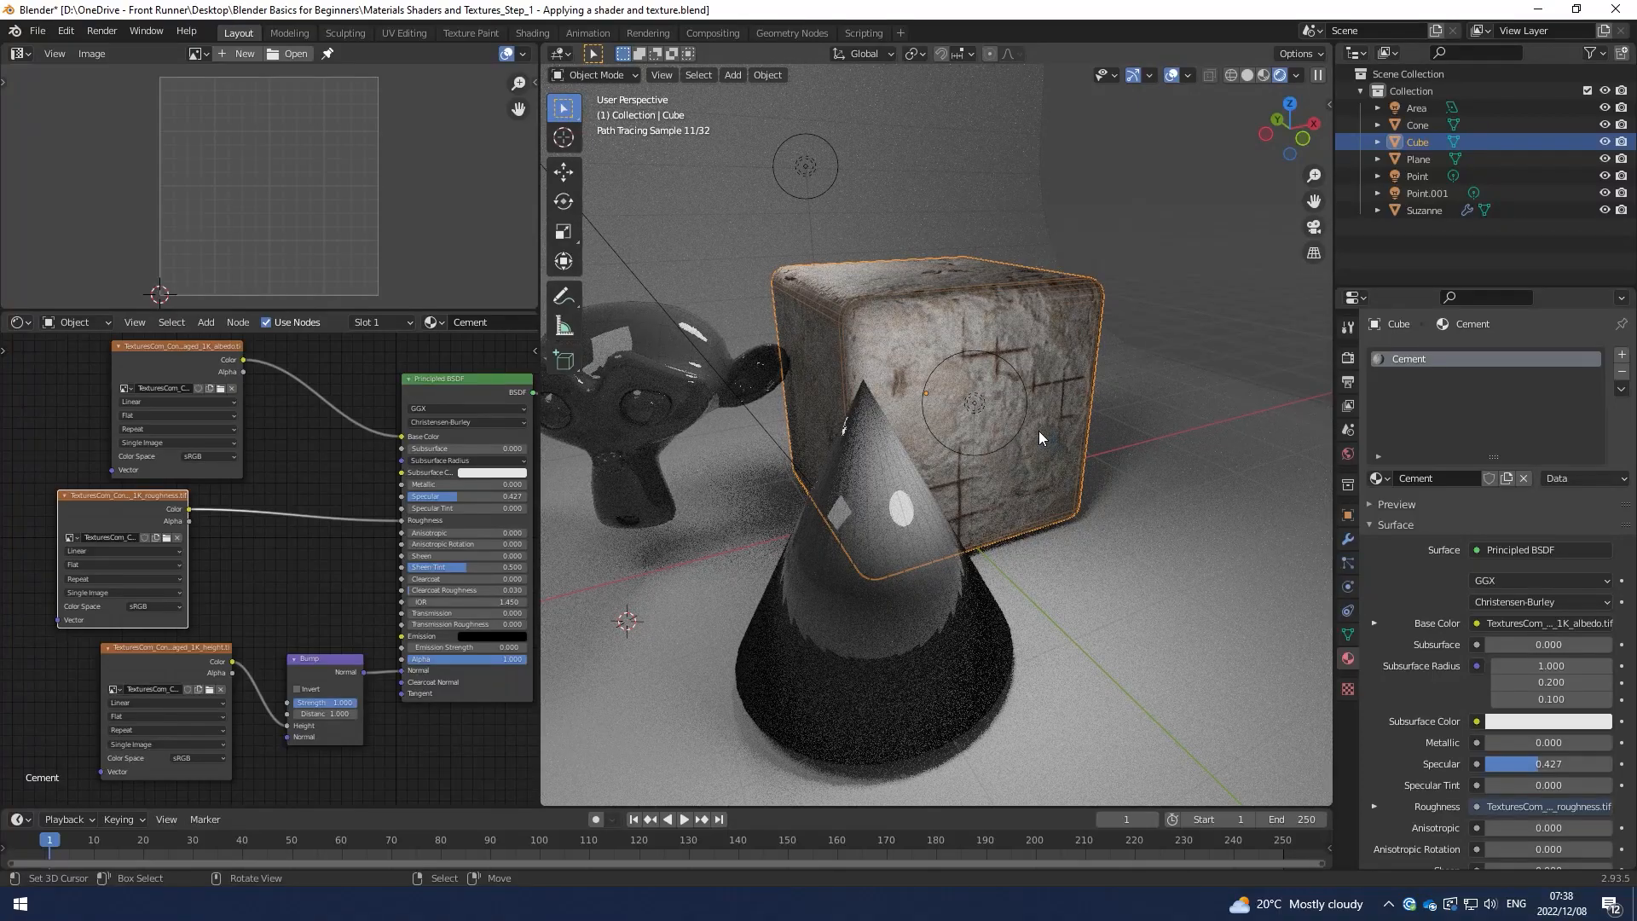
Orbit the view to inspect the finished cement cube and select the cone
{"action": "left_click_drag", "start_coordinate": [1039, 438], "coordinate": [914, 481]}
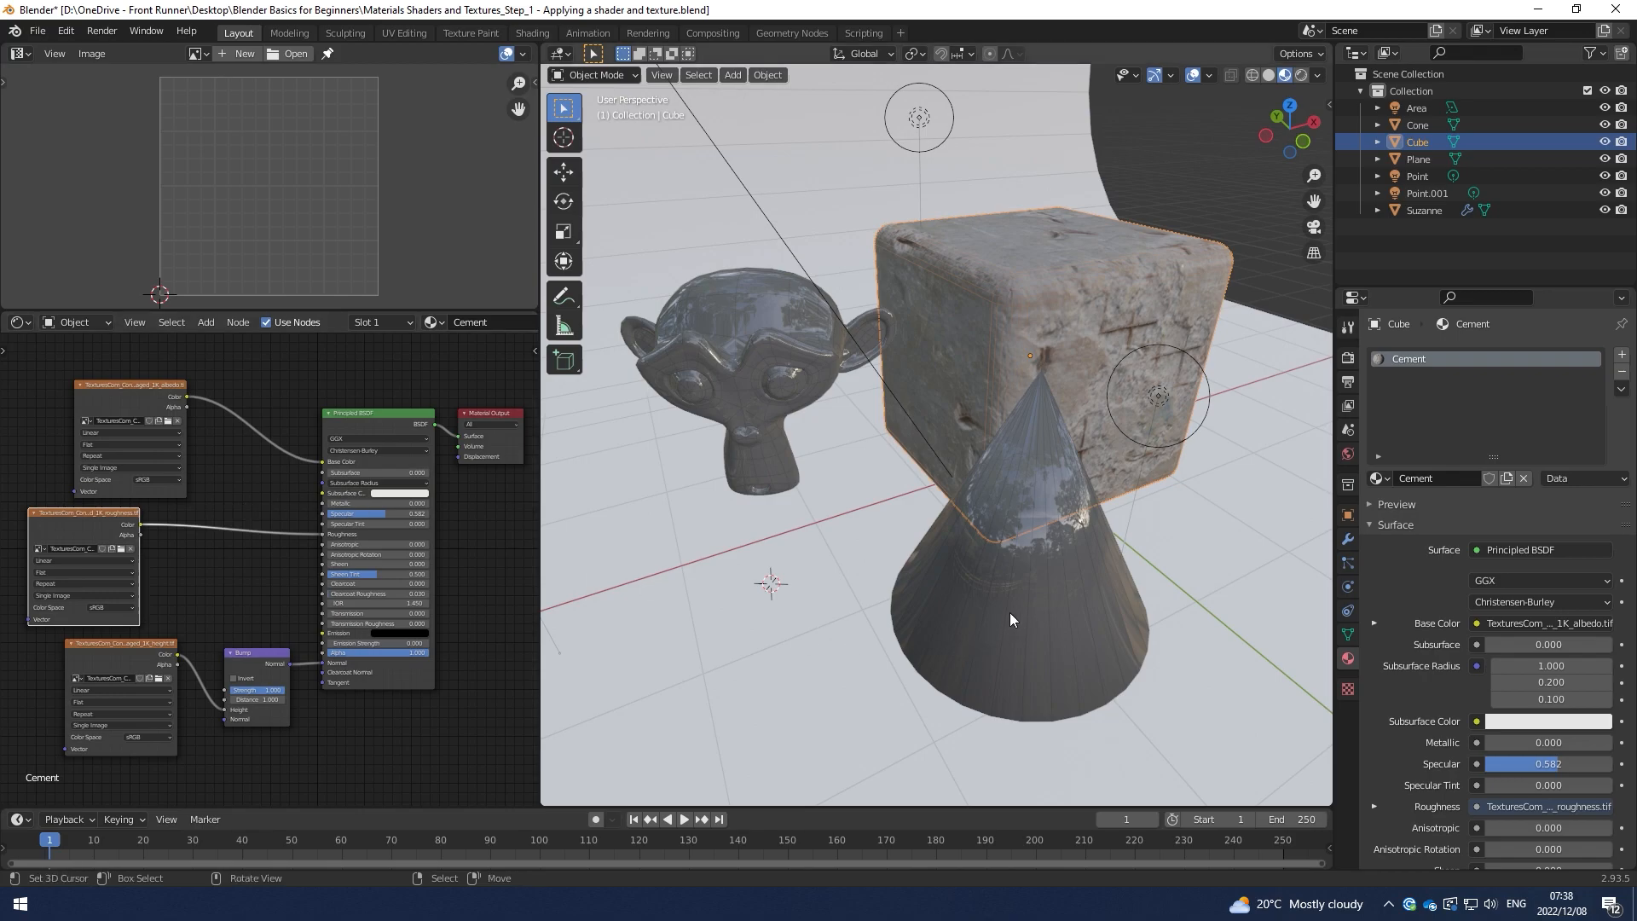
{"action": "left_click", "coordinate": [1013, 619]}
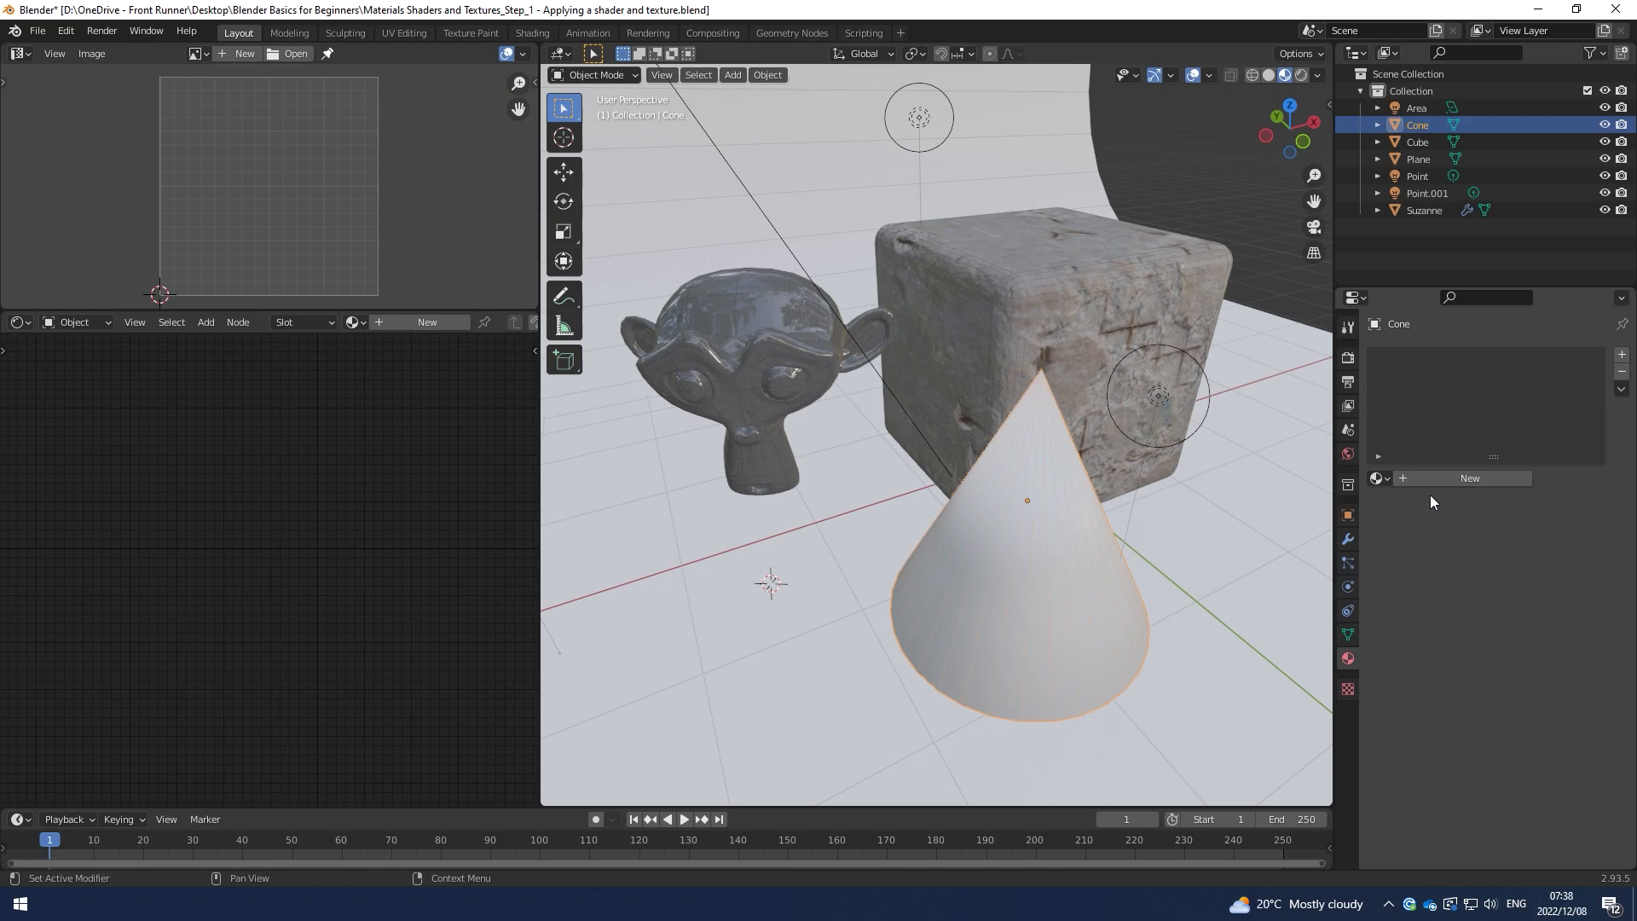
Create a new material named Brick for the cone
{"action": "left_click", "coordinate": [1470, 478]}
{"action": "type", "text": "Brick"}
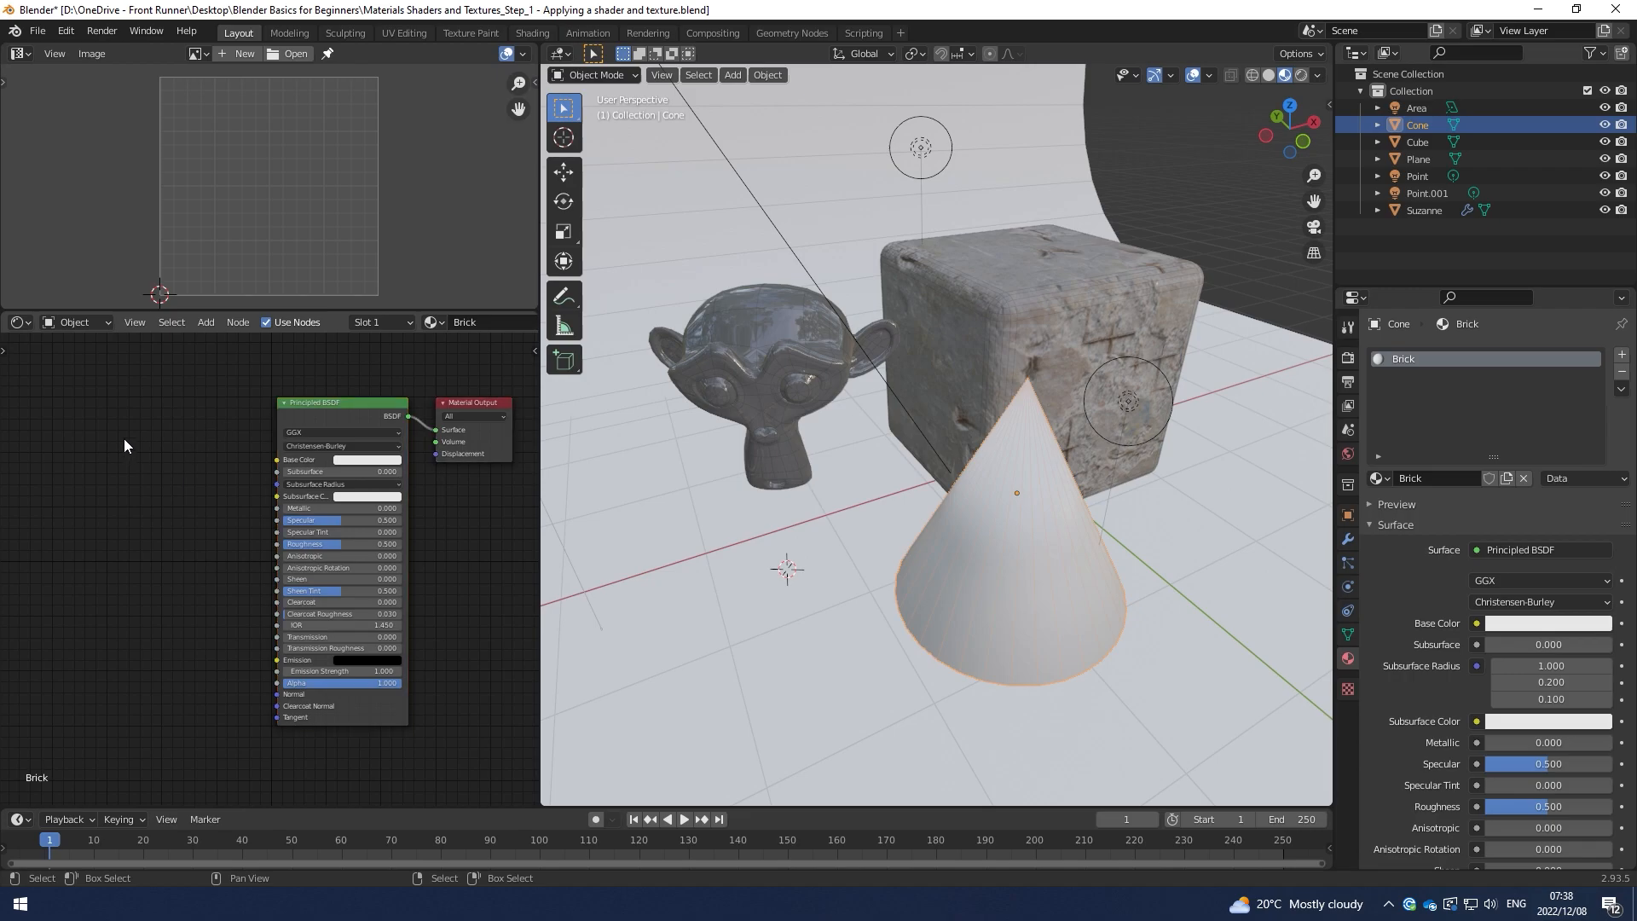
Add an Image Texture with Brick_Diff.jpg connected to the Brick material's Base Color
{"action": "type", "text": "im"}
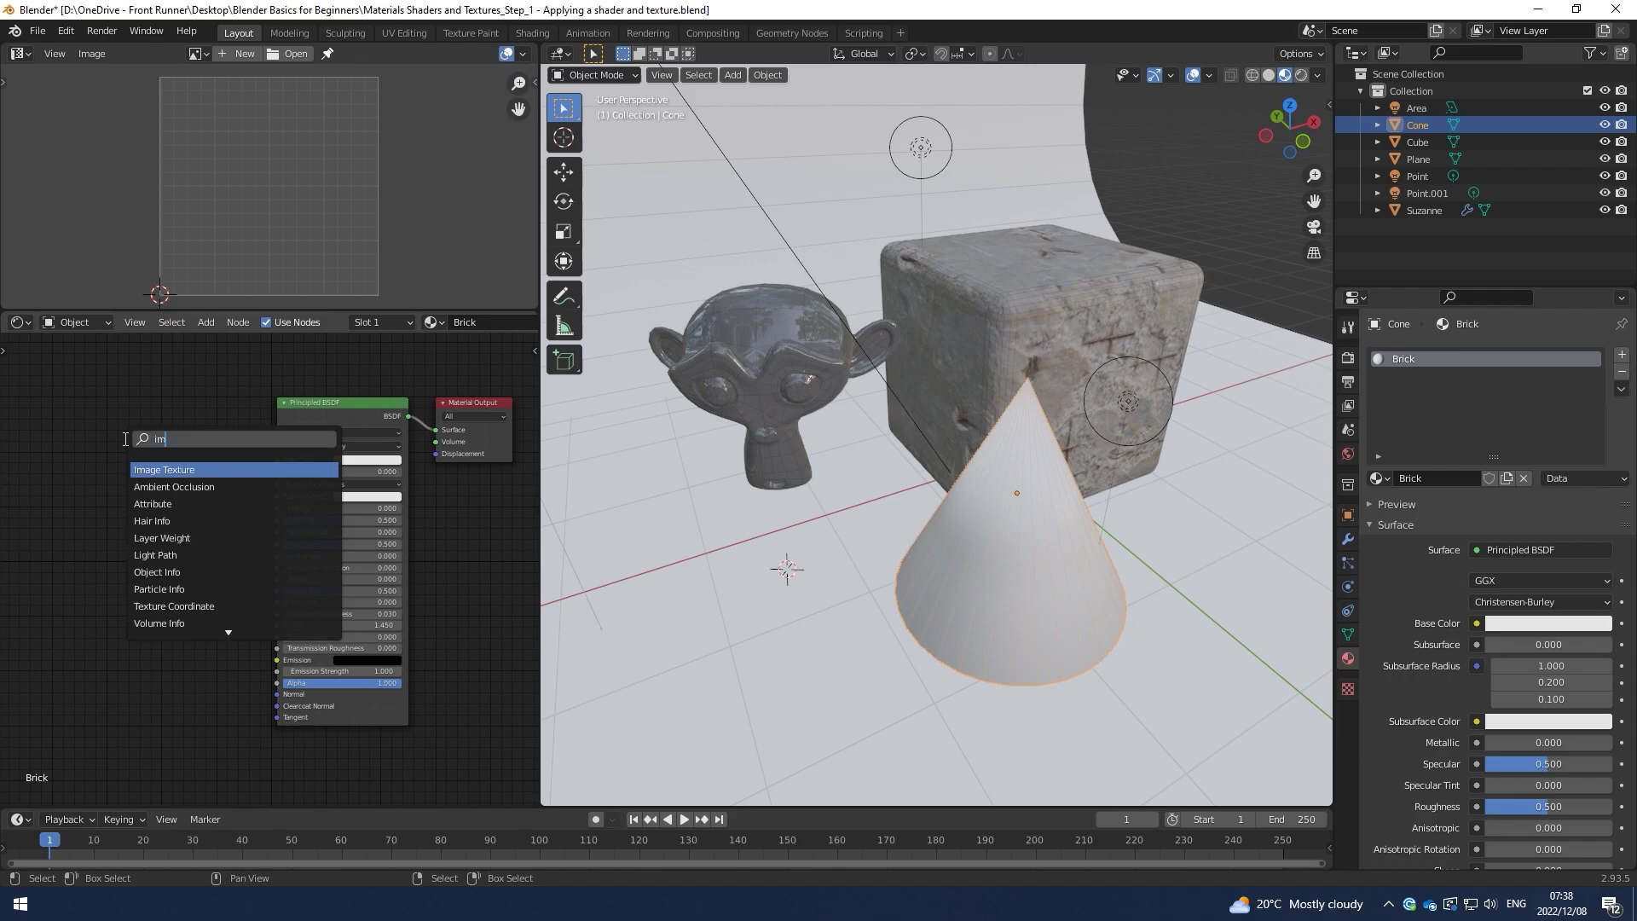
{"action": "left_click", "coordinate": [163, 469]}
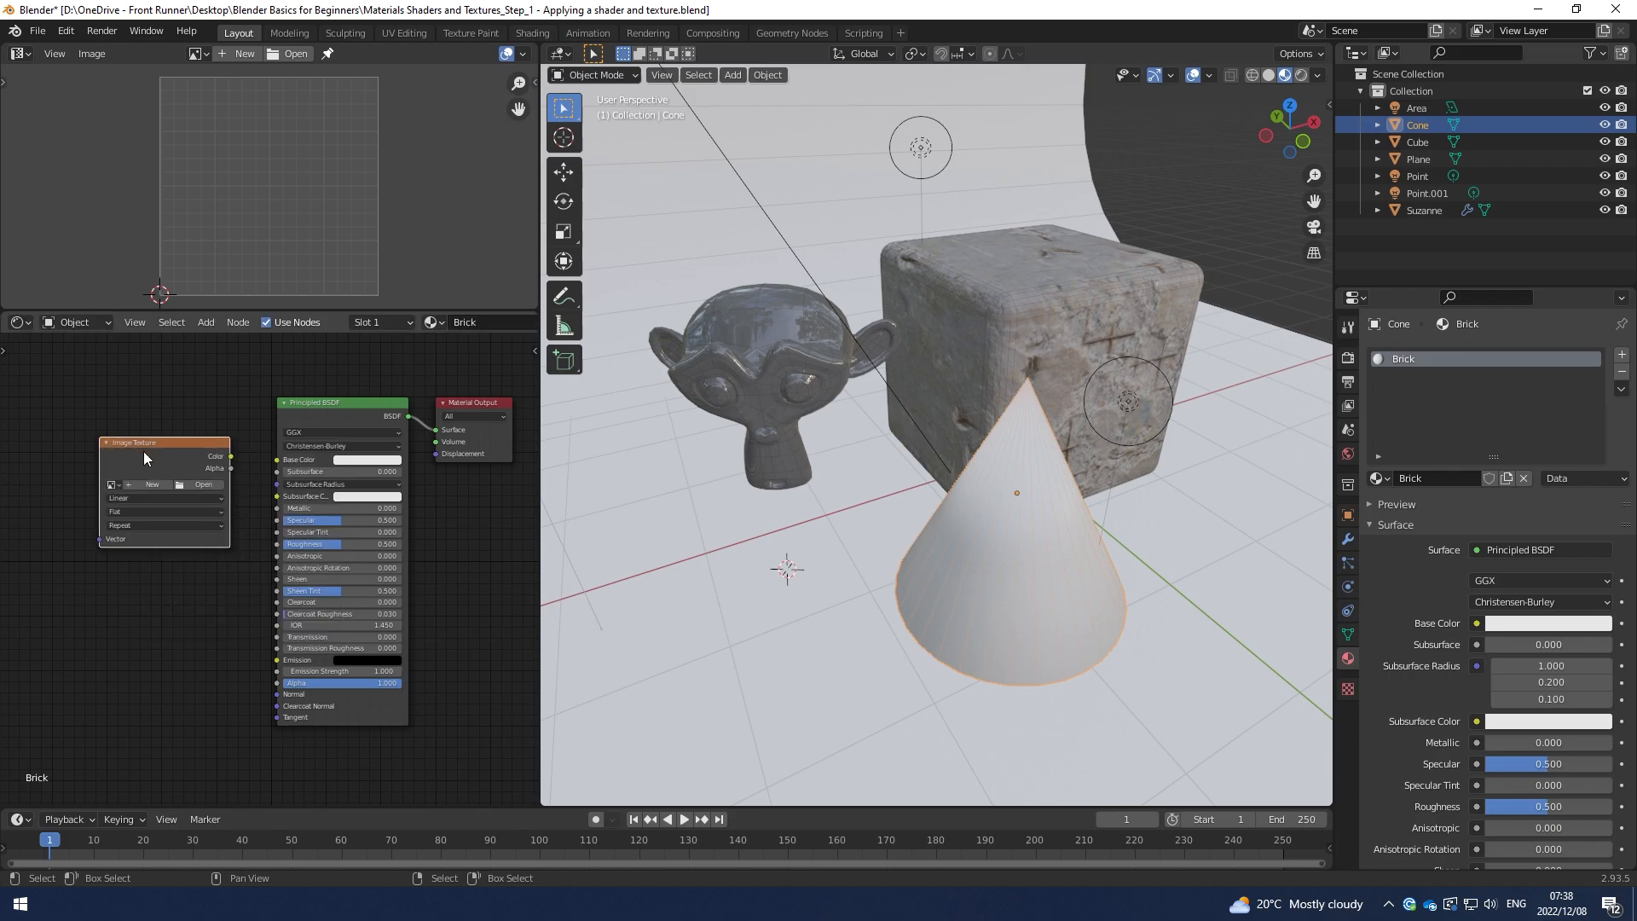
{"action": "left_click_drag", "start_coordinate": [230, 457], "coordinate": [276, 459]}
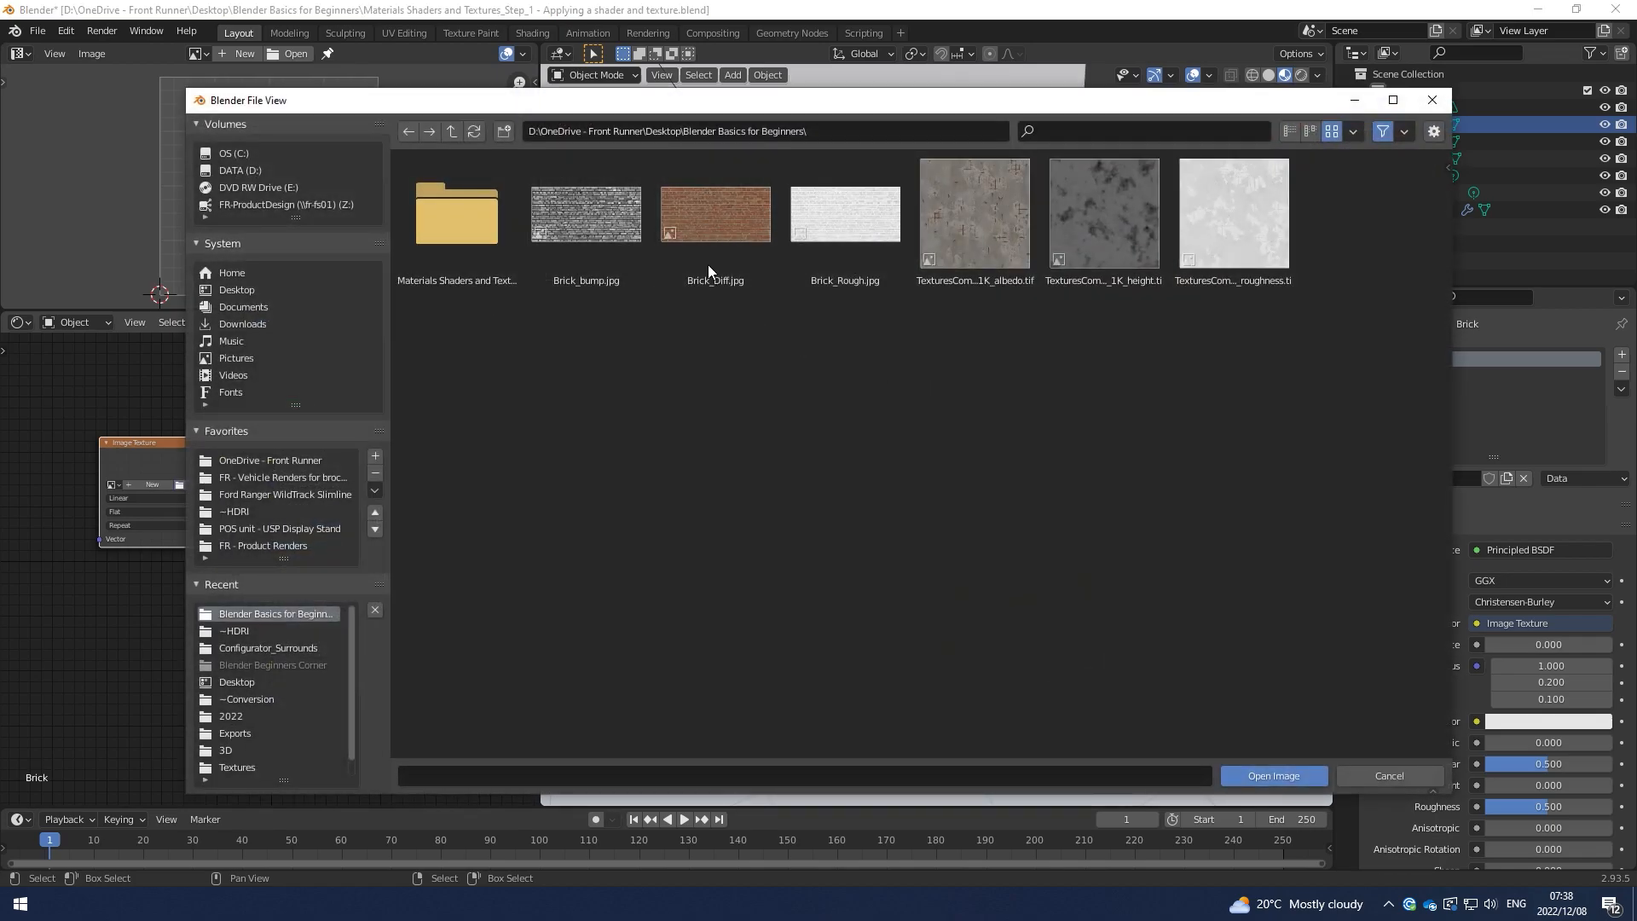
{"action": "left_click", "coordinate": [716, 213]}
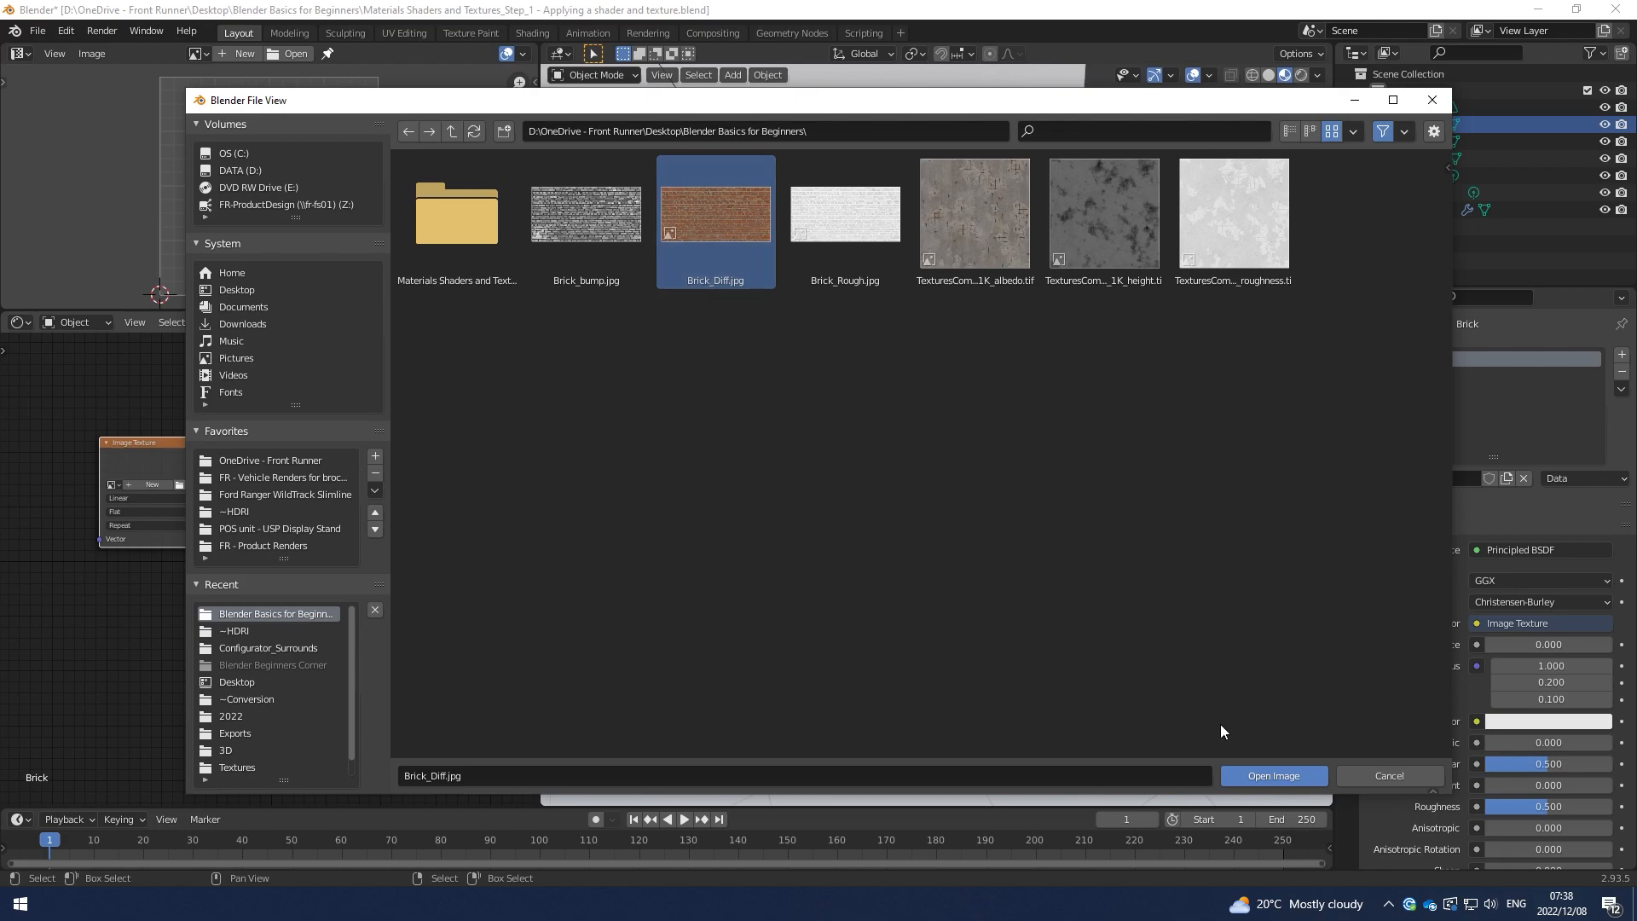
{"action": "left_click", "coordinate": [1274, 774]}
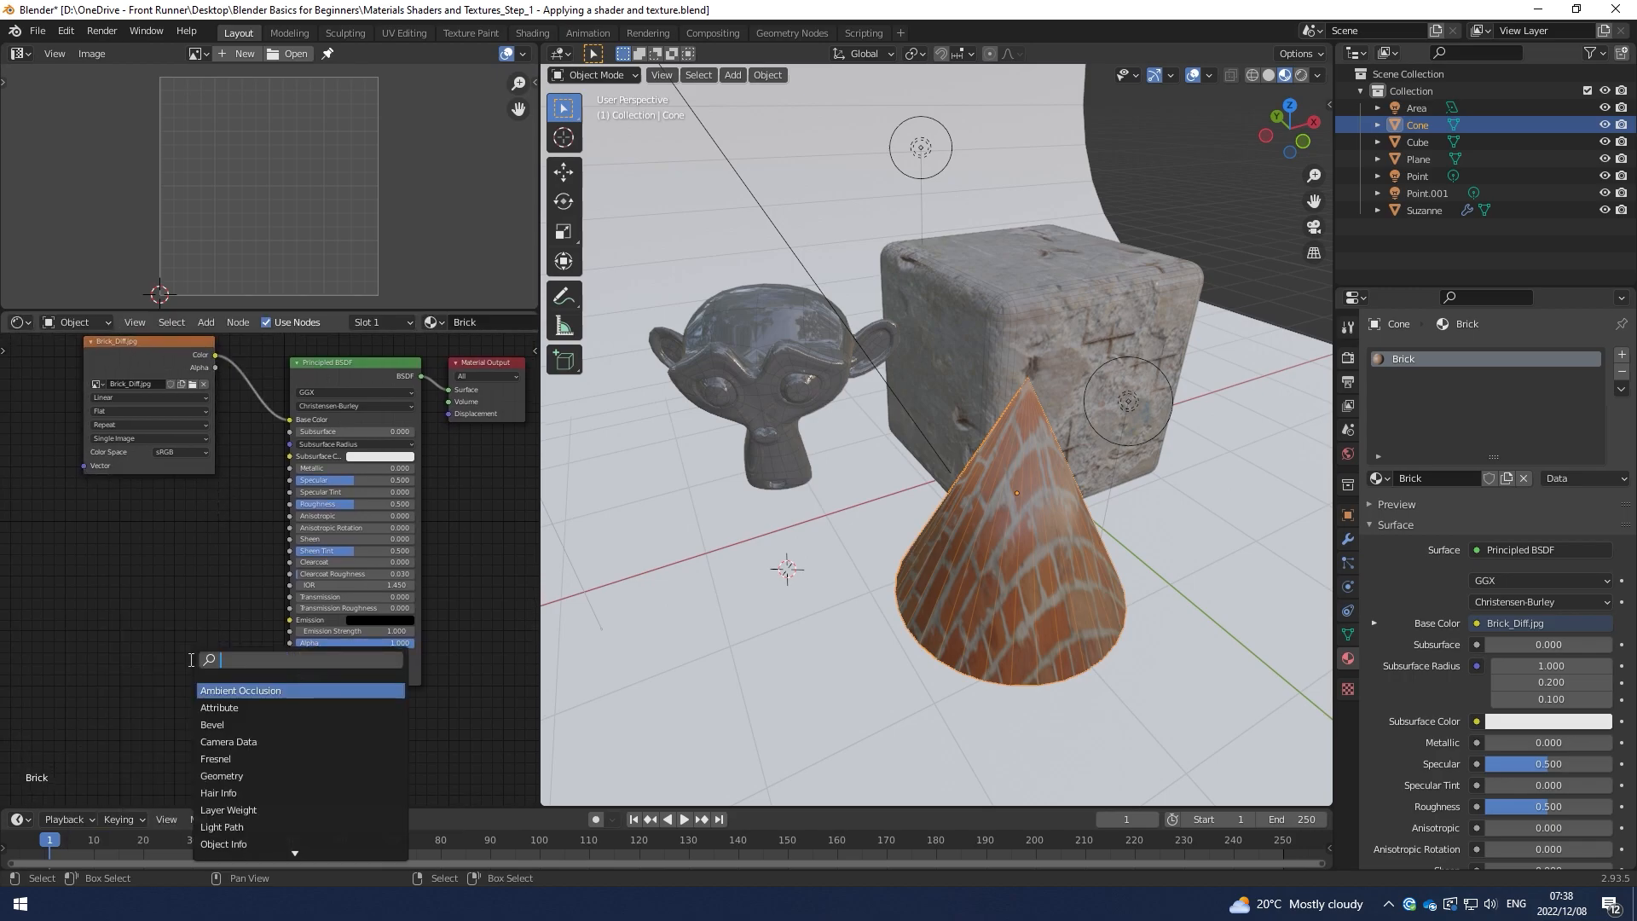
Add a Bump node driven by Brick_bump.jpg into the BSDF Normal and adjust its Strength
{"action": "type", "text": "bu"}
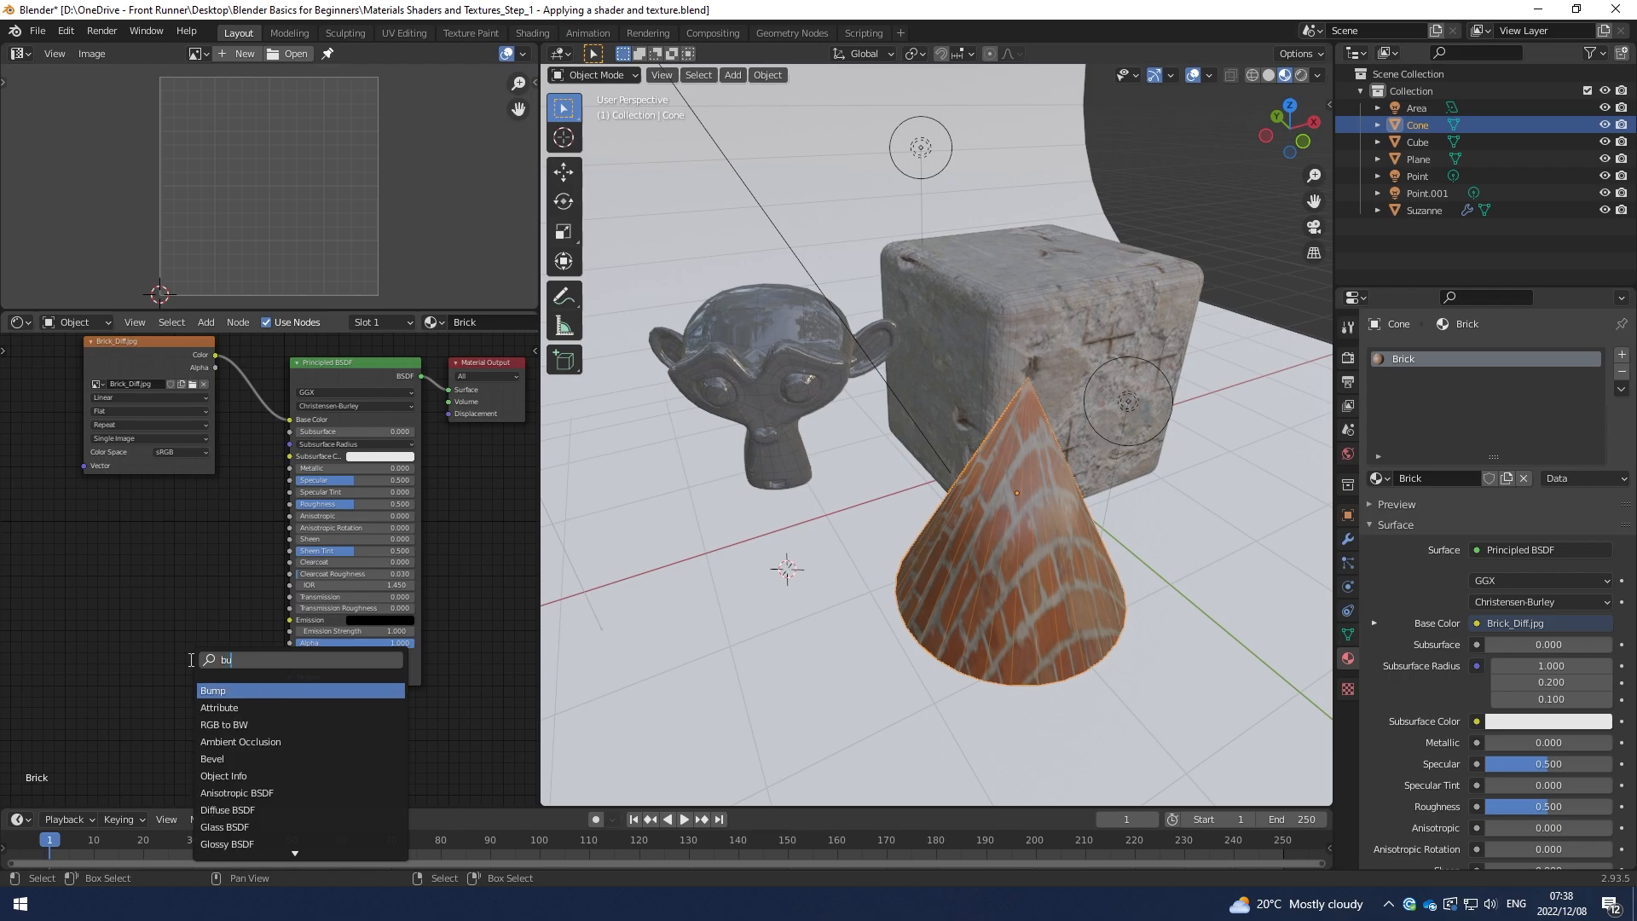
{"action": "left_click", "coordinate": [212, 689]}
{"action": "type", "text": "i"}
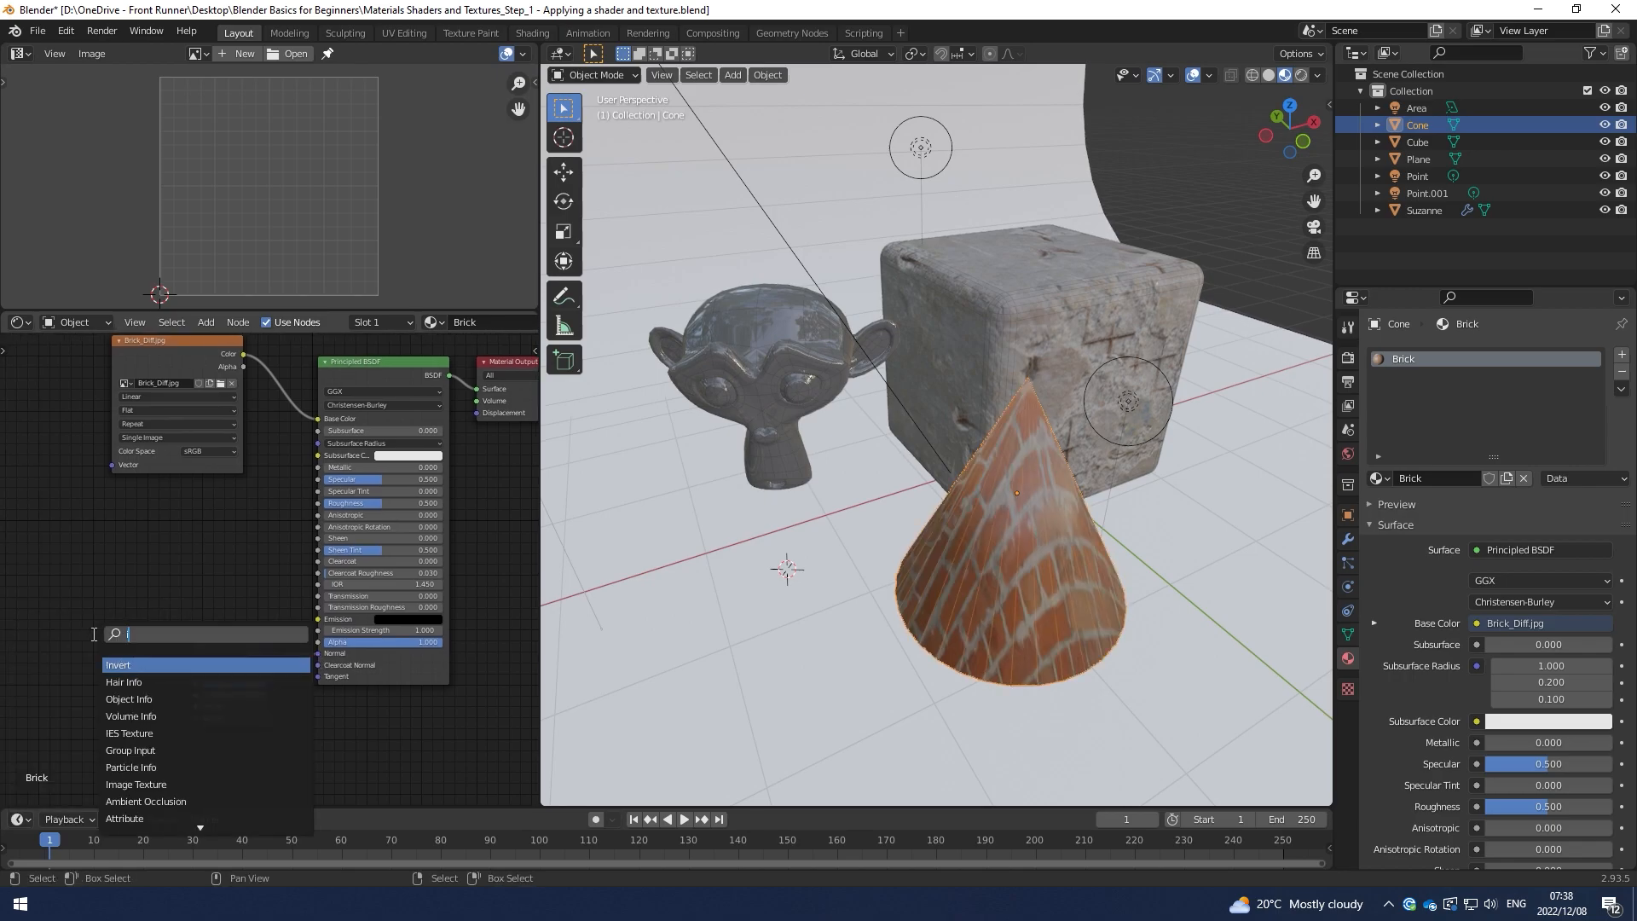
{"action": "left_click", "coordinate": [136, 783]}
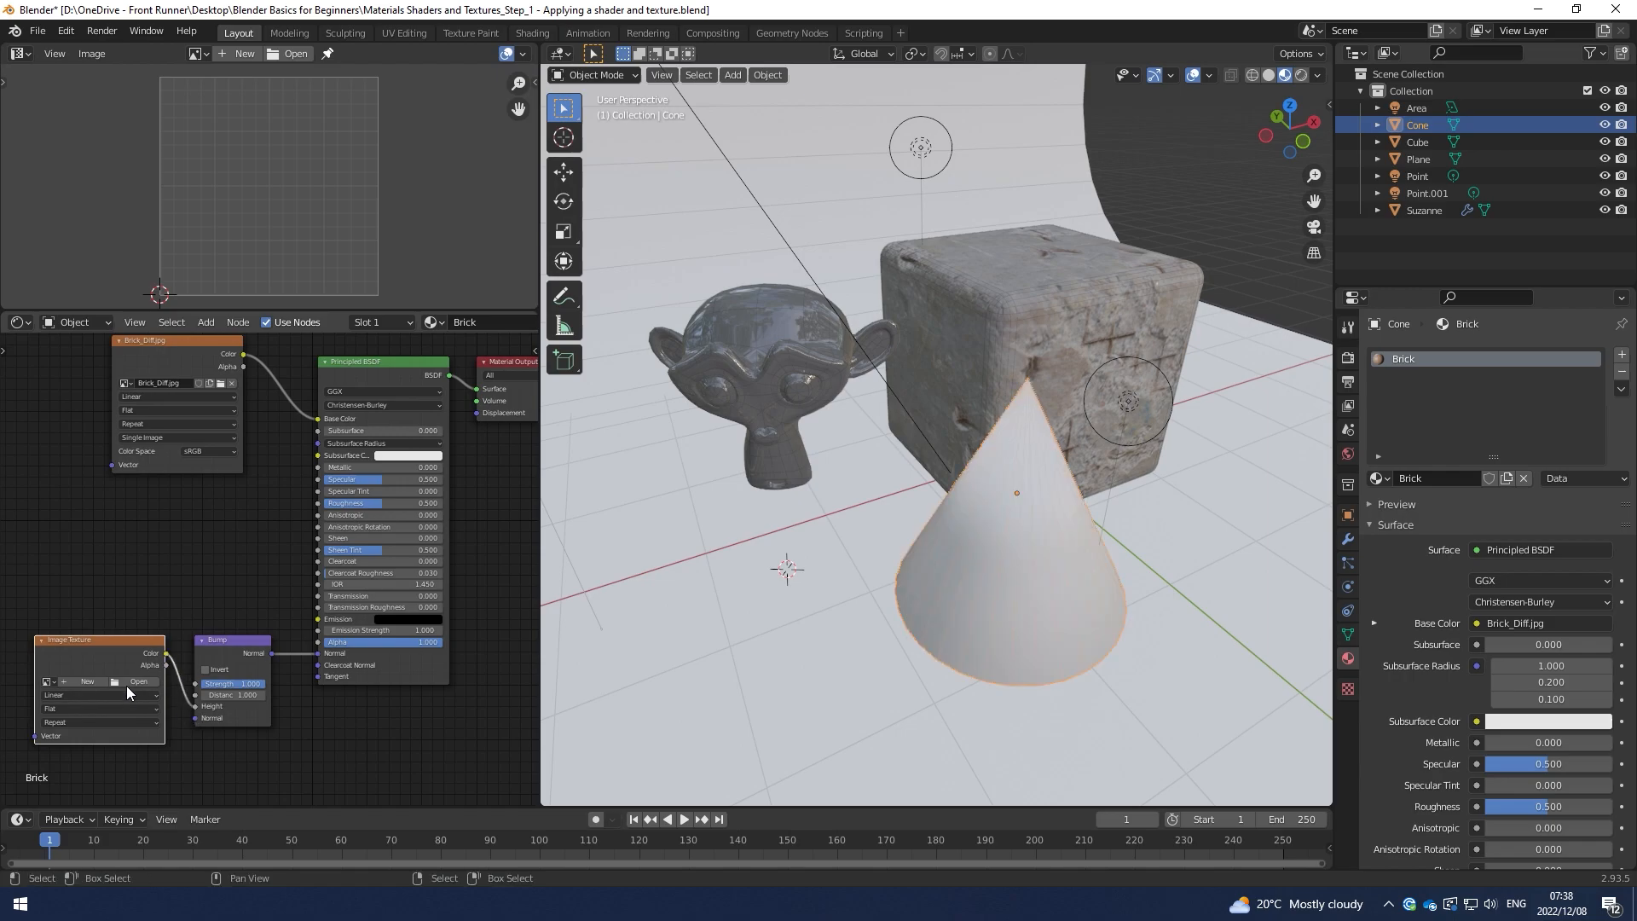
{"action": "left_click", "coordinate": [138, 682]}
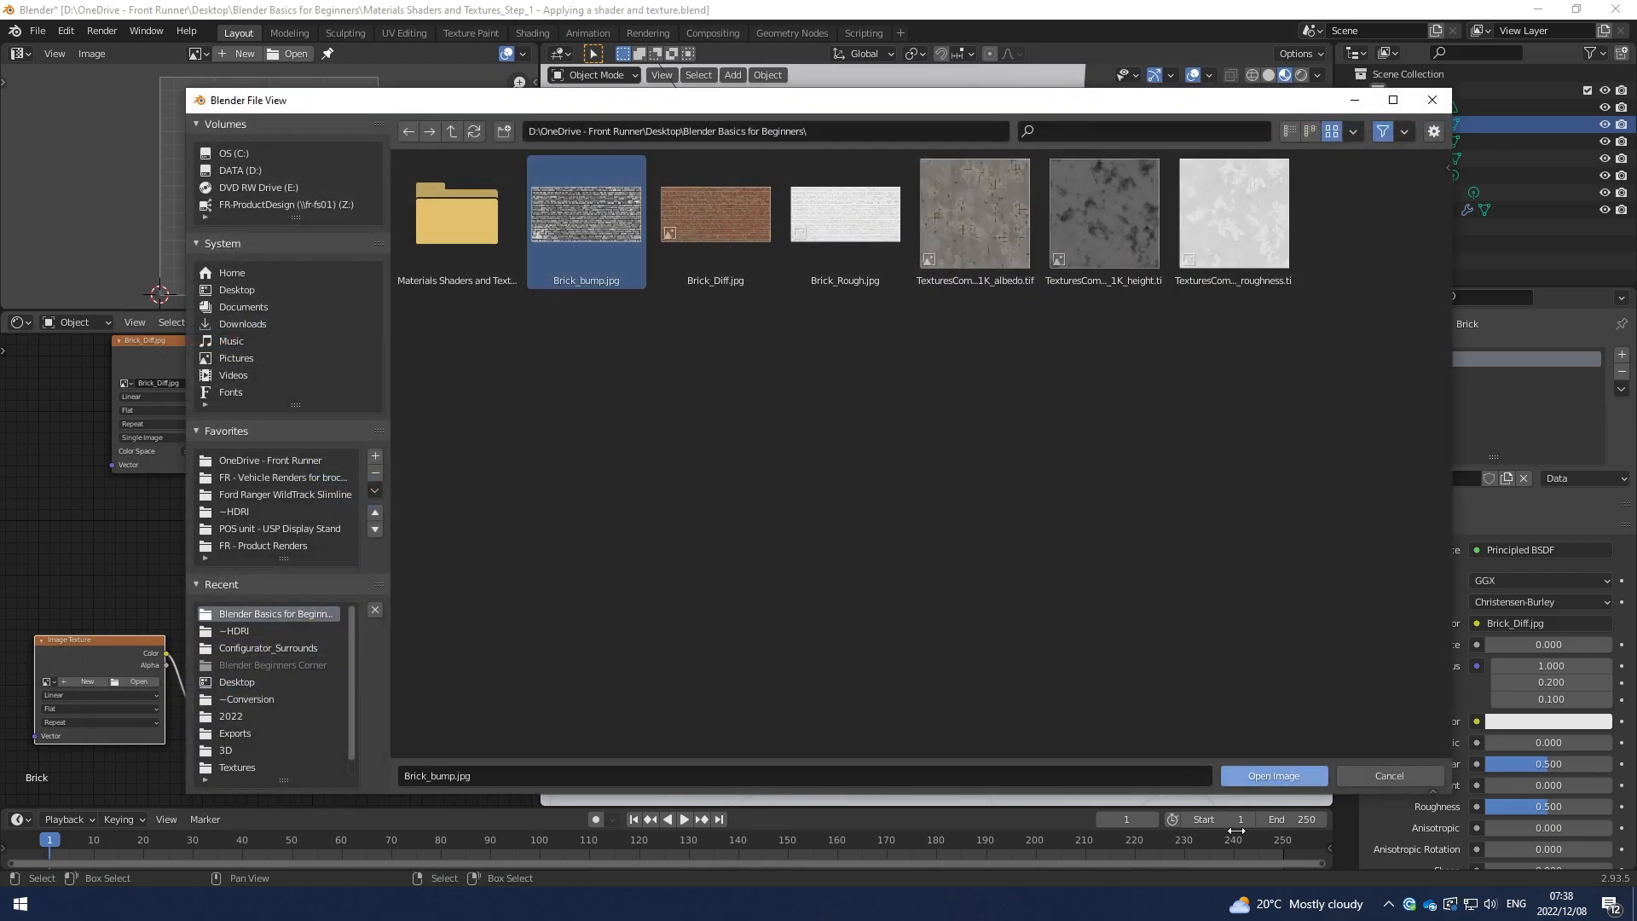
{"action": "left_click", "coordinate": [1272, 776]}
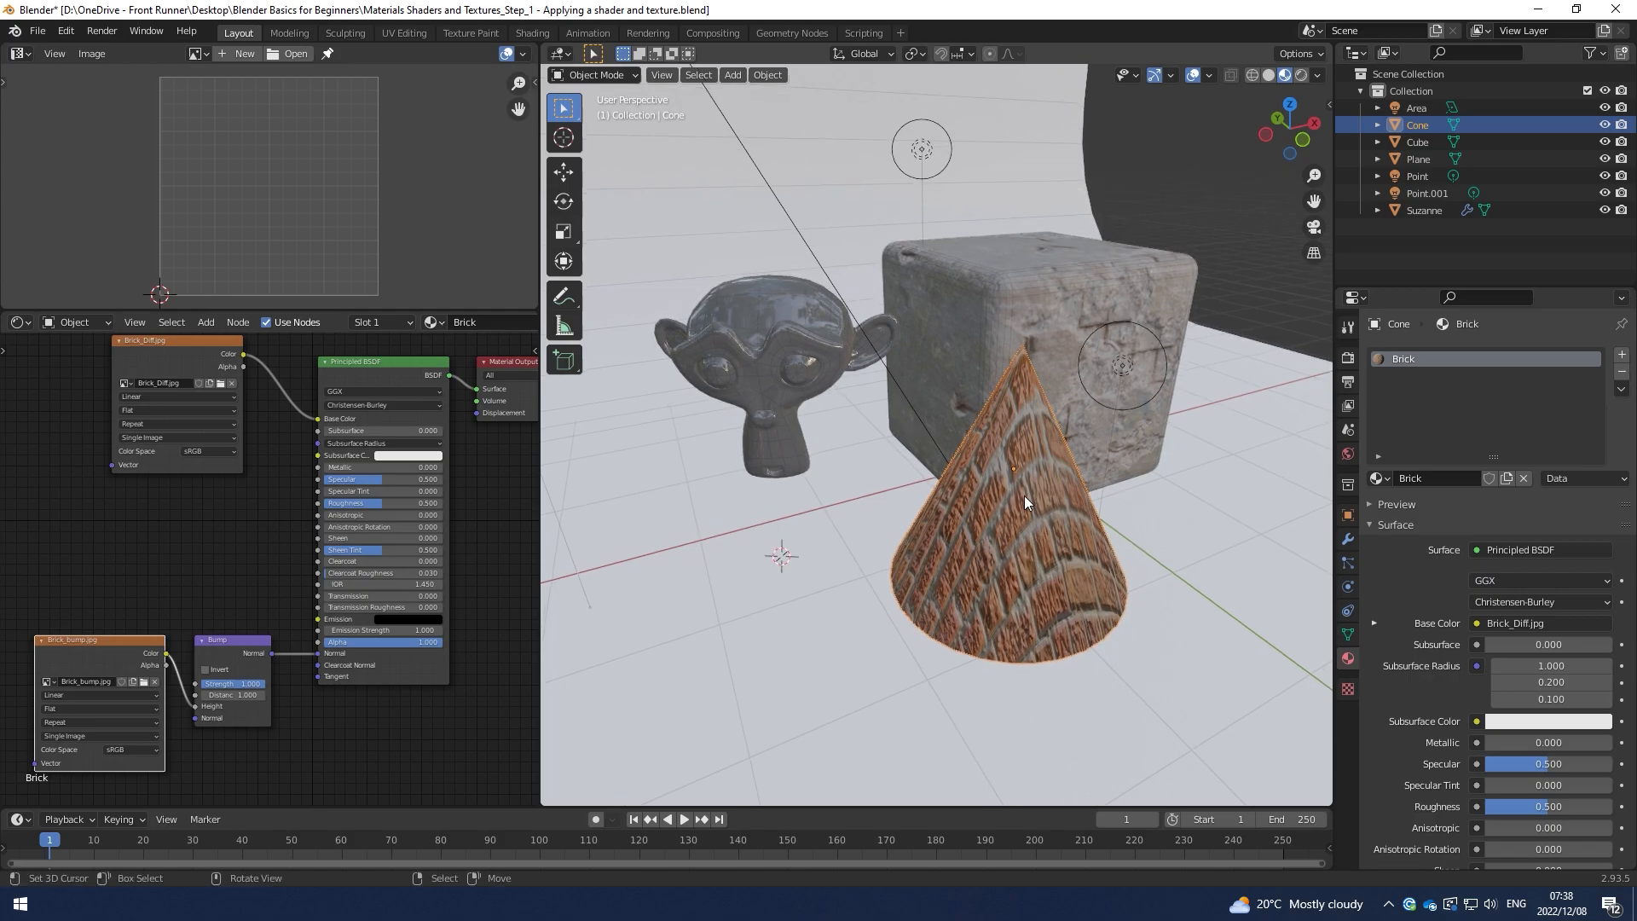
{"action": "double_click", "coordinate": [228, 682]}
{"action": "type", "text": "0.200"}
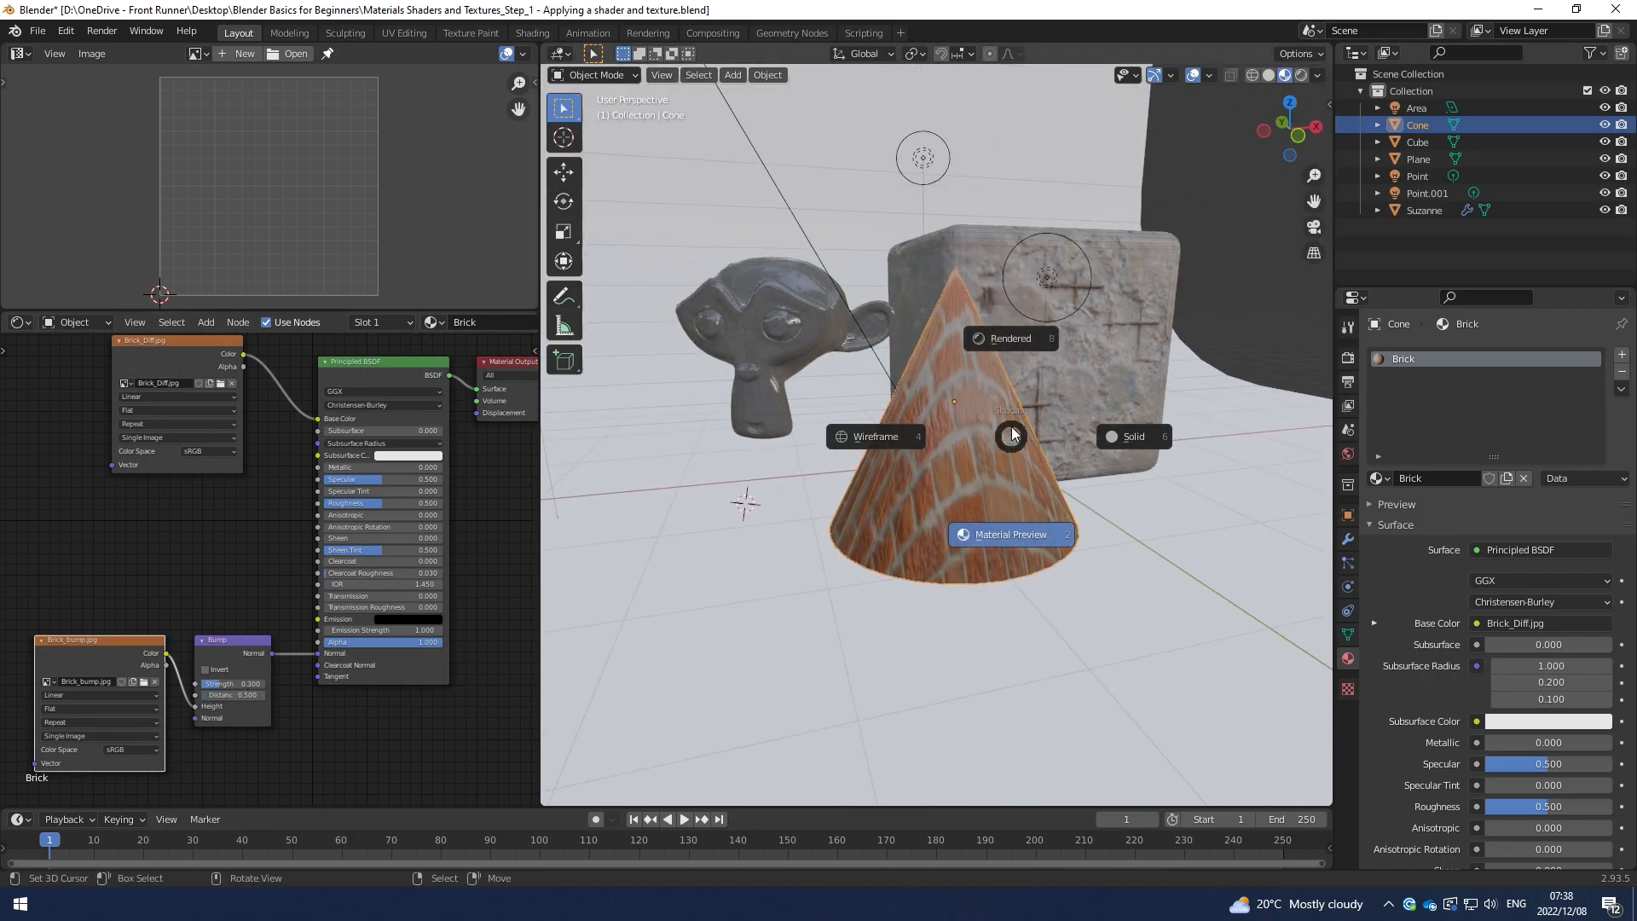
Switch the viewport to Rendered and add an Image Texture loaded with Brick_Rough.jpg
{"action": "left_click", "coordinate": [1009, 338]}
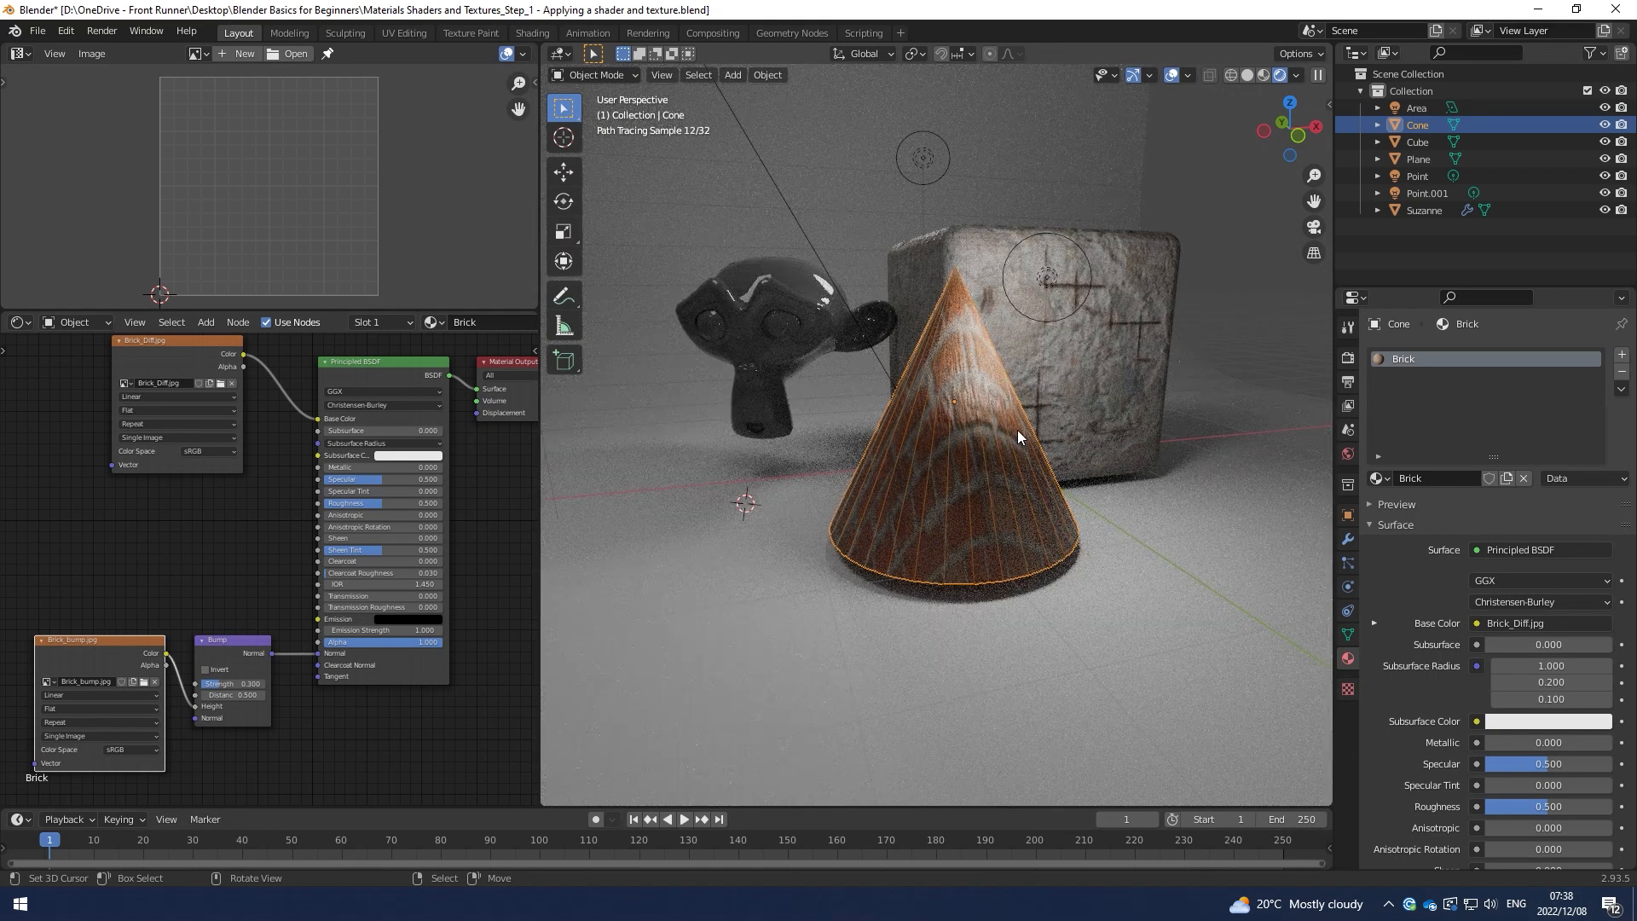
{"action": "left_click", "coordinate": [1188, 75]}
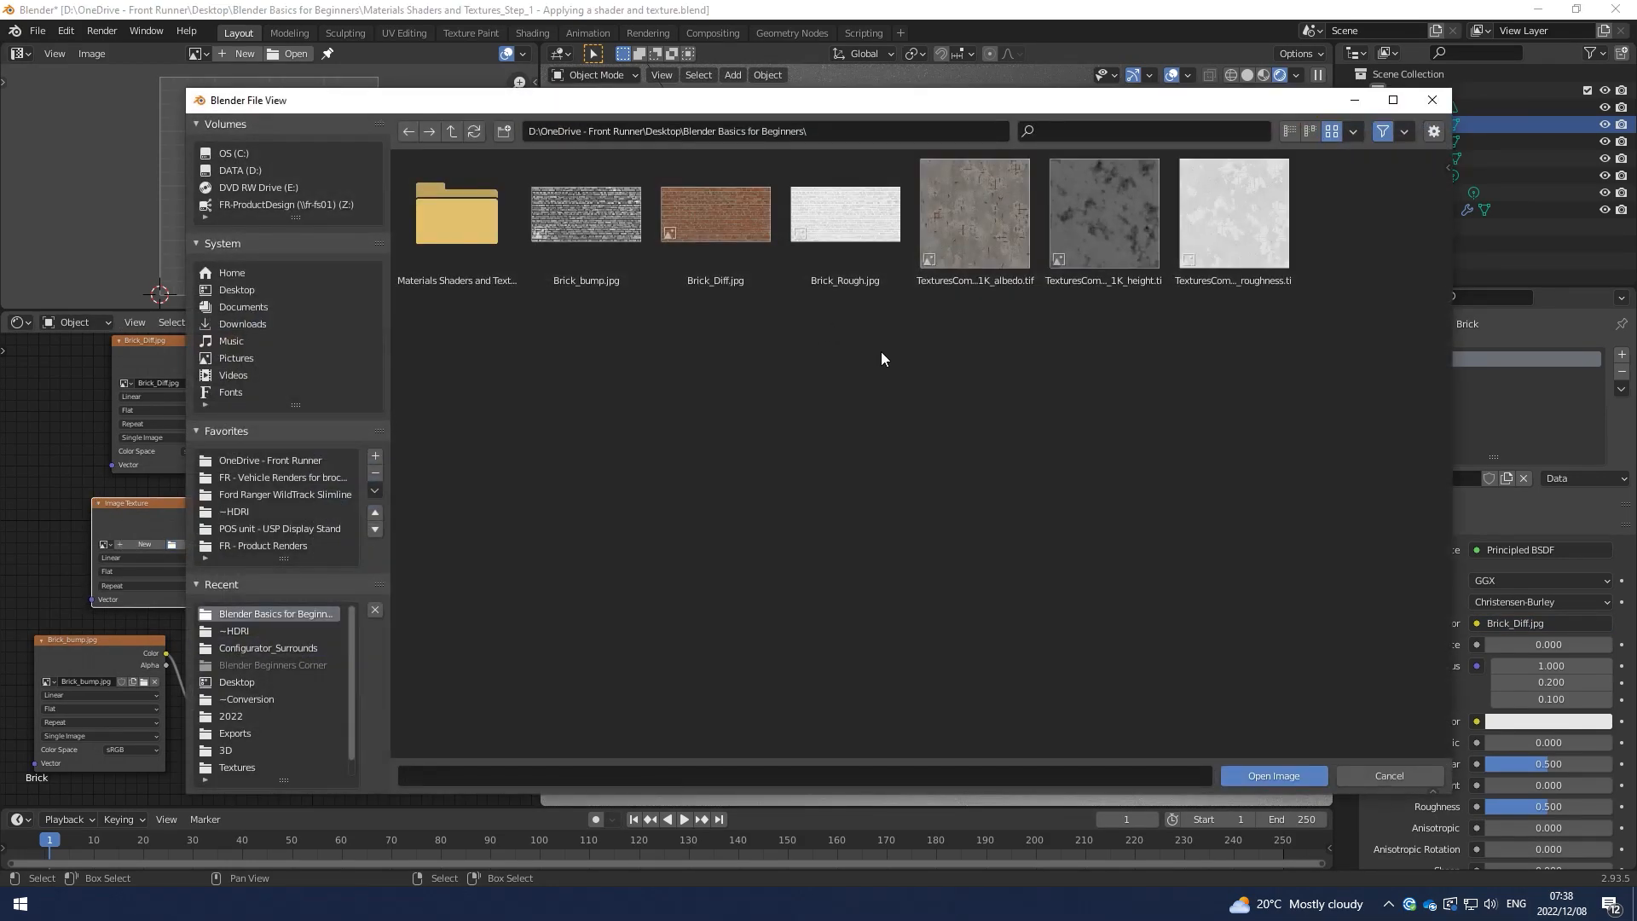
{"action": "left_click", "coordinate": [846, 213]}
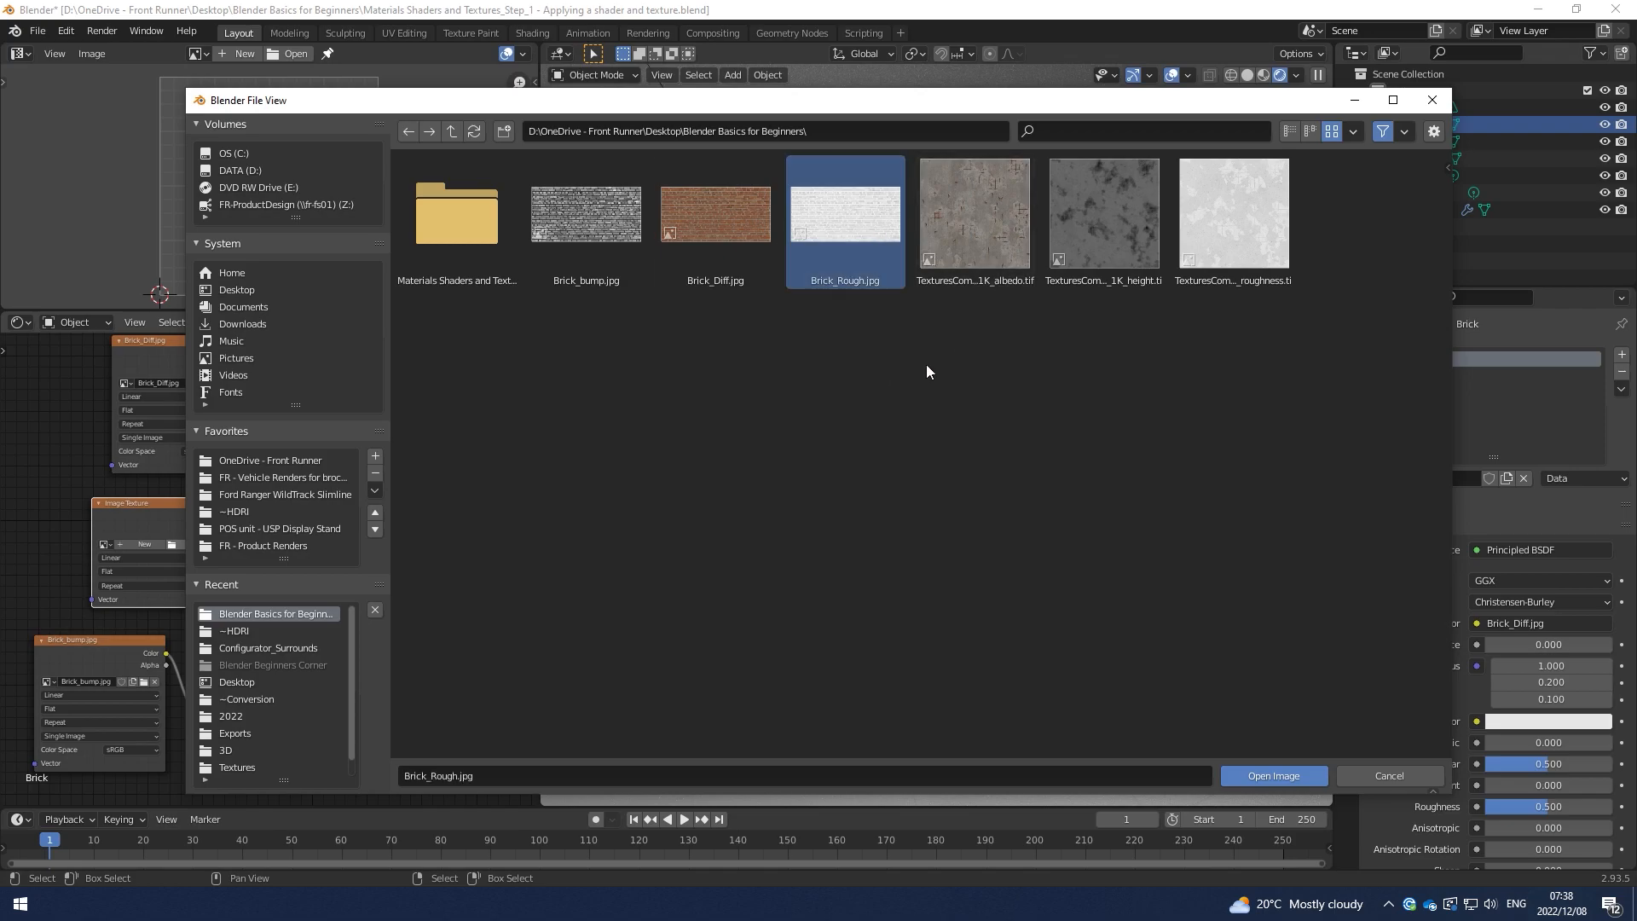
{"action": "left_click", "coordinate": [1272, 776]}
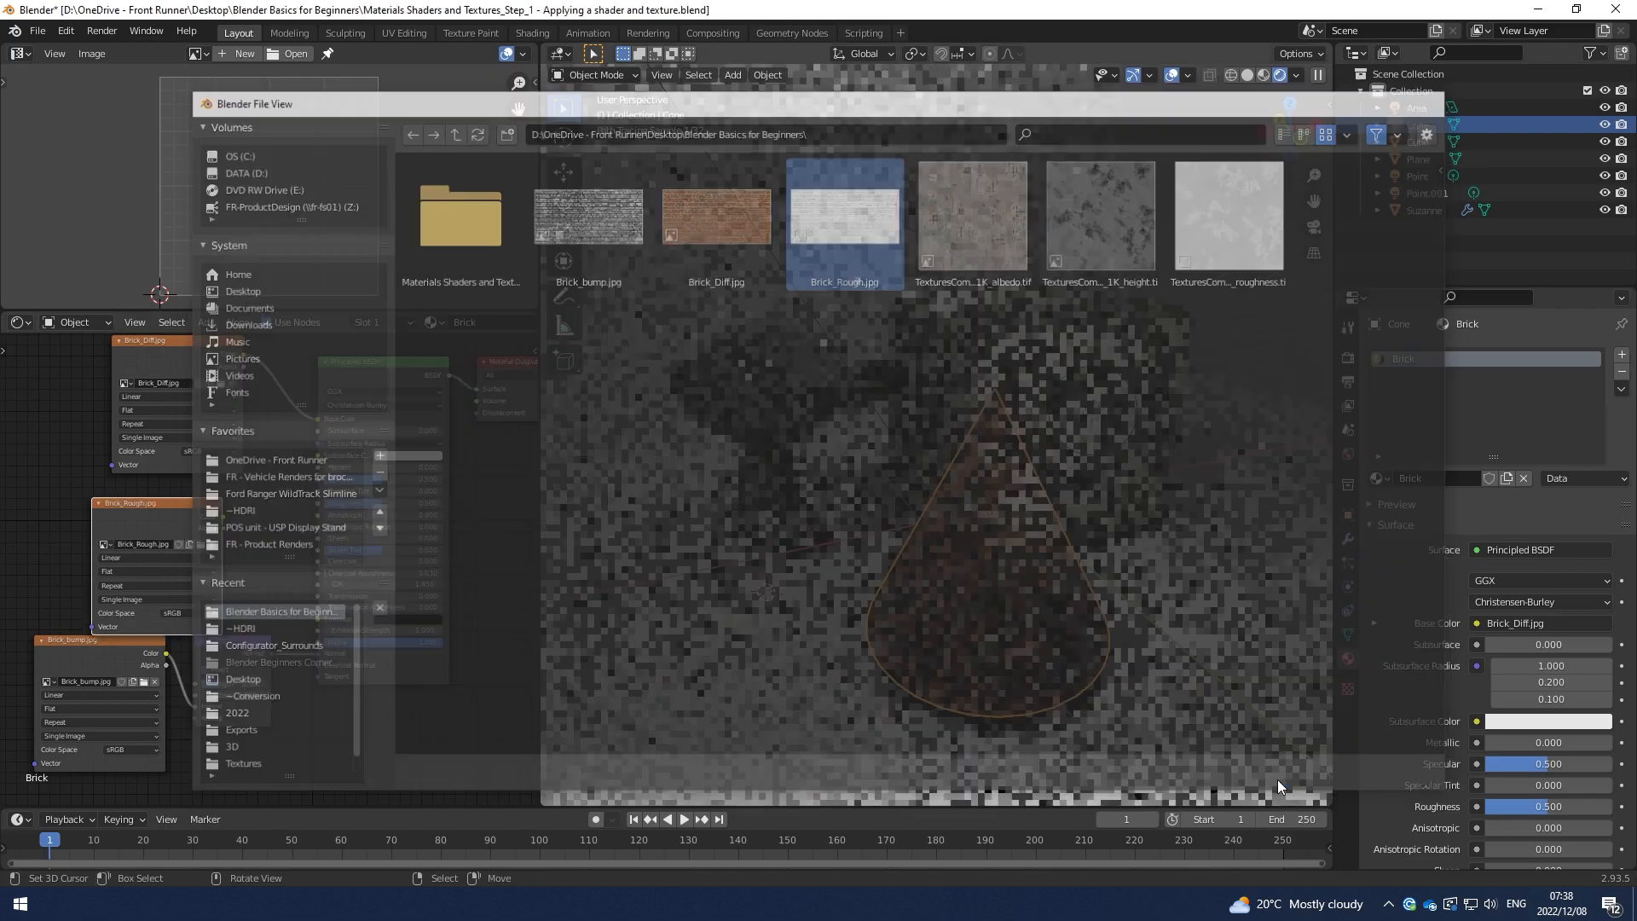